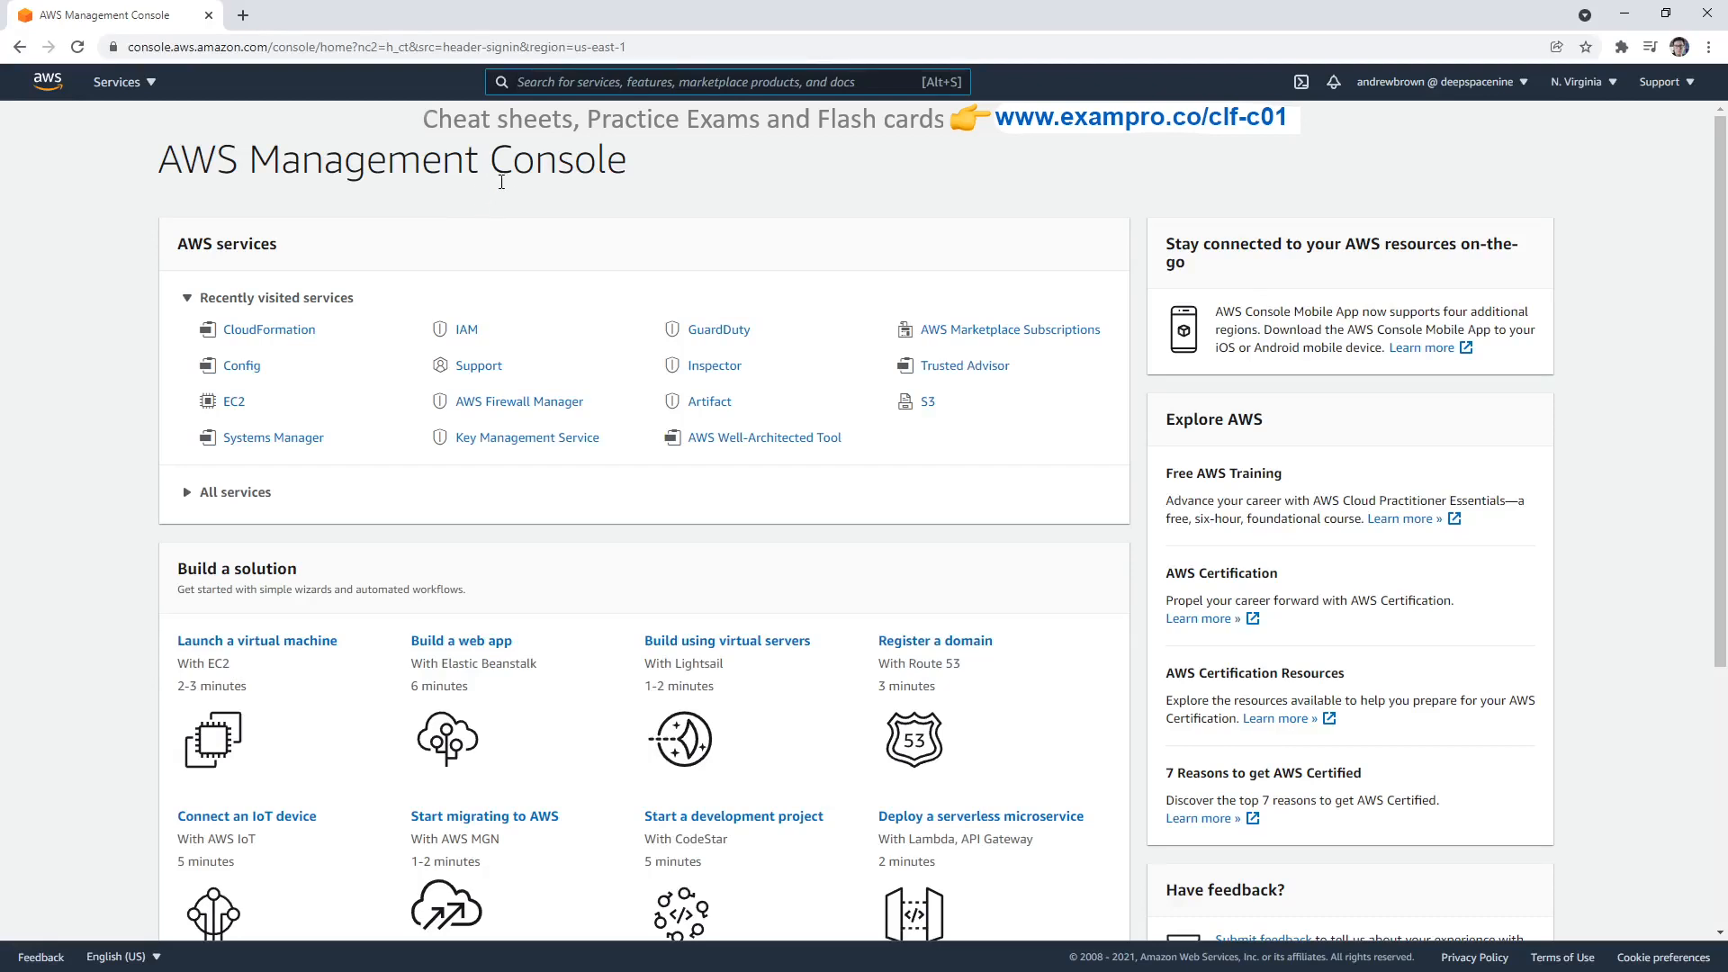
Step: Find CloudFront through the service search and go to its console
type("cloudfront")
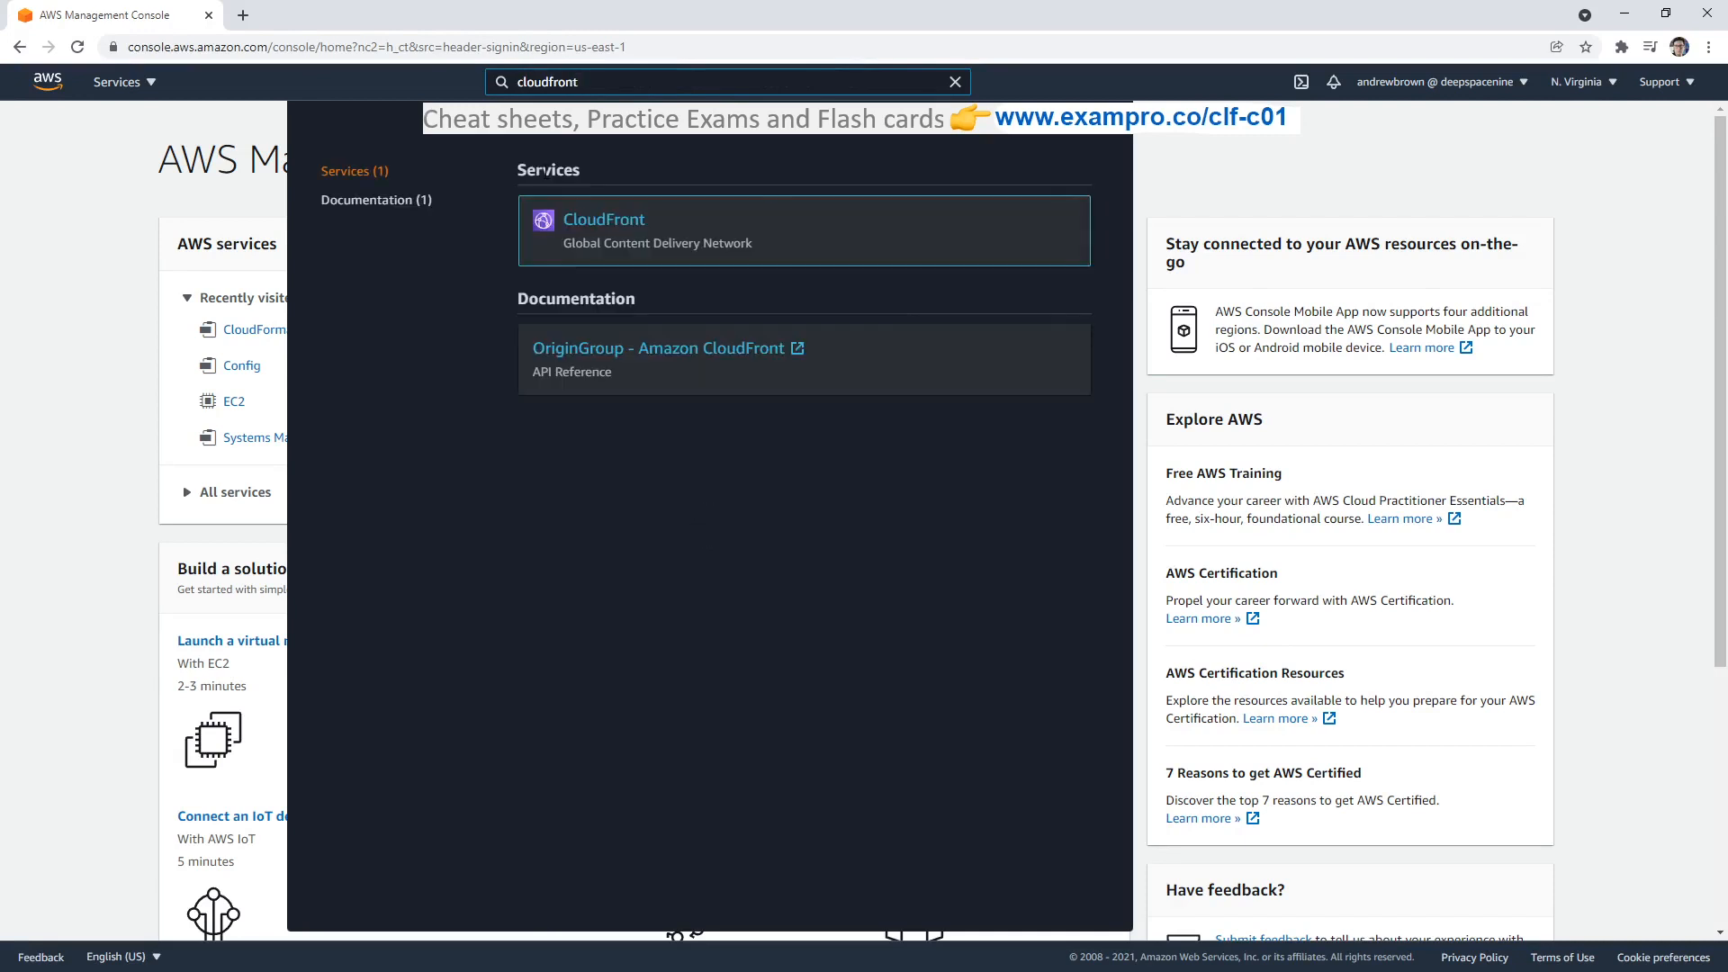
left_click(604, 220)
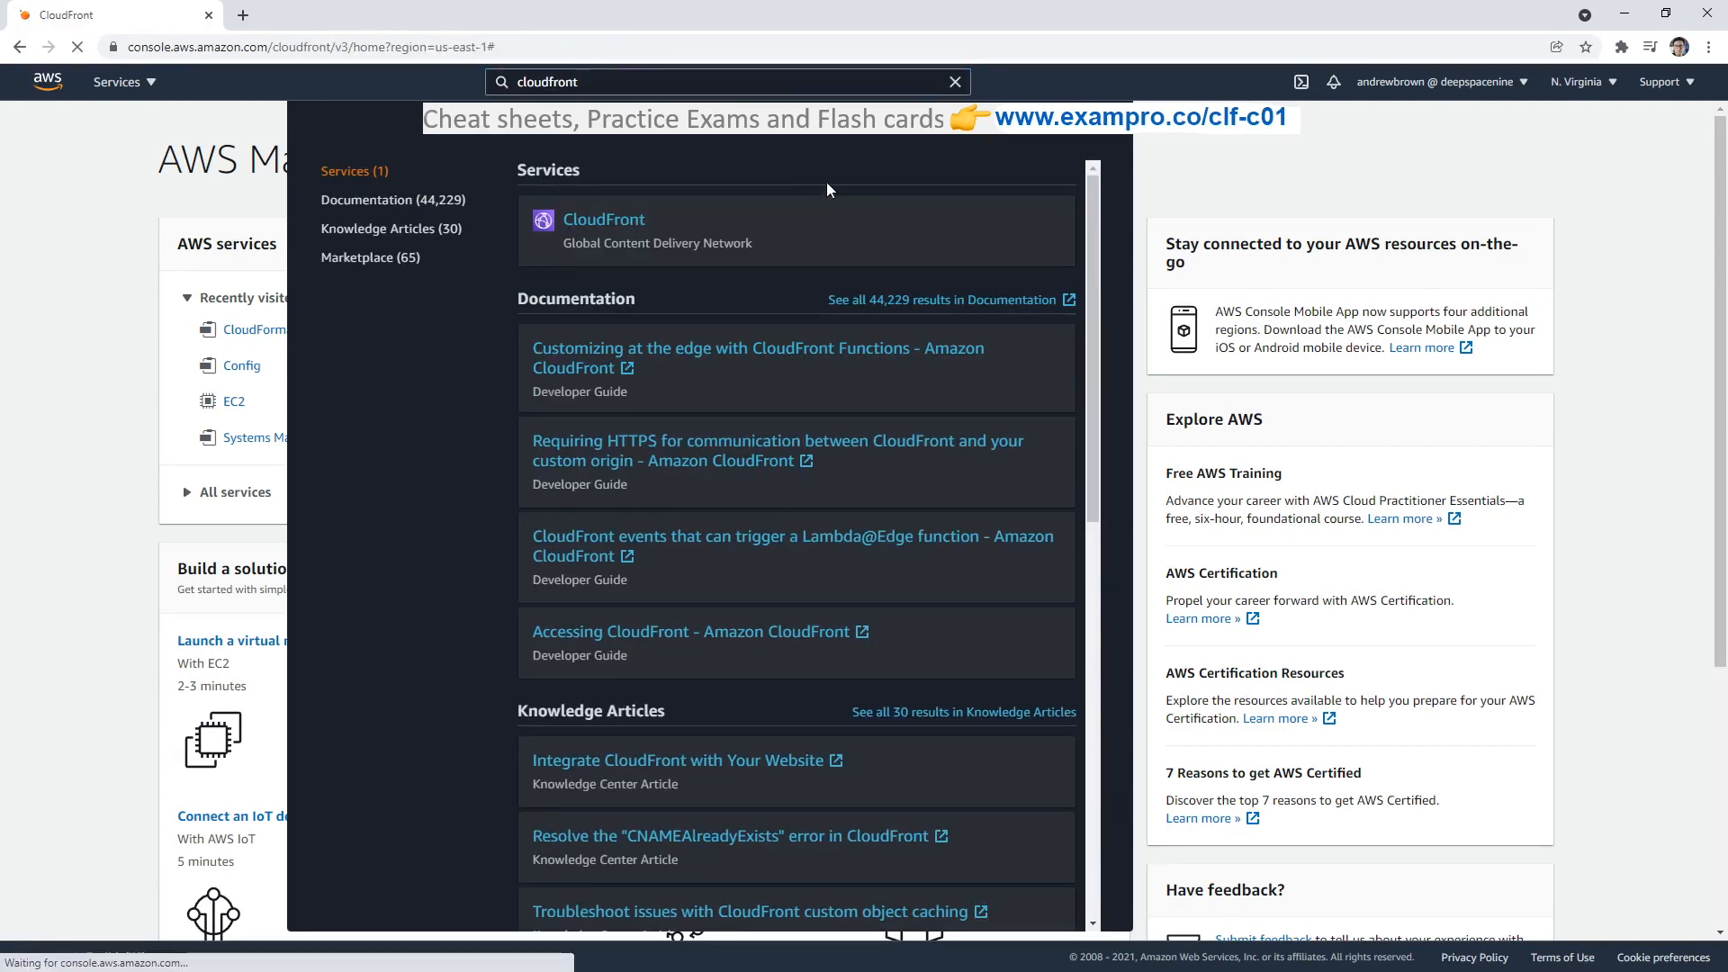
left_click(603, 220)
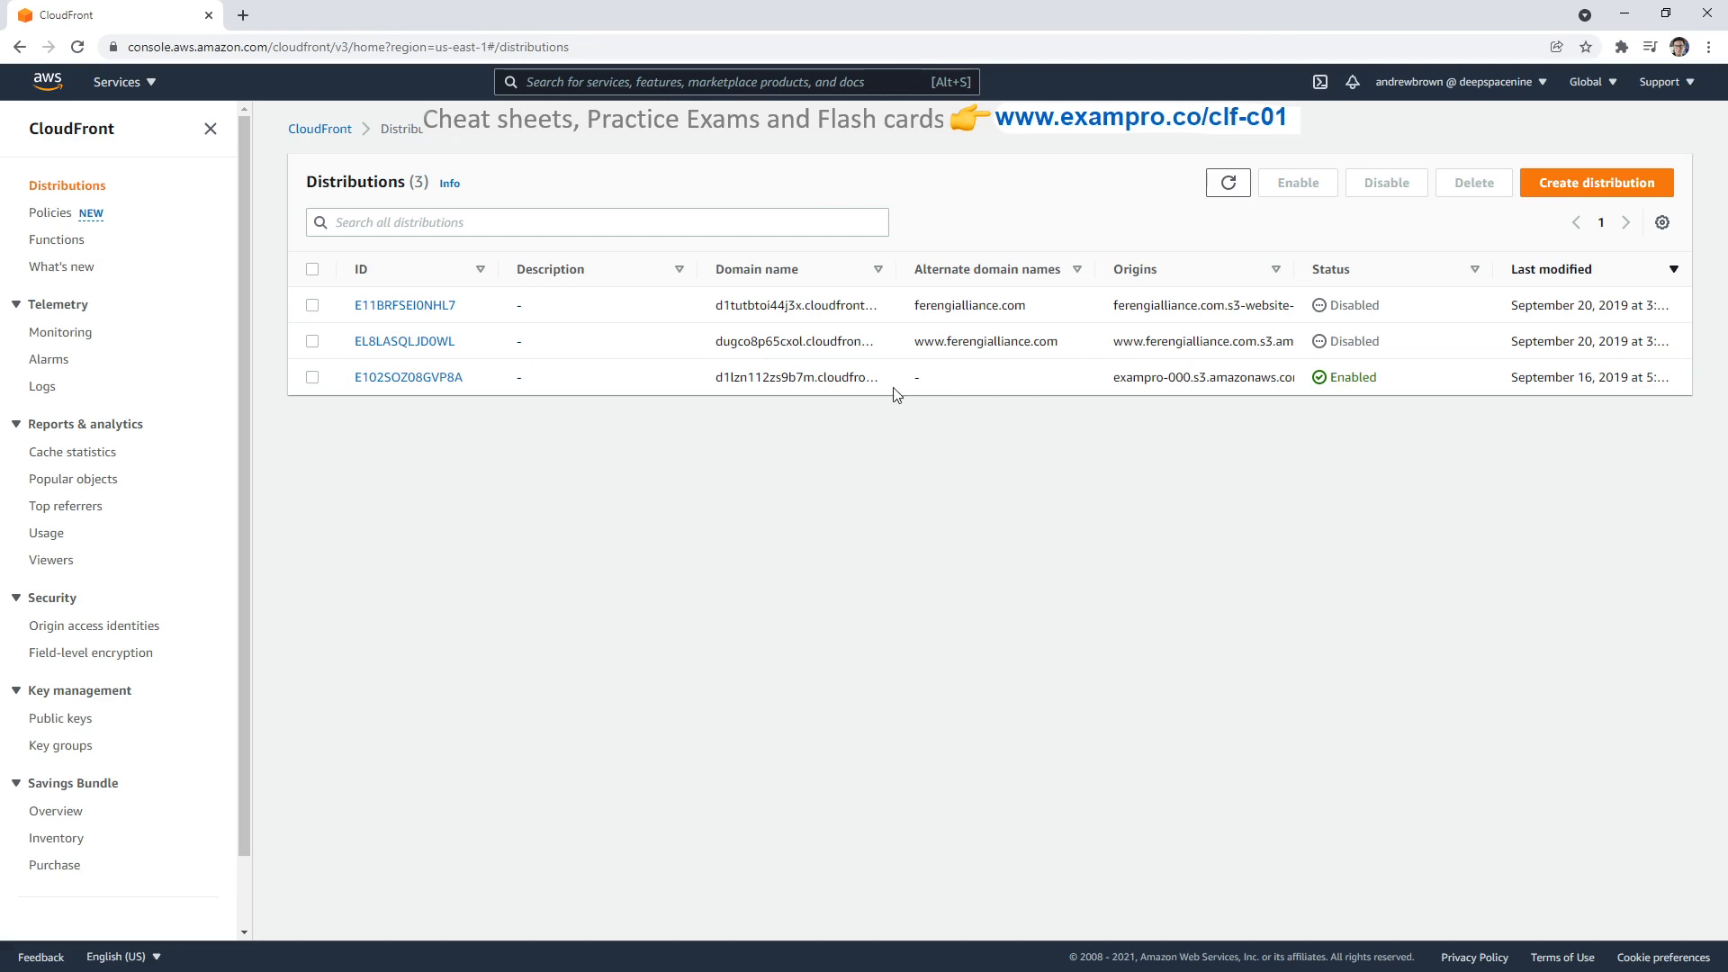
mouse_move(354, 273)
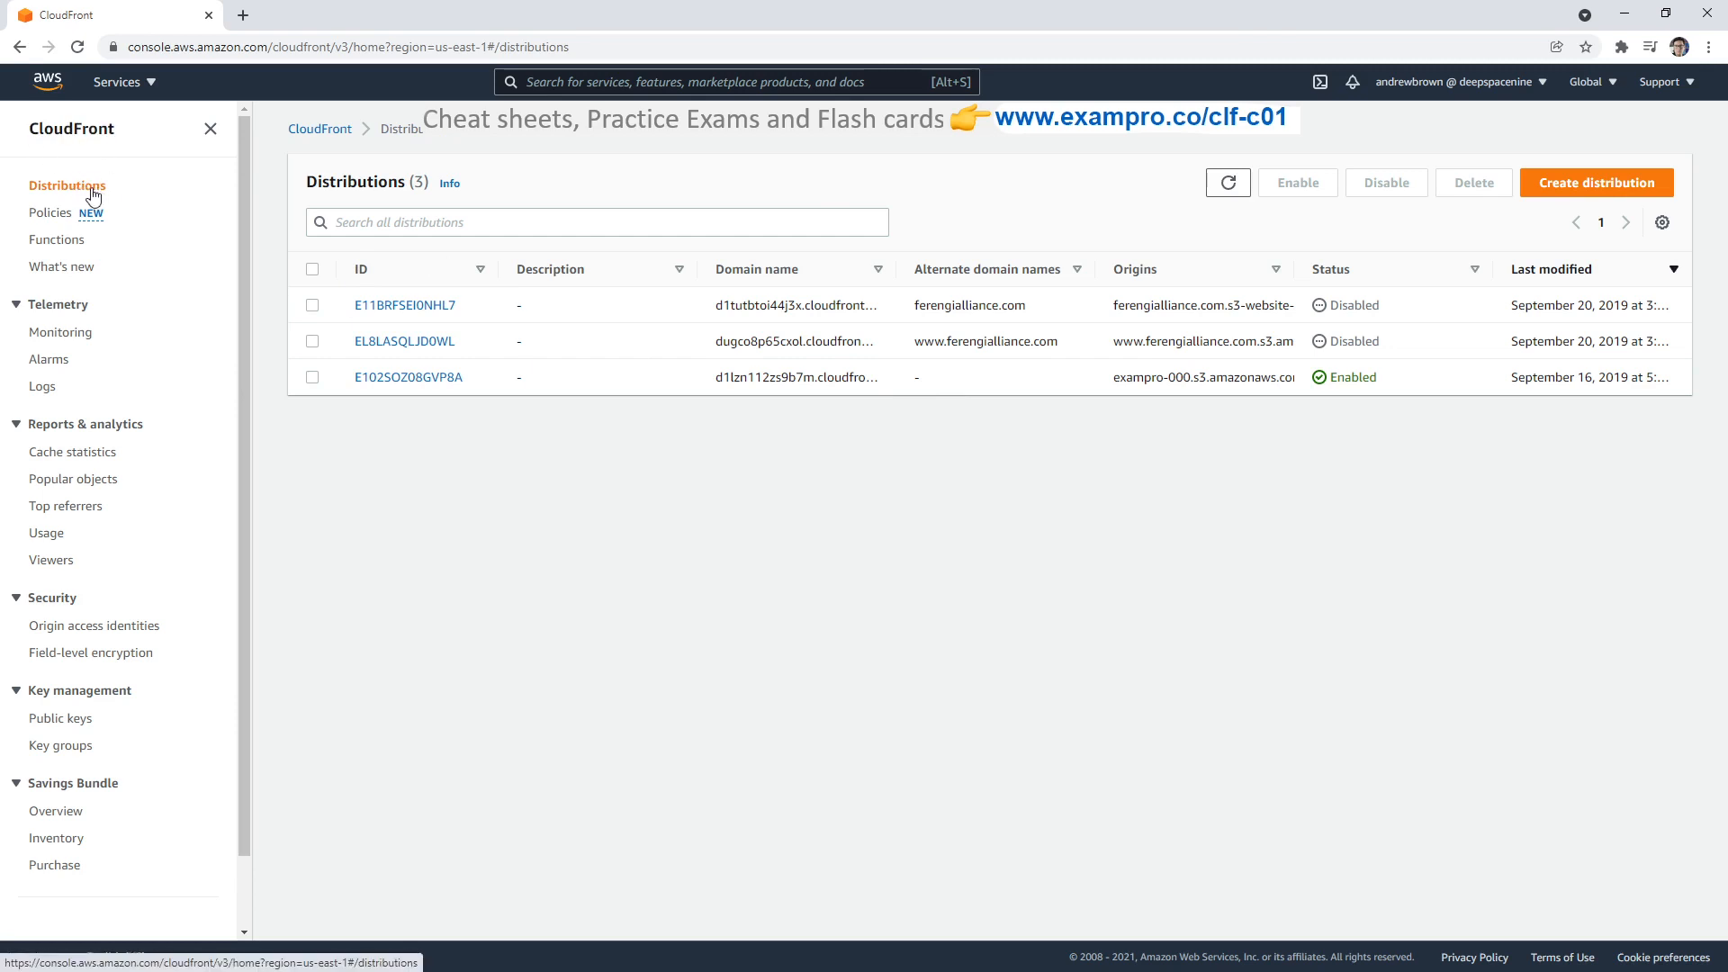
mouse_move(130, 206)
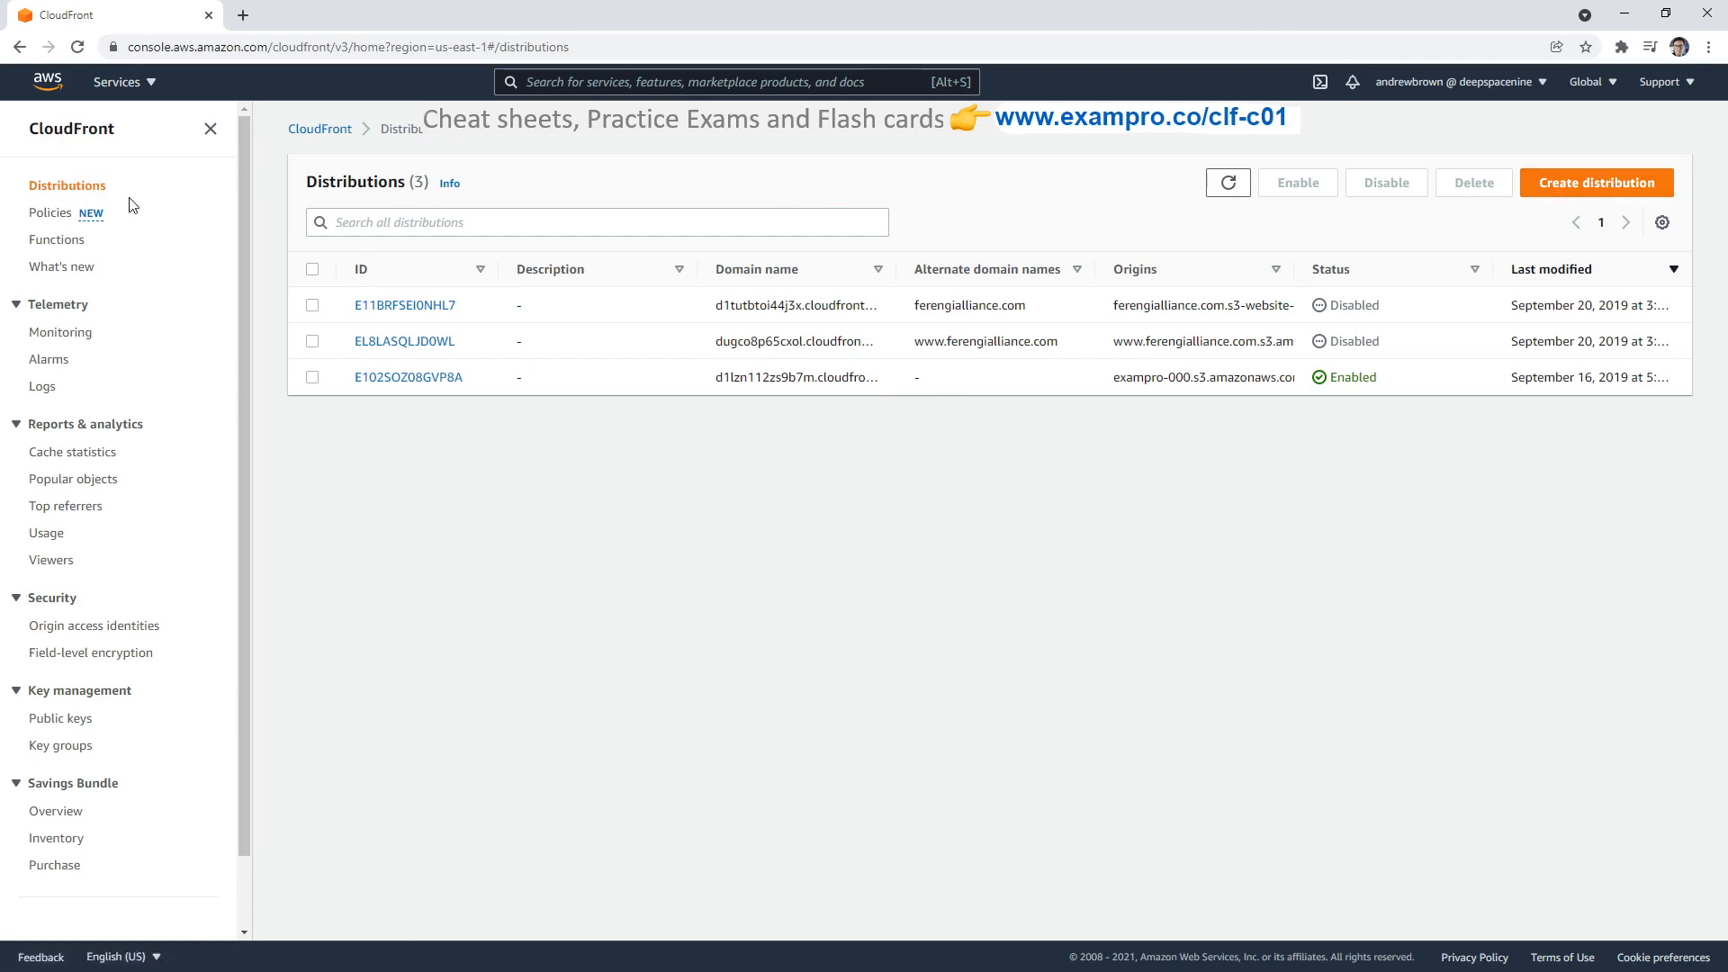
Step: Start creating a new distribution from the Distributions page
left_click(1595, 182)
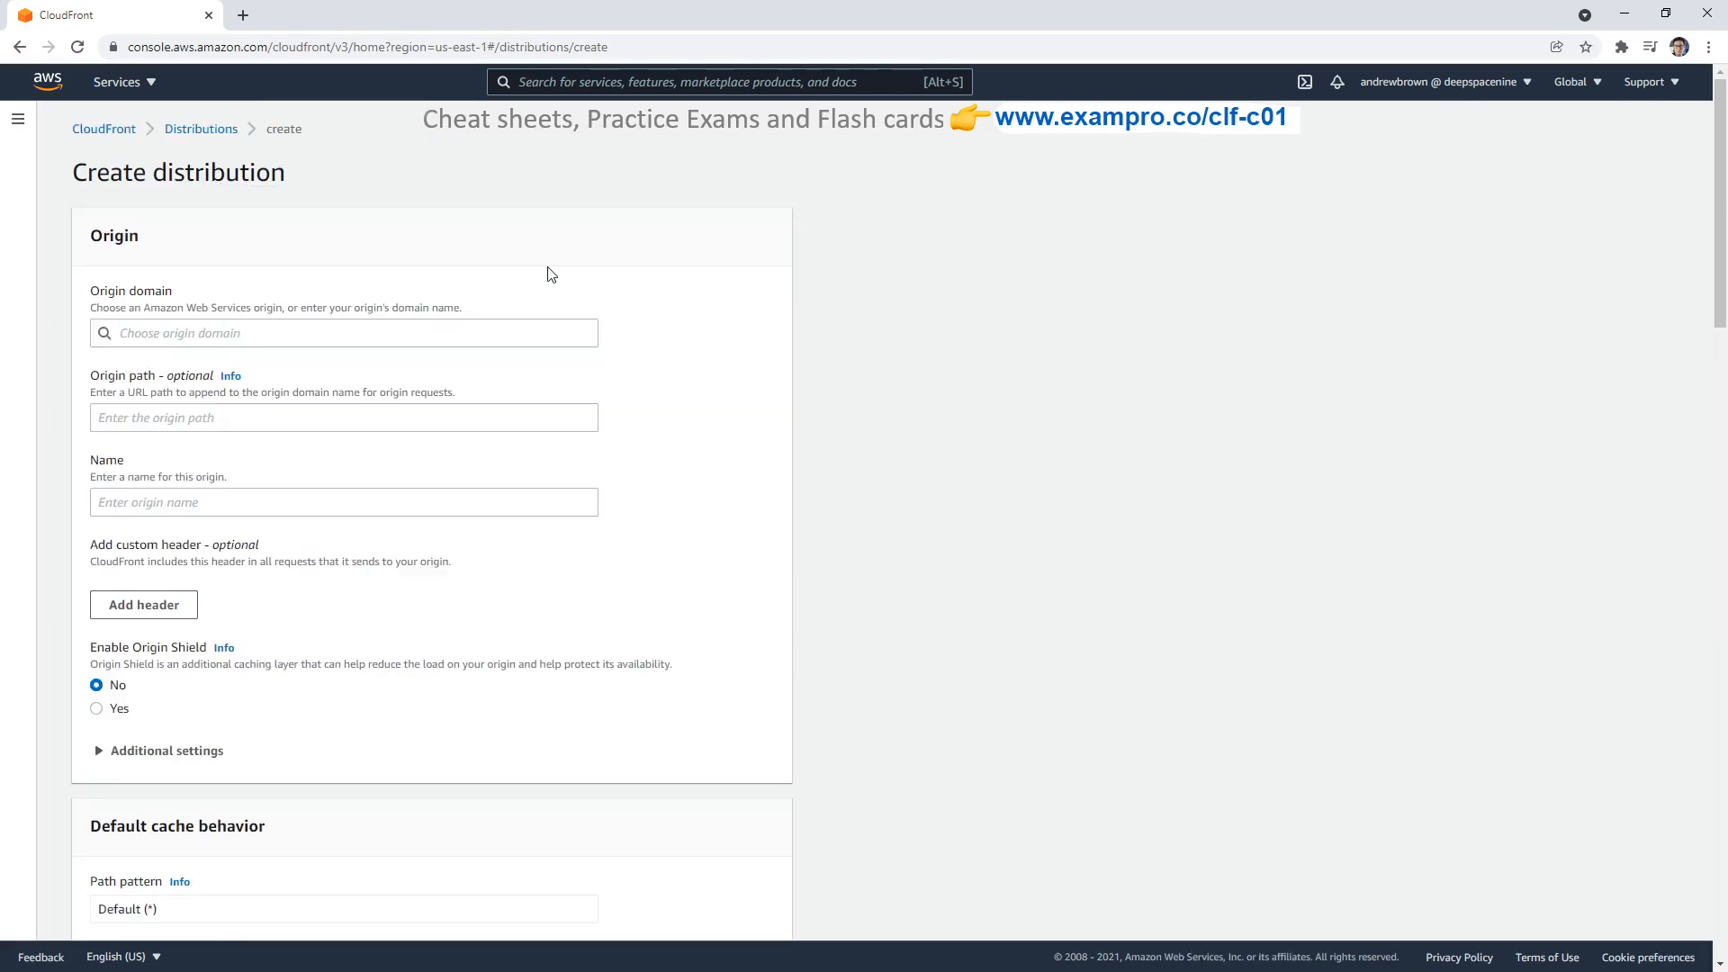
scroll("down", 3)
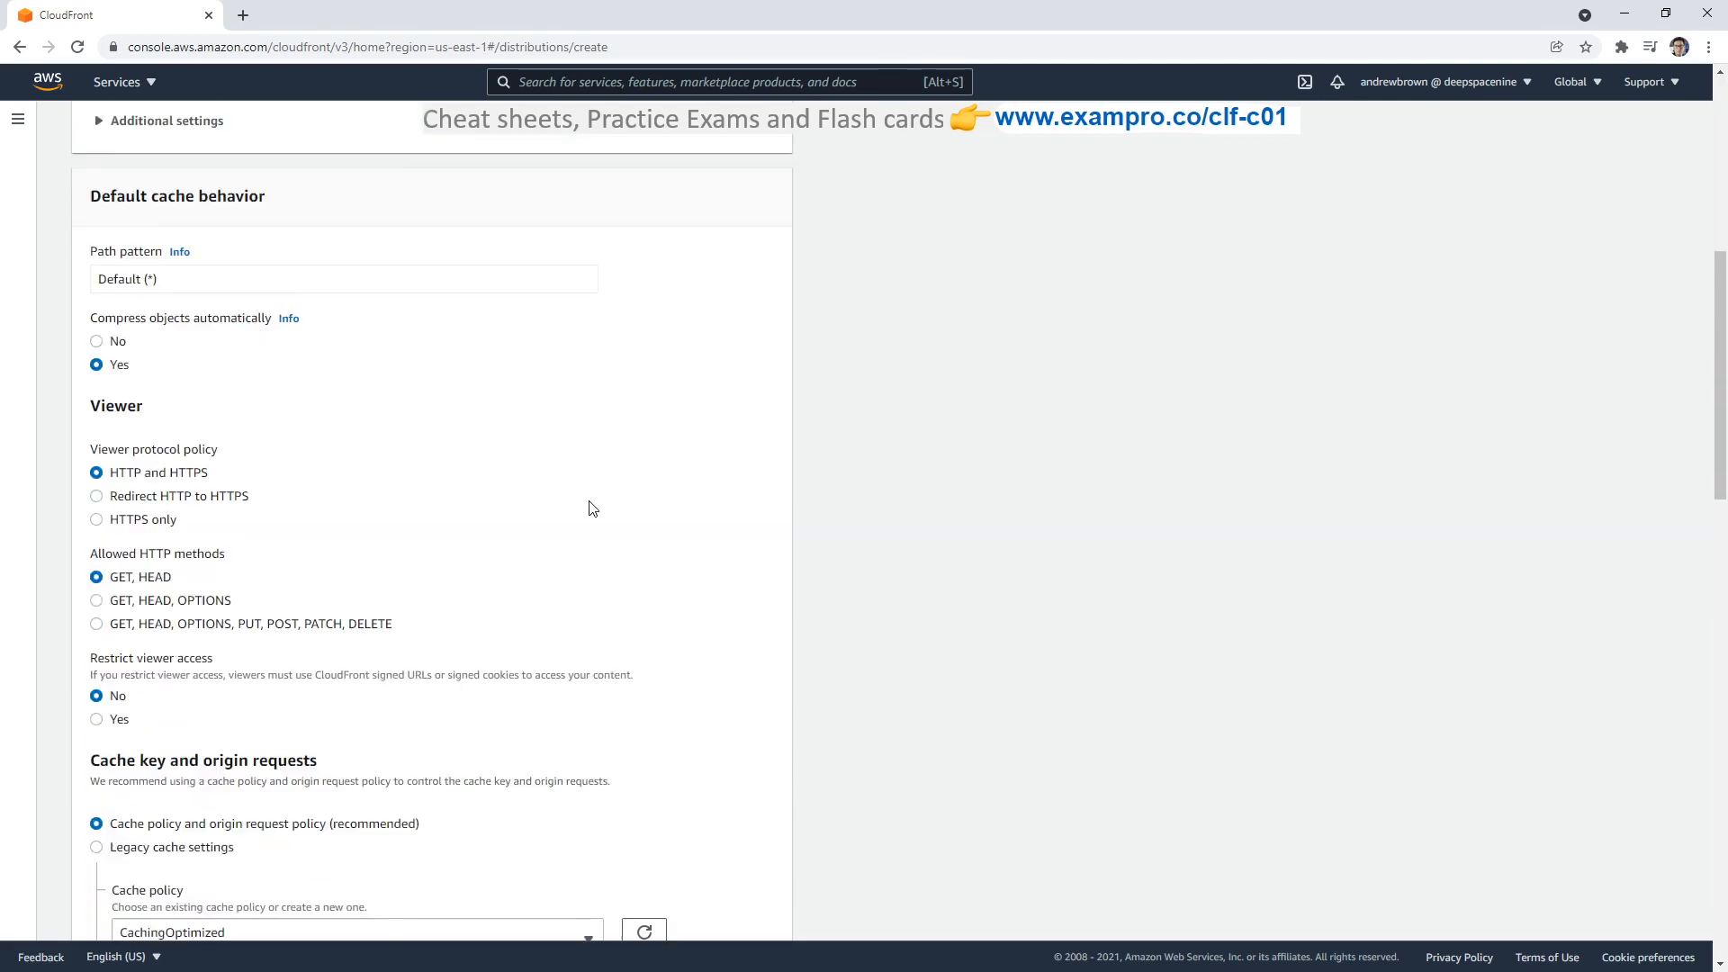
scroll("down", 3)
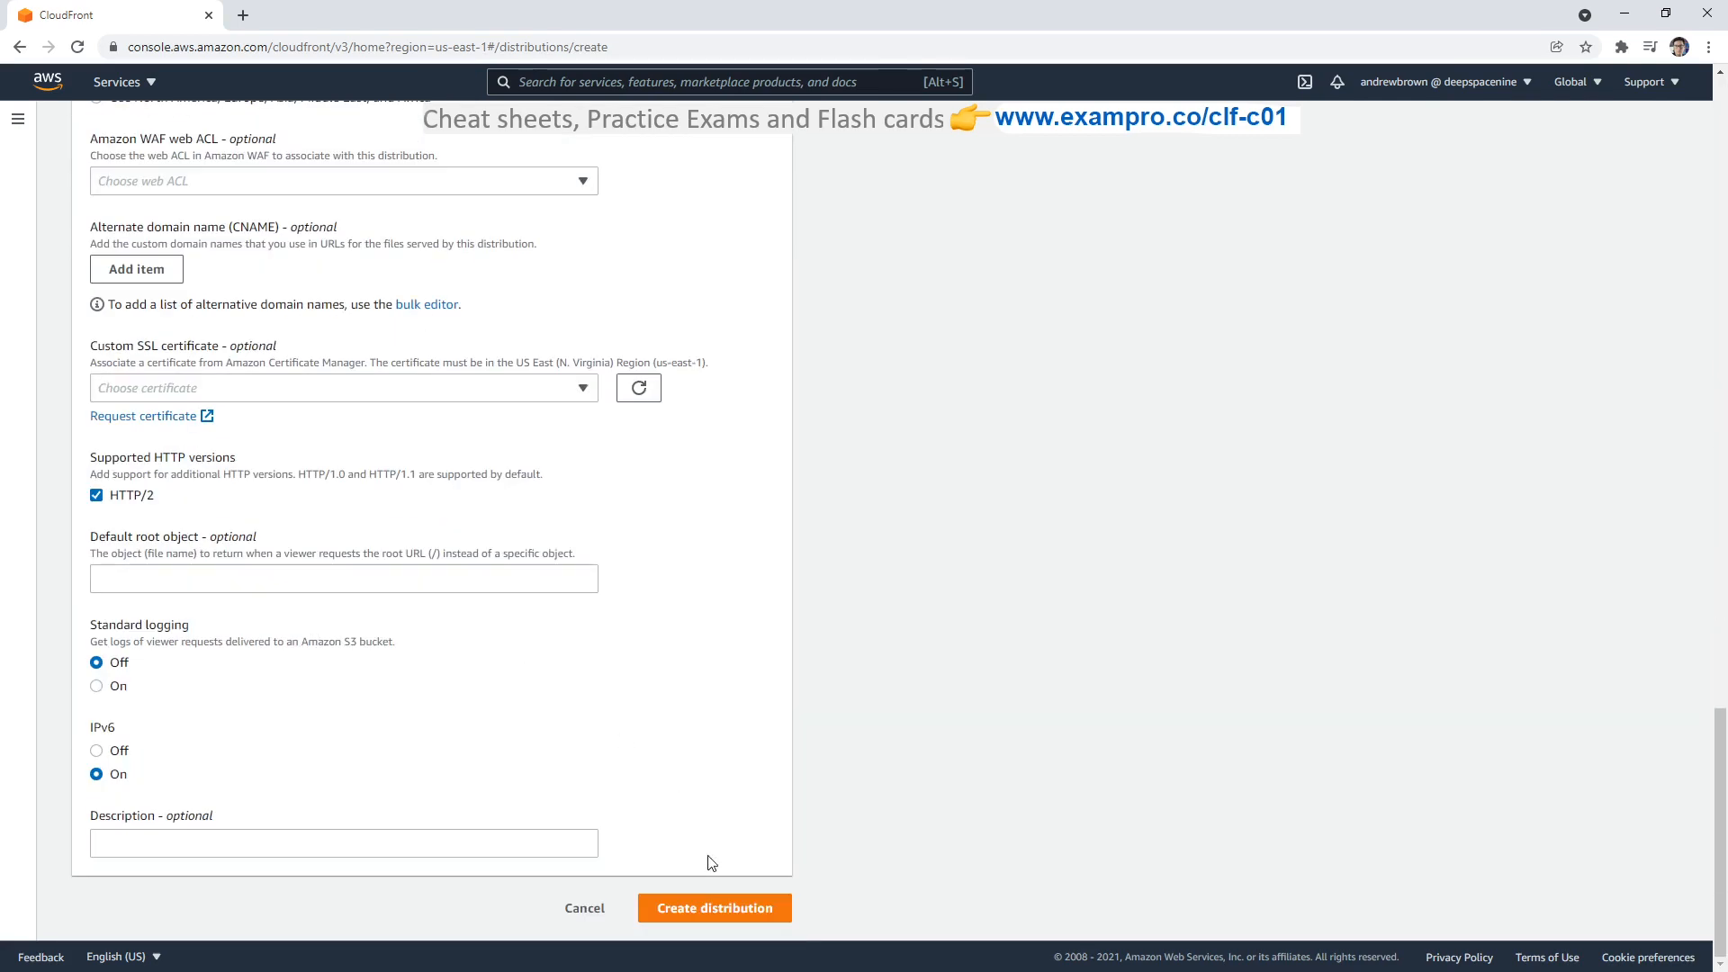
scroll("up", 3)
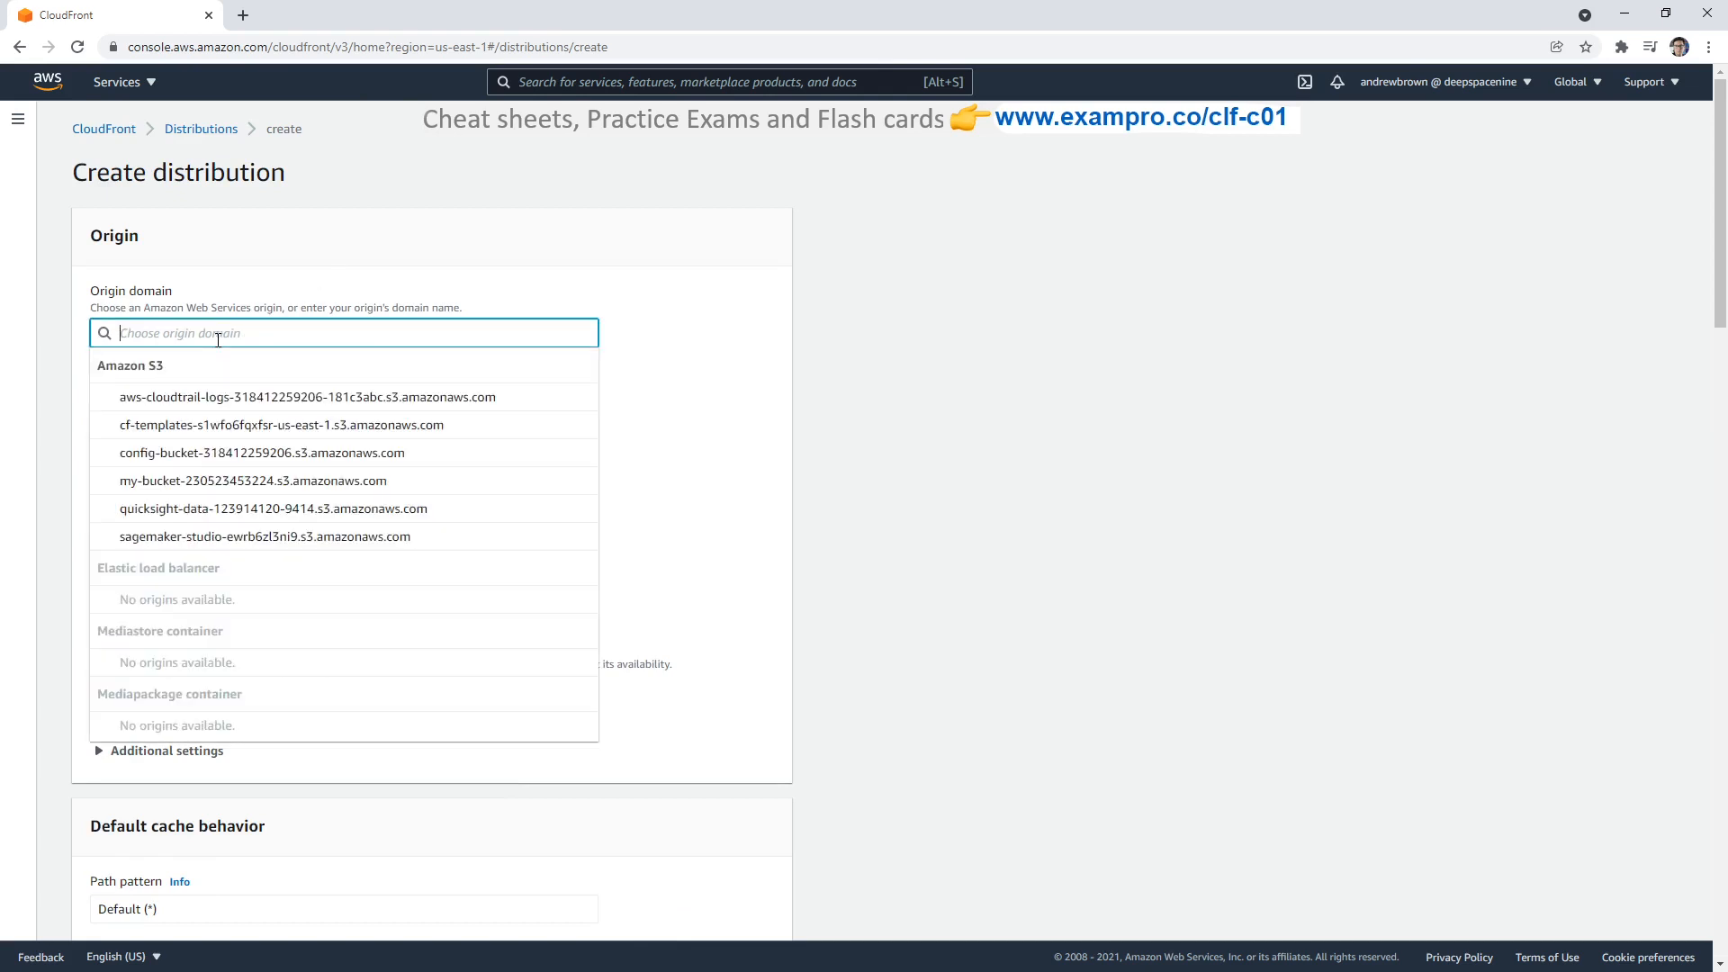
mouse_move(290, 254)
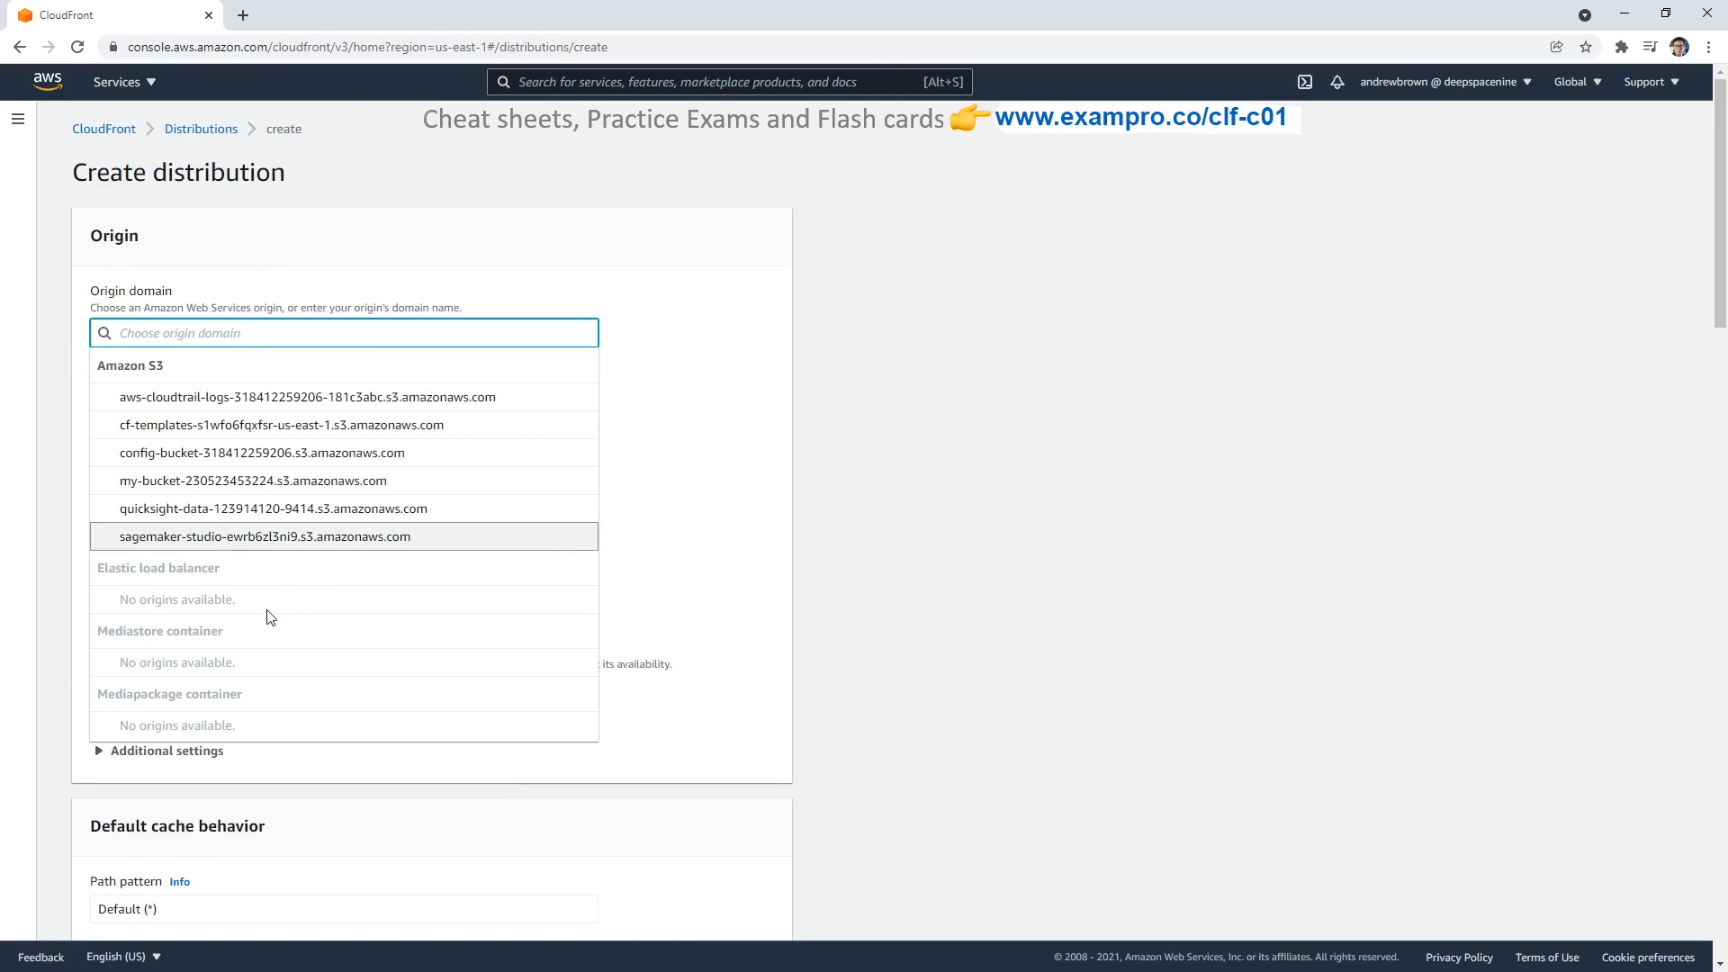
mouse_move(438, 480)
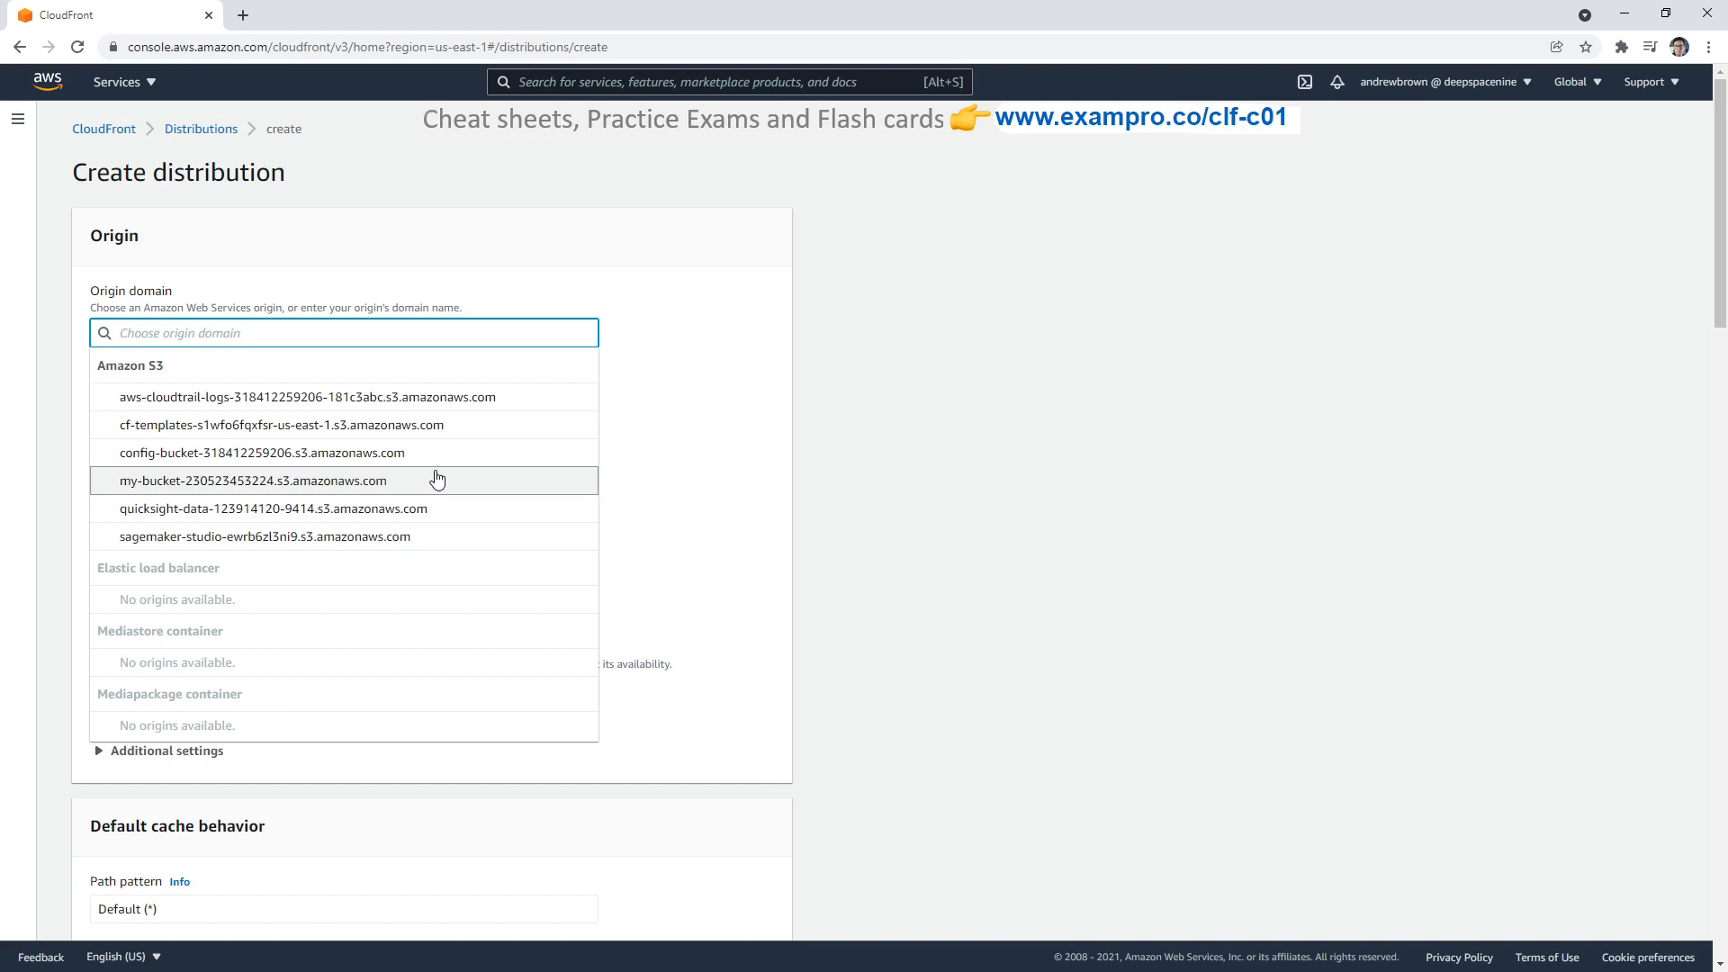
mouse_move(381, 457)
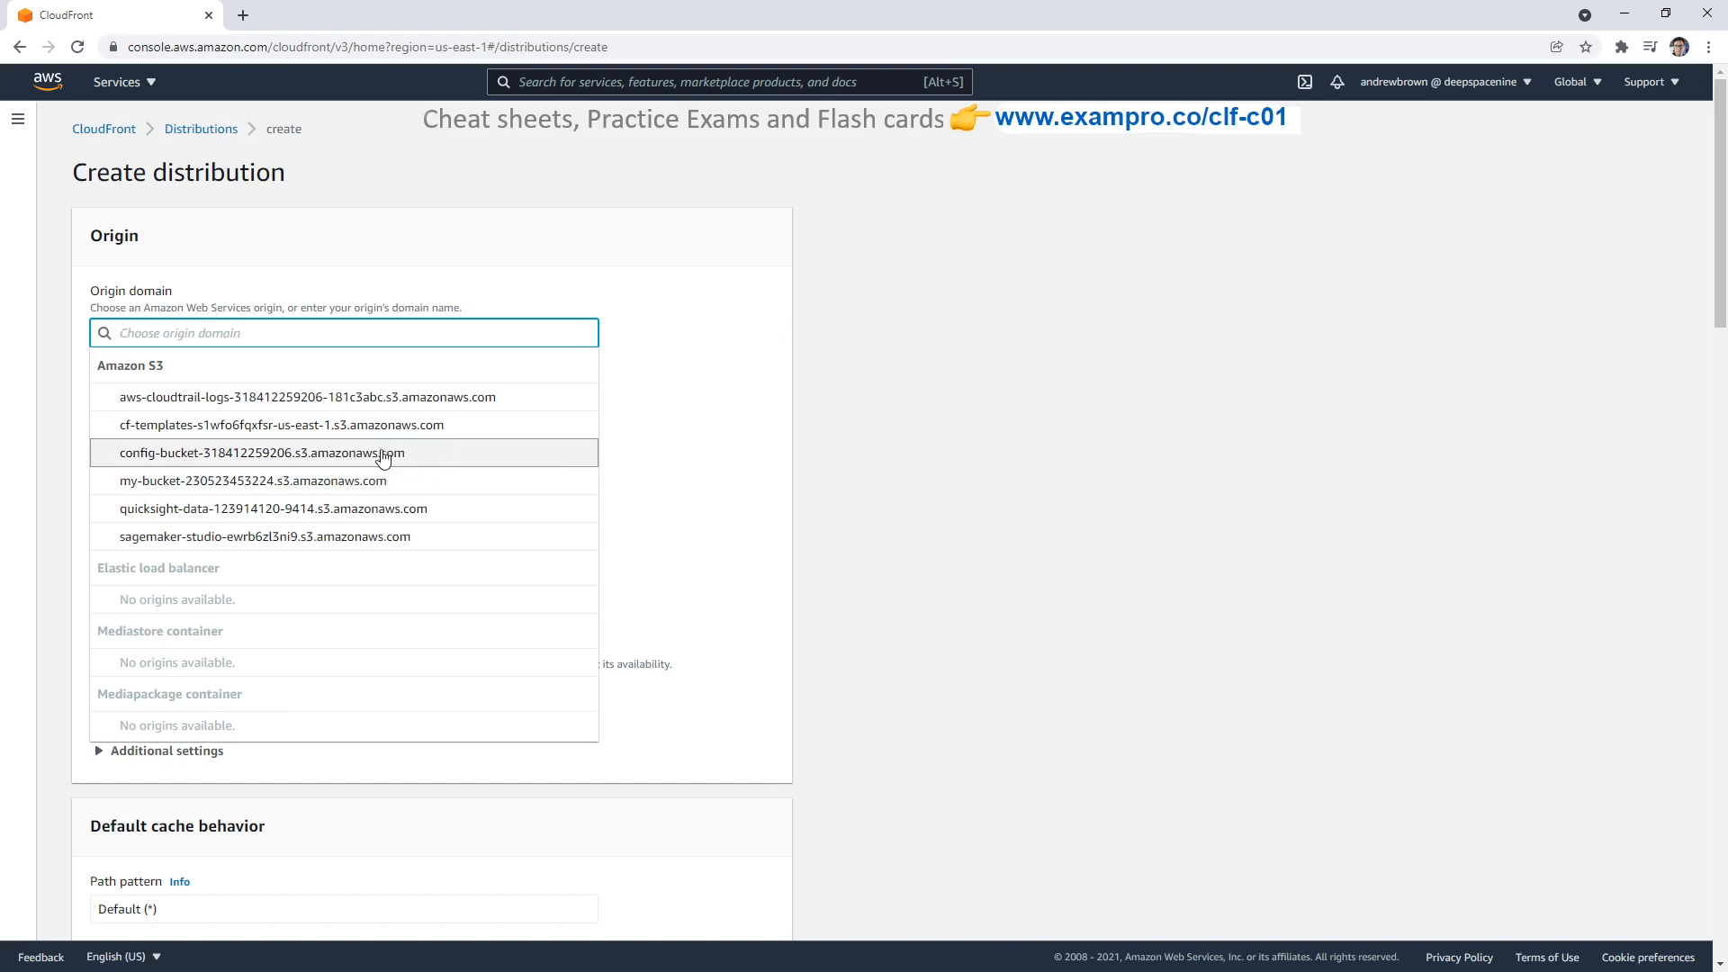
Step: Set the origin domain to my-bucket-230523453224.s3.amazonaws.com, auto-filling the origin name
left_click(252, 480)
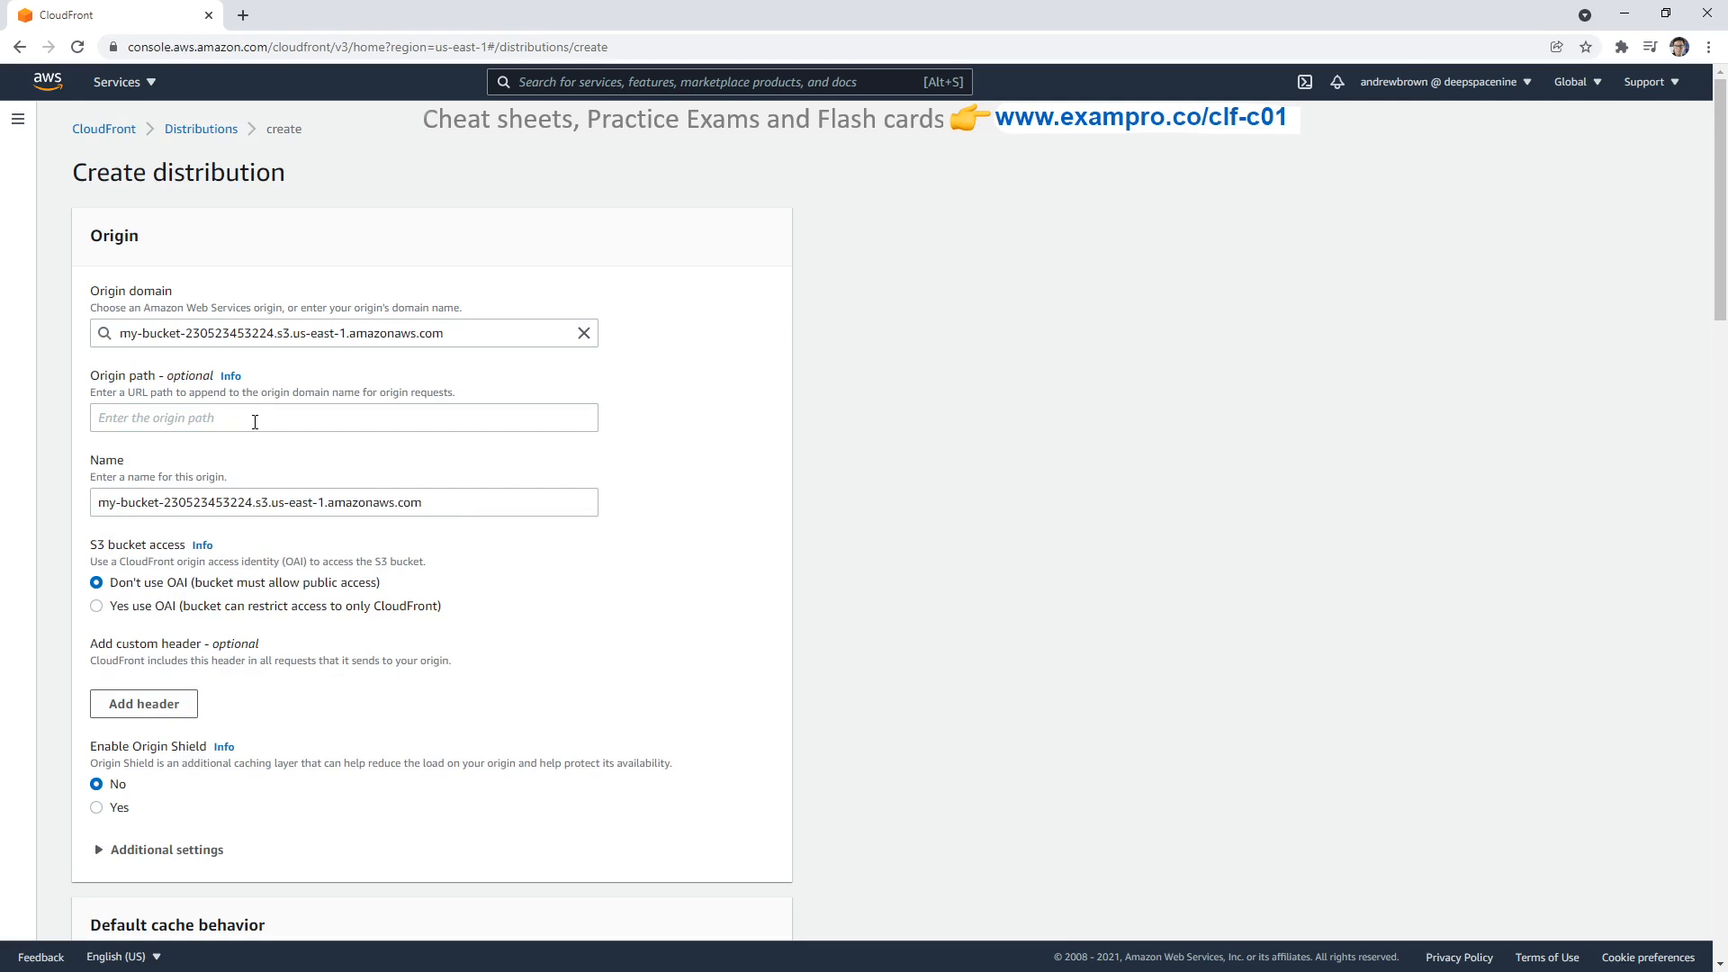
type("/")
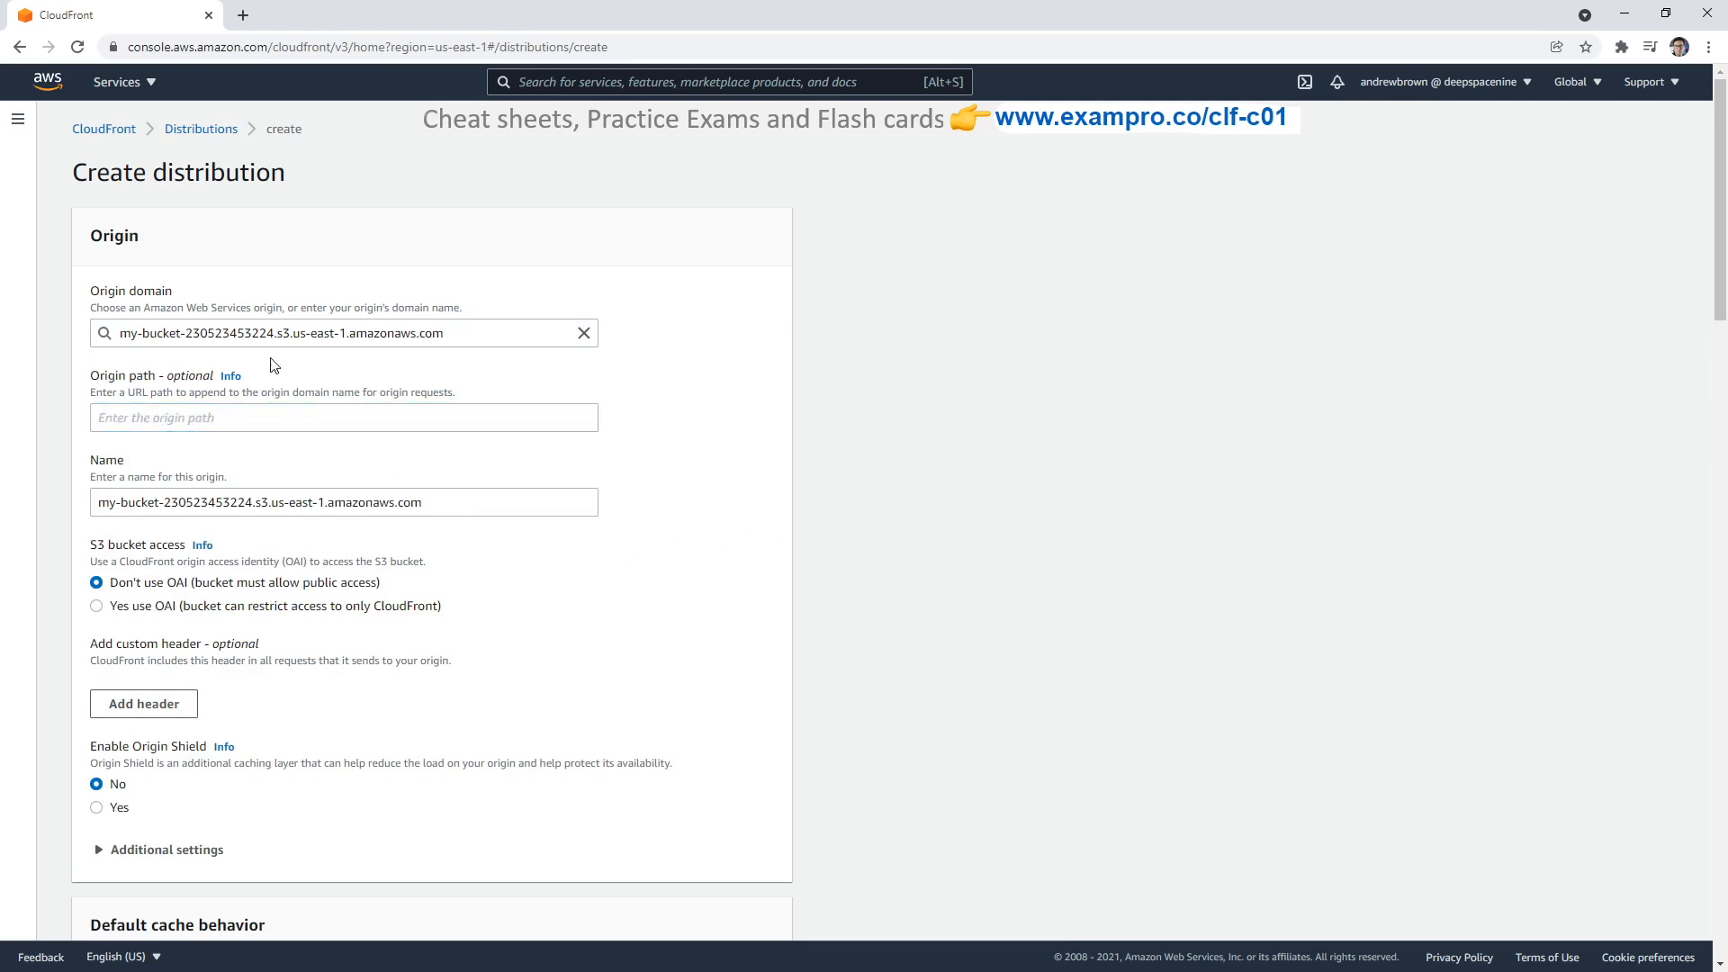
Step: Choose HTTPS only as the viewer protocol policy, browse cache policies and function associations, then abandon the form
scroll("down", 3)
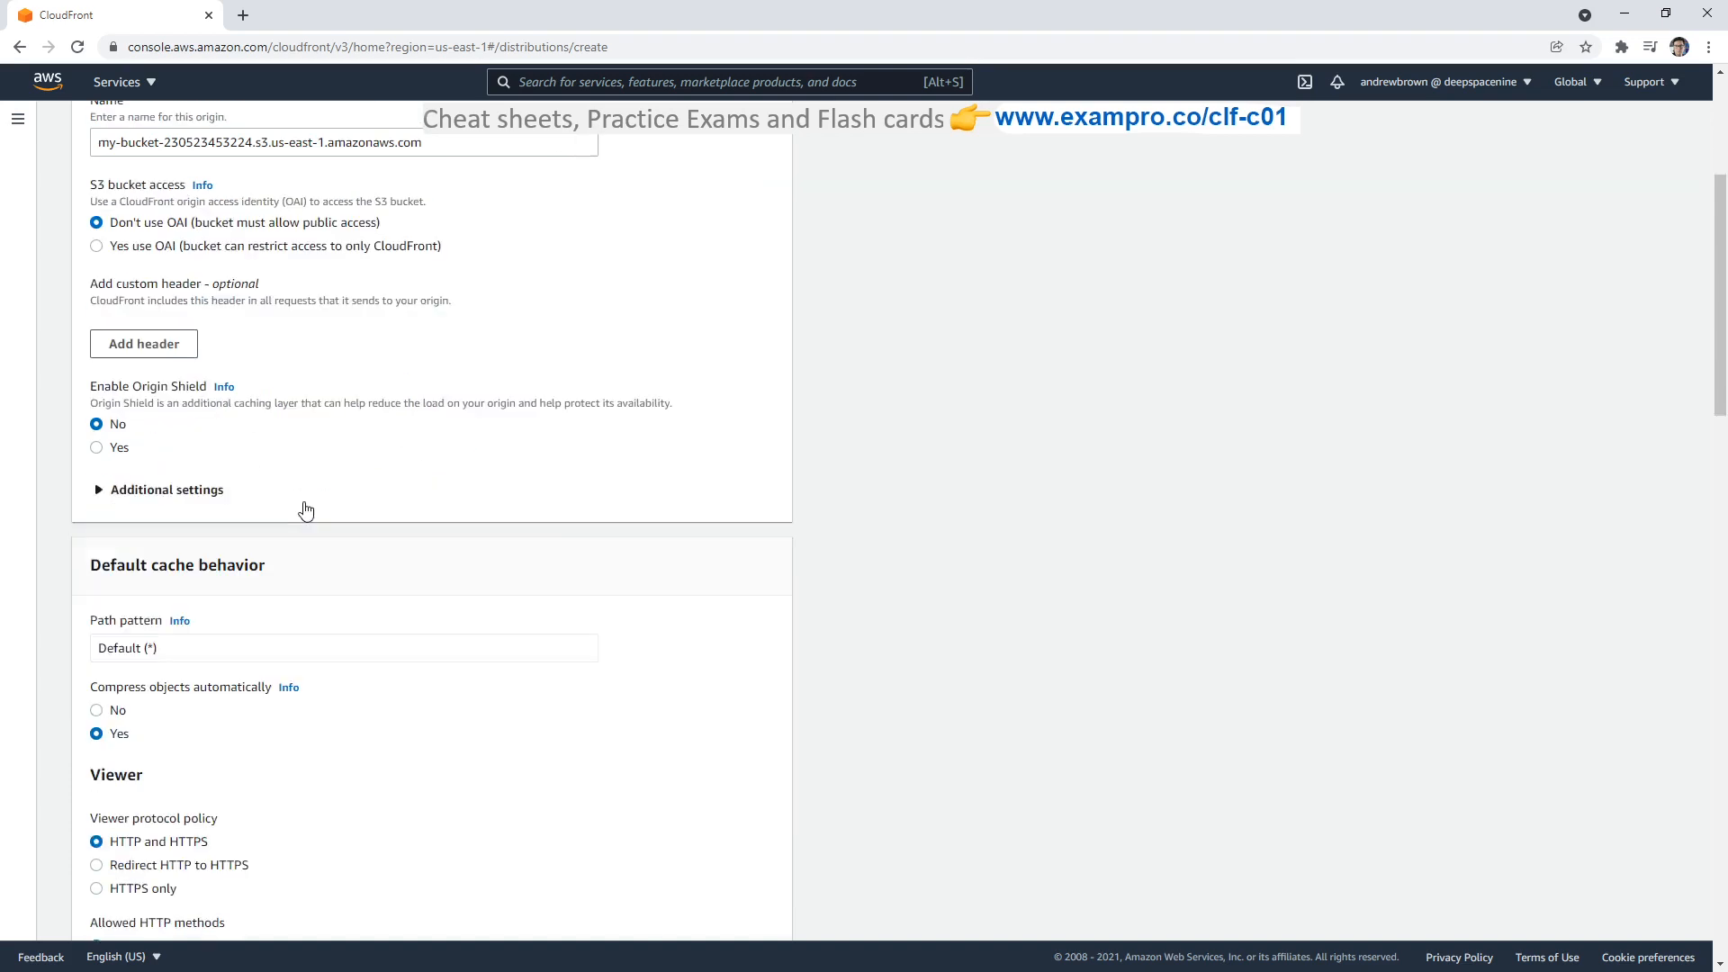
scroll("down", 3)
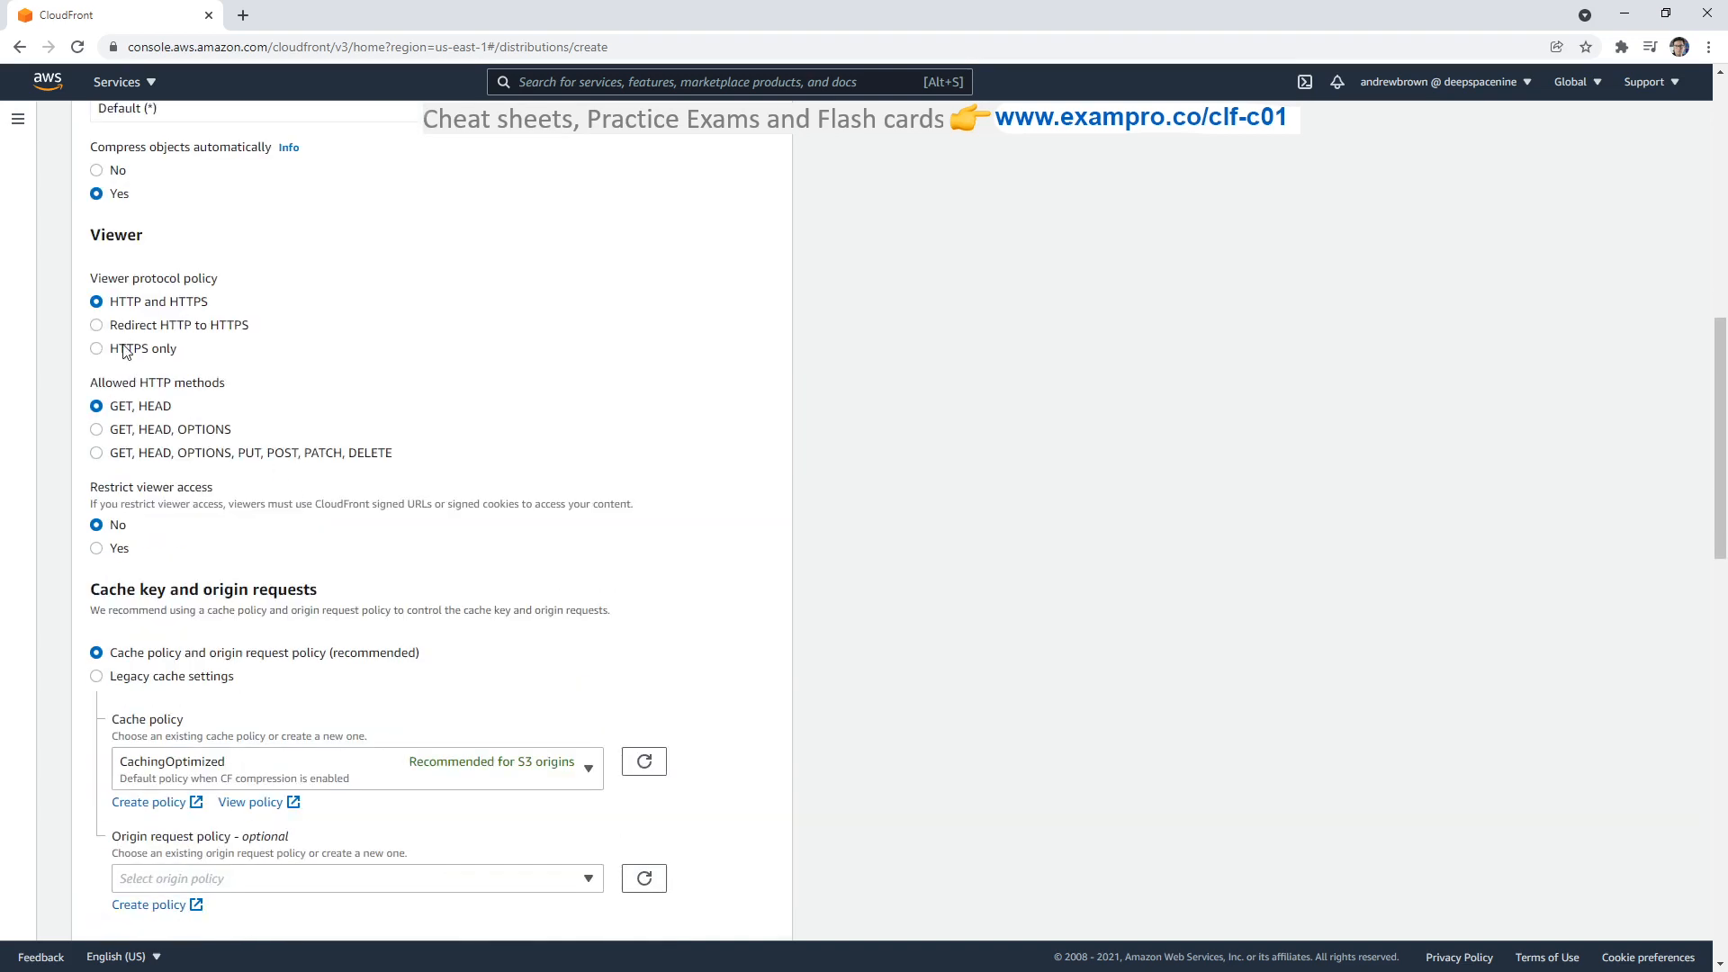
double_click(158, 301)
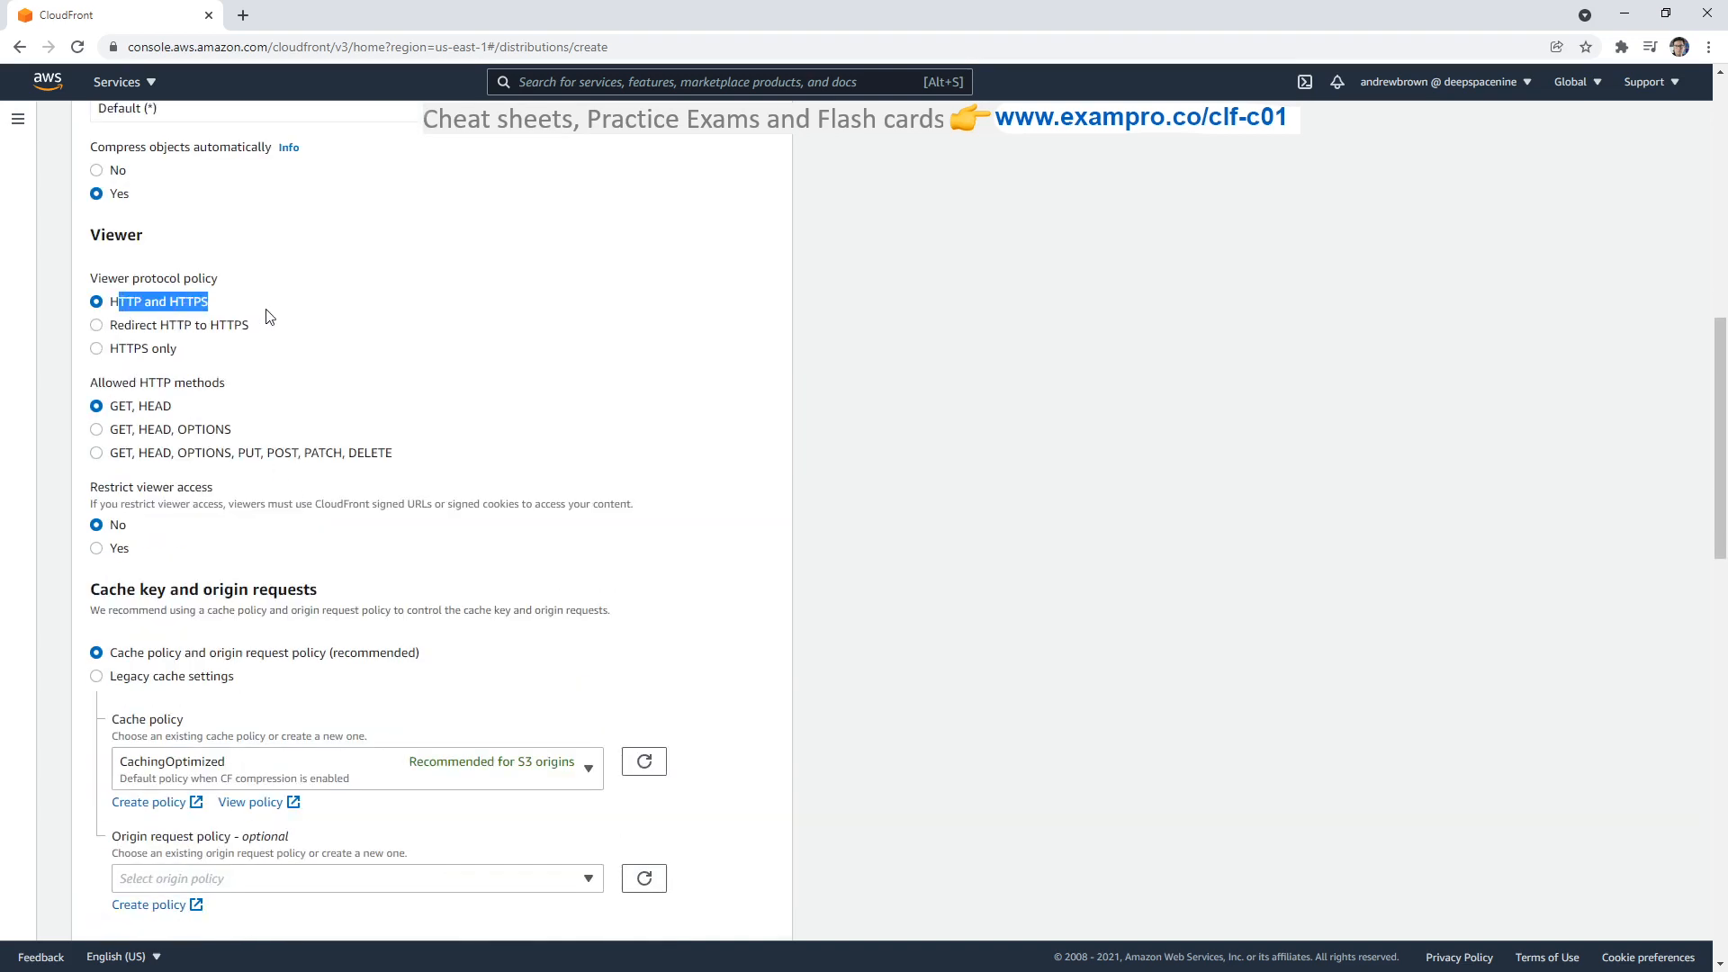
left_click(98, 347)
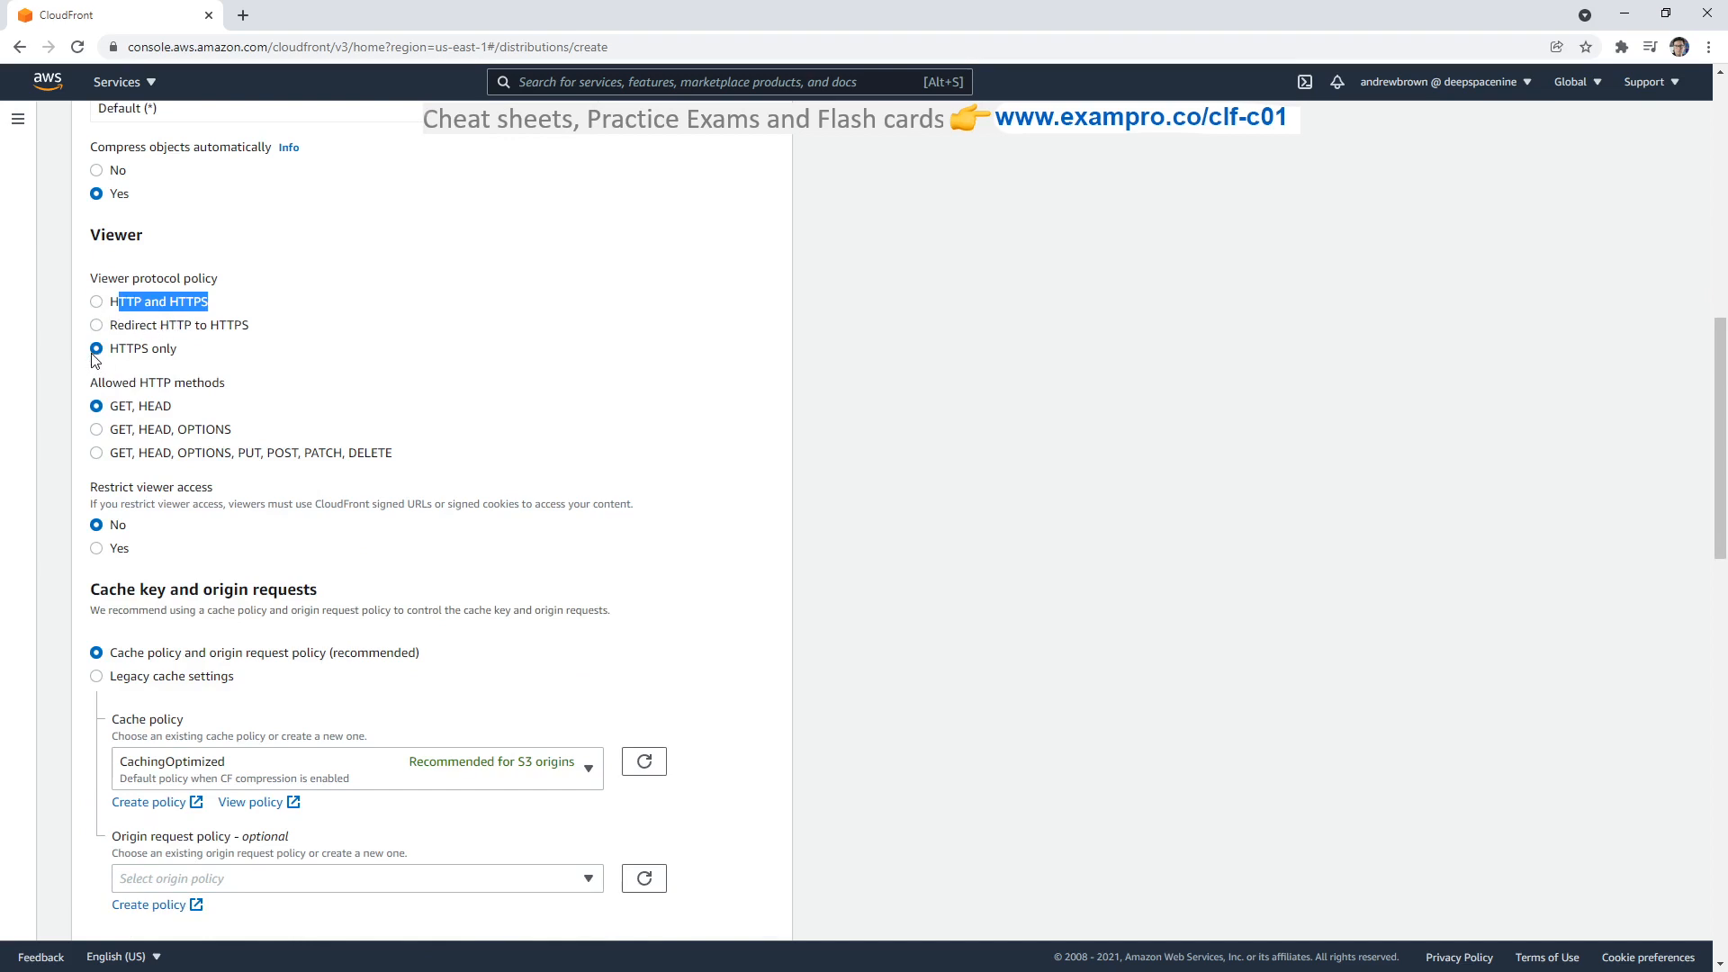
scroll("down", 3)
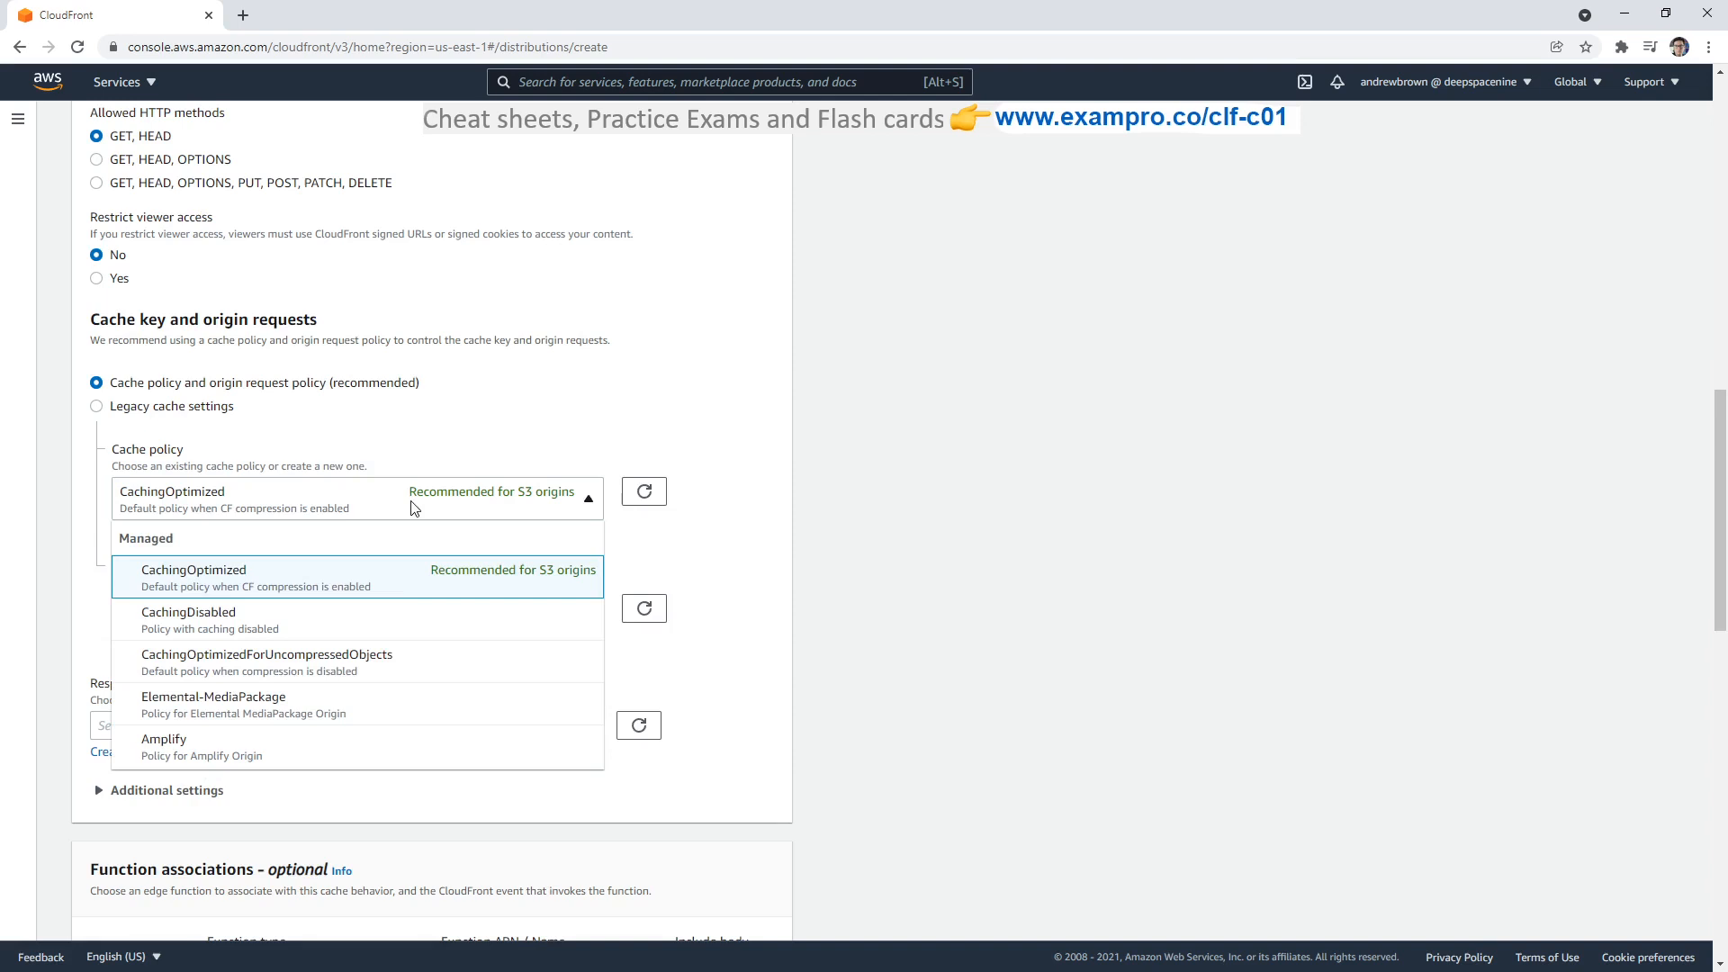
mouse_move(491, 505)
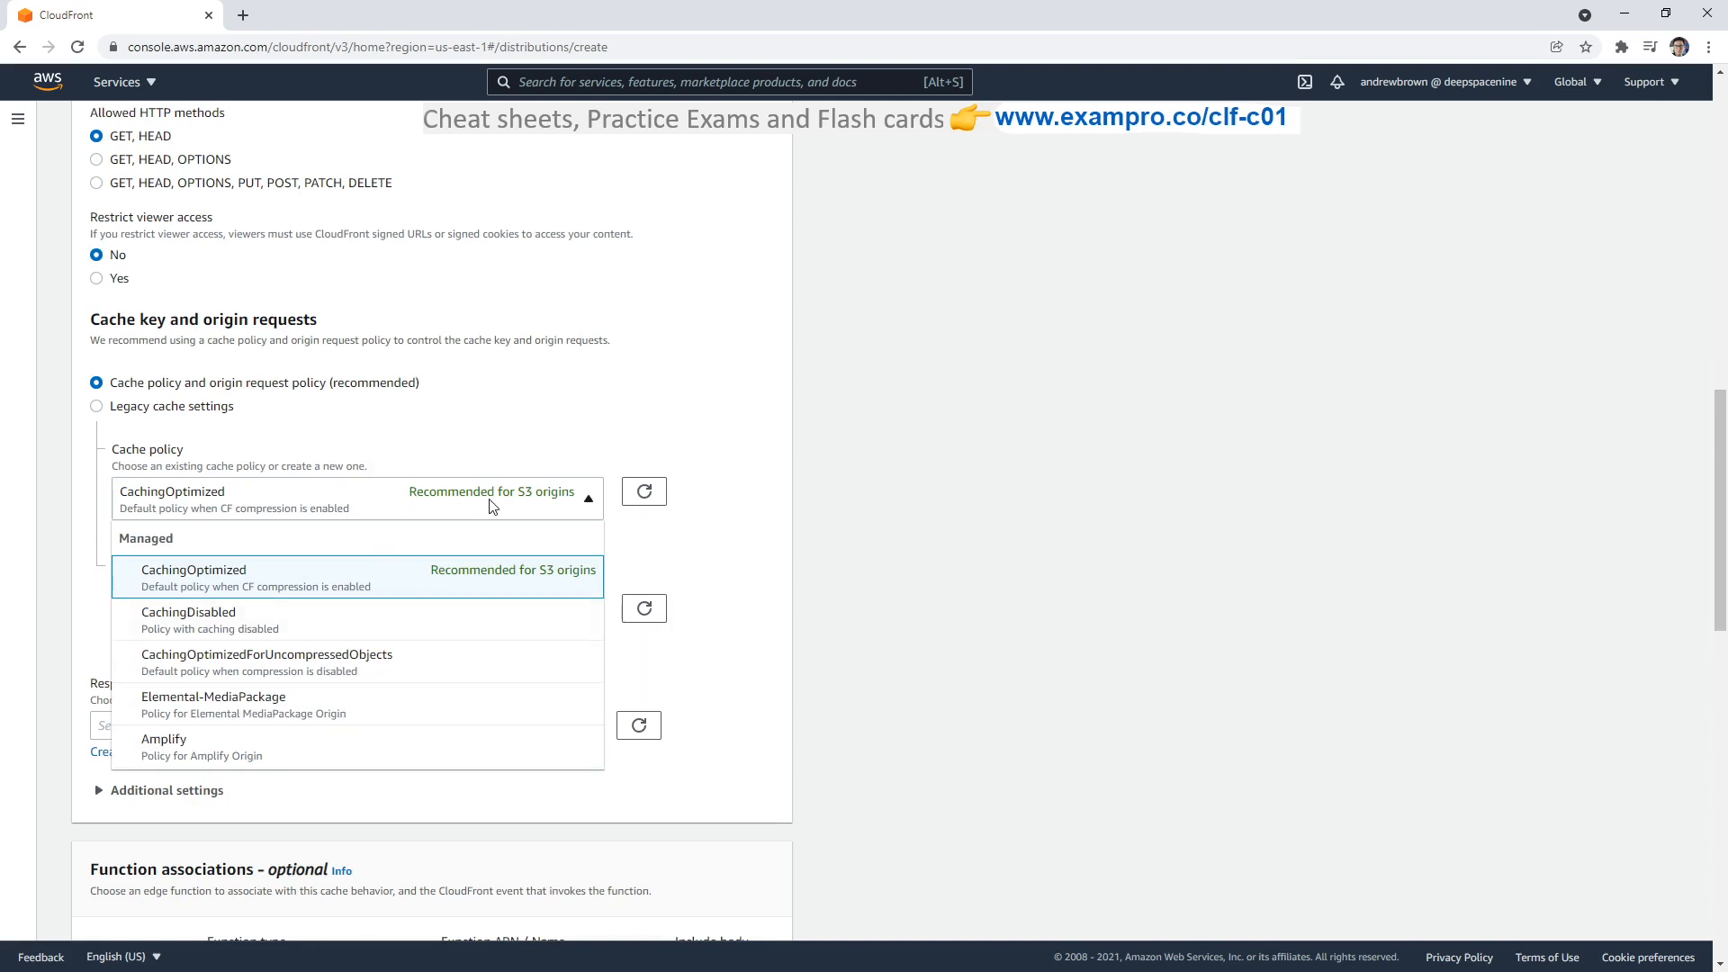
scroll("down", 3)
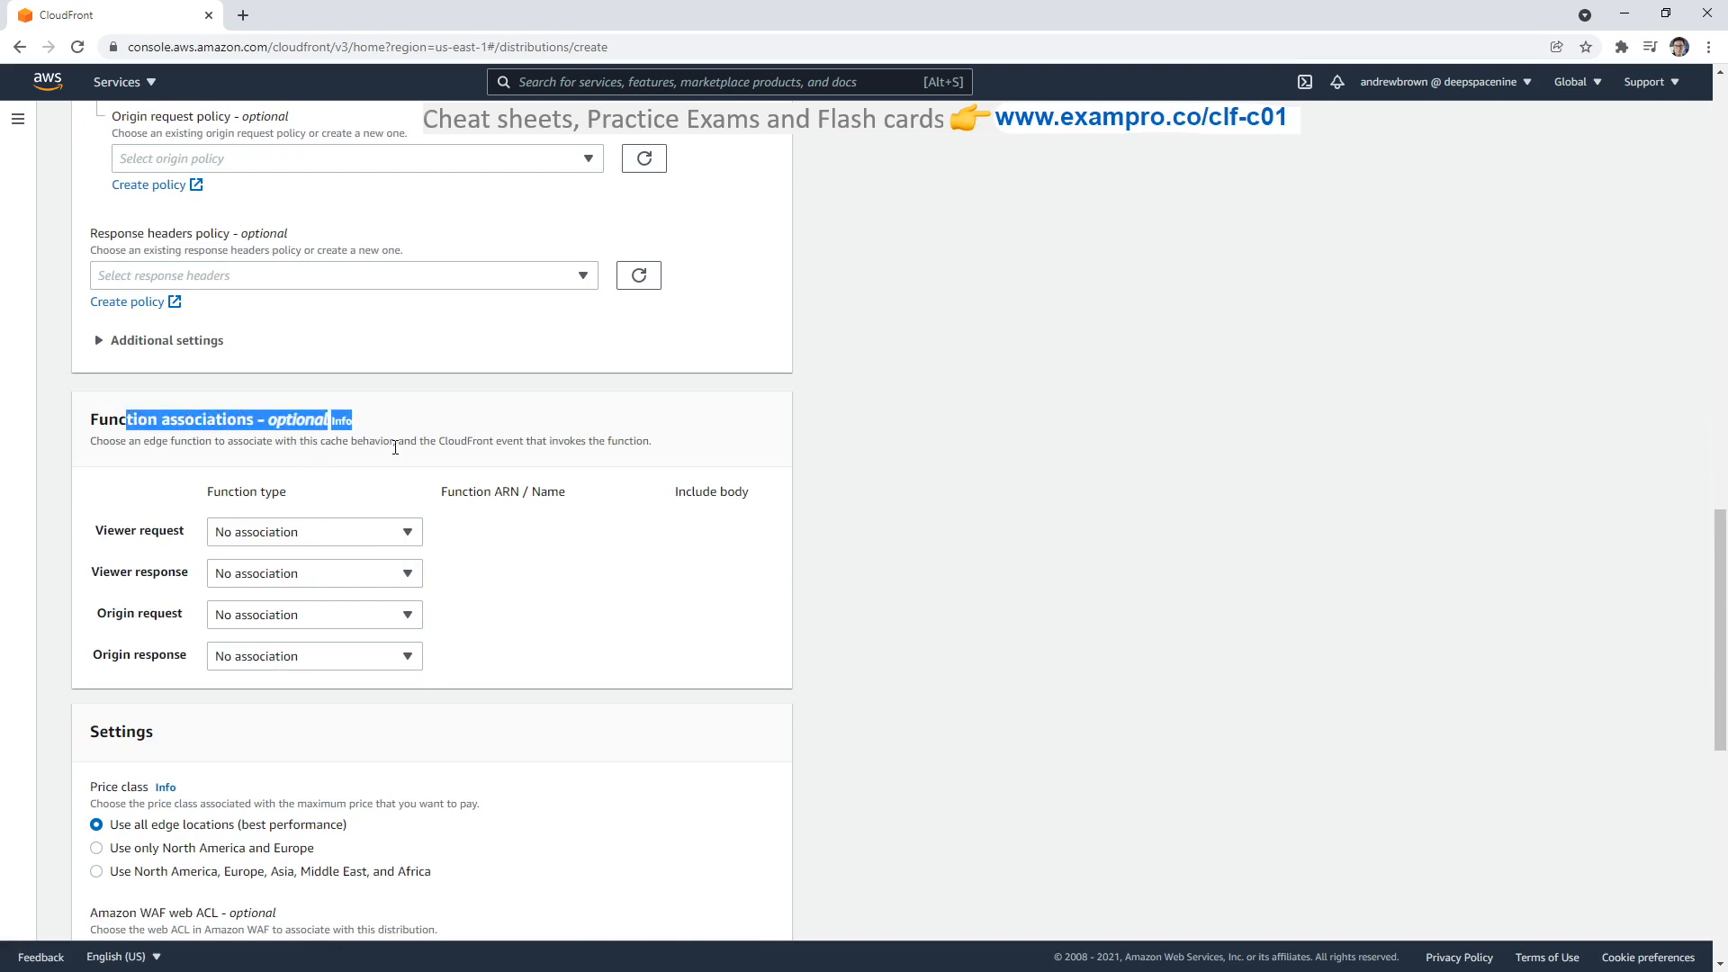
mouse_move(411, 439)
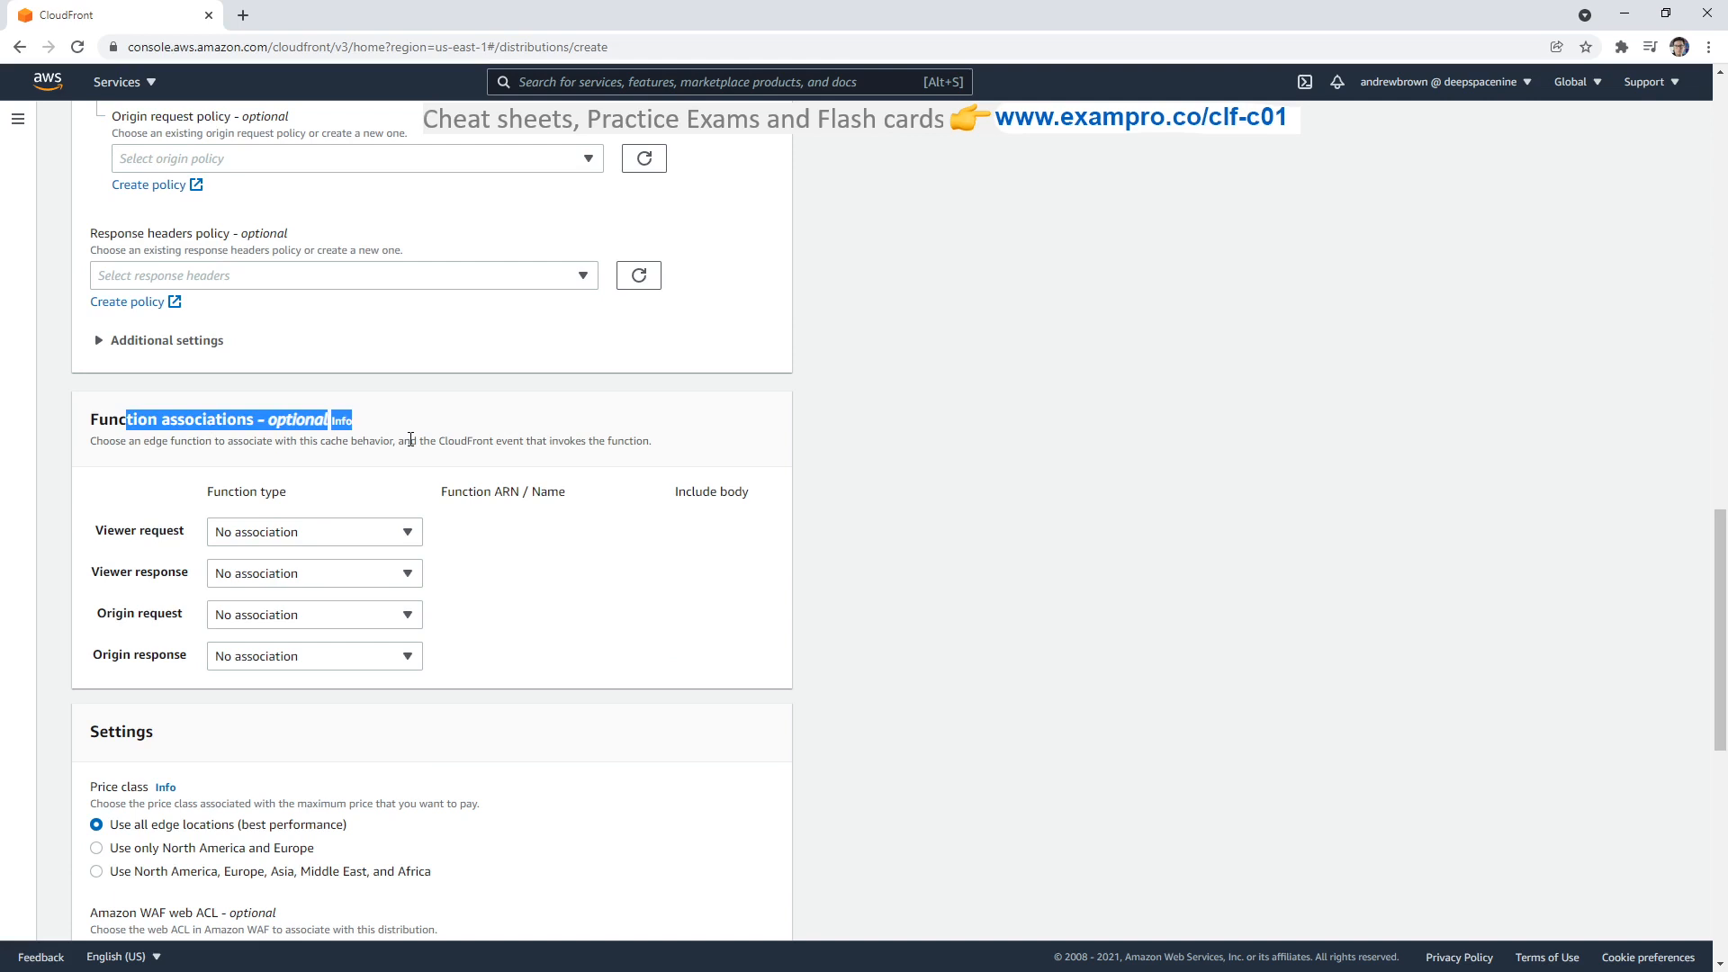
scroll("down", 3)
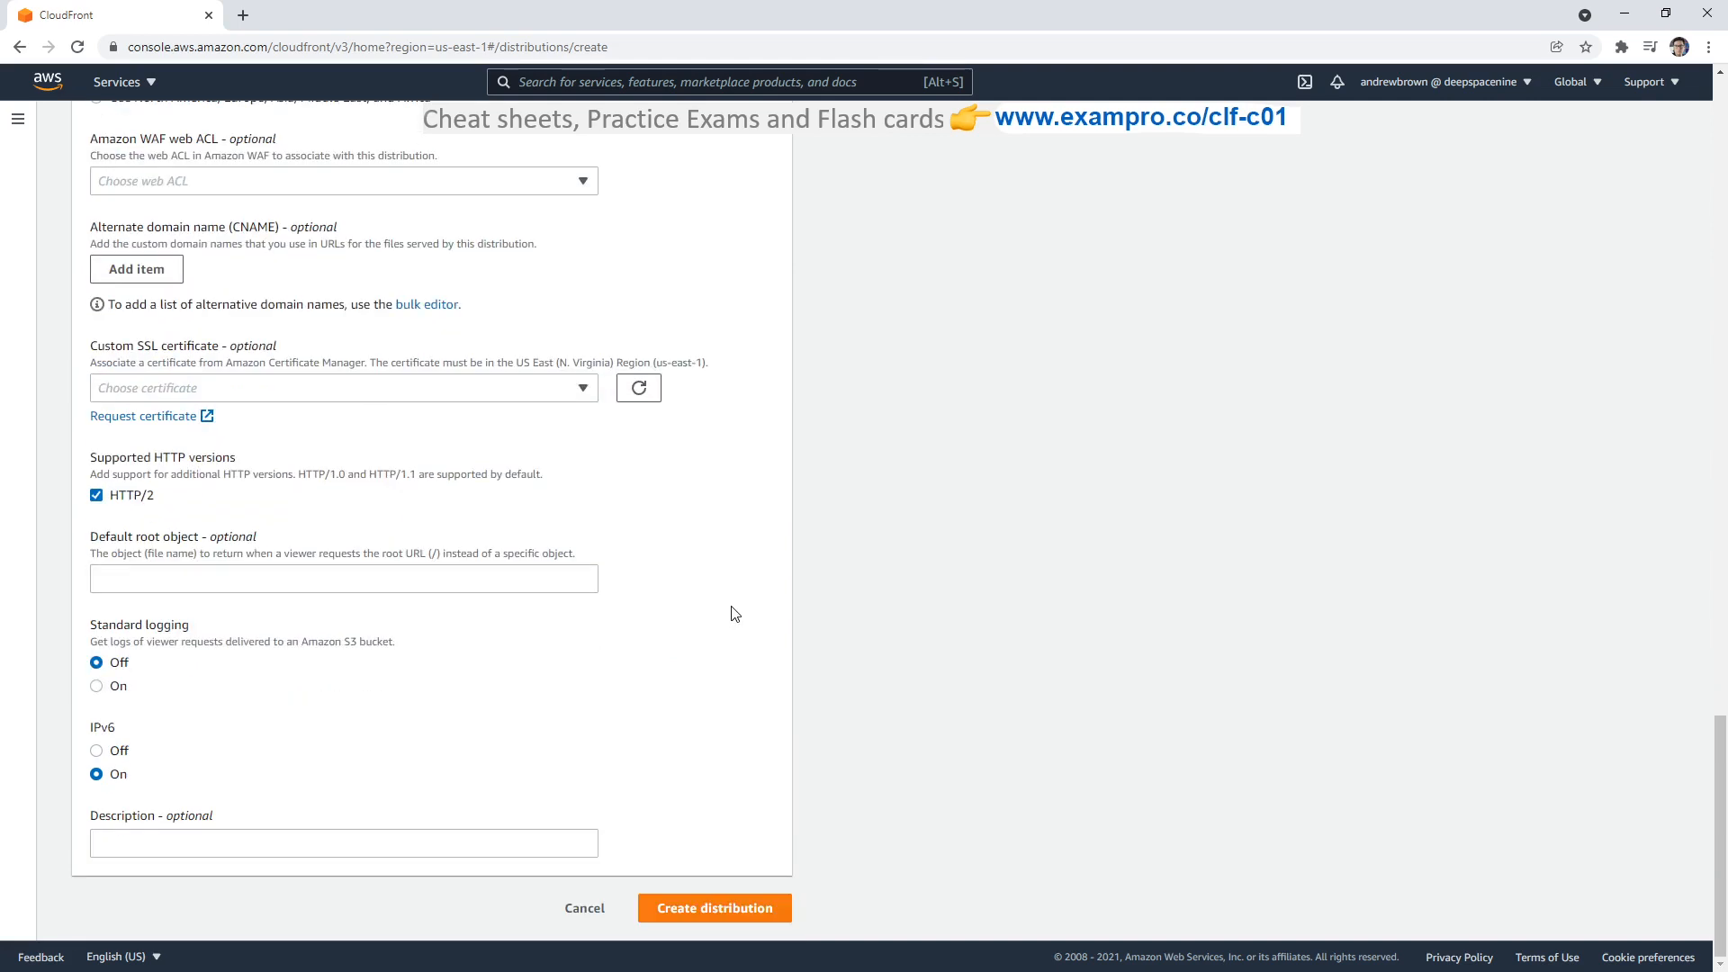
scroll("up", 3)
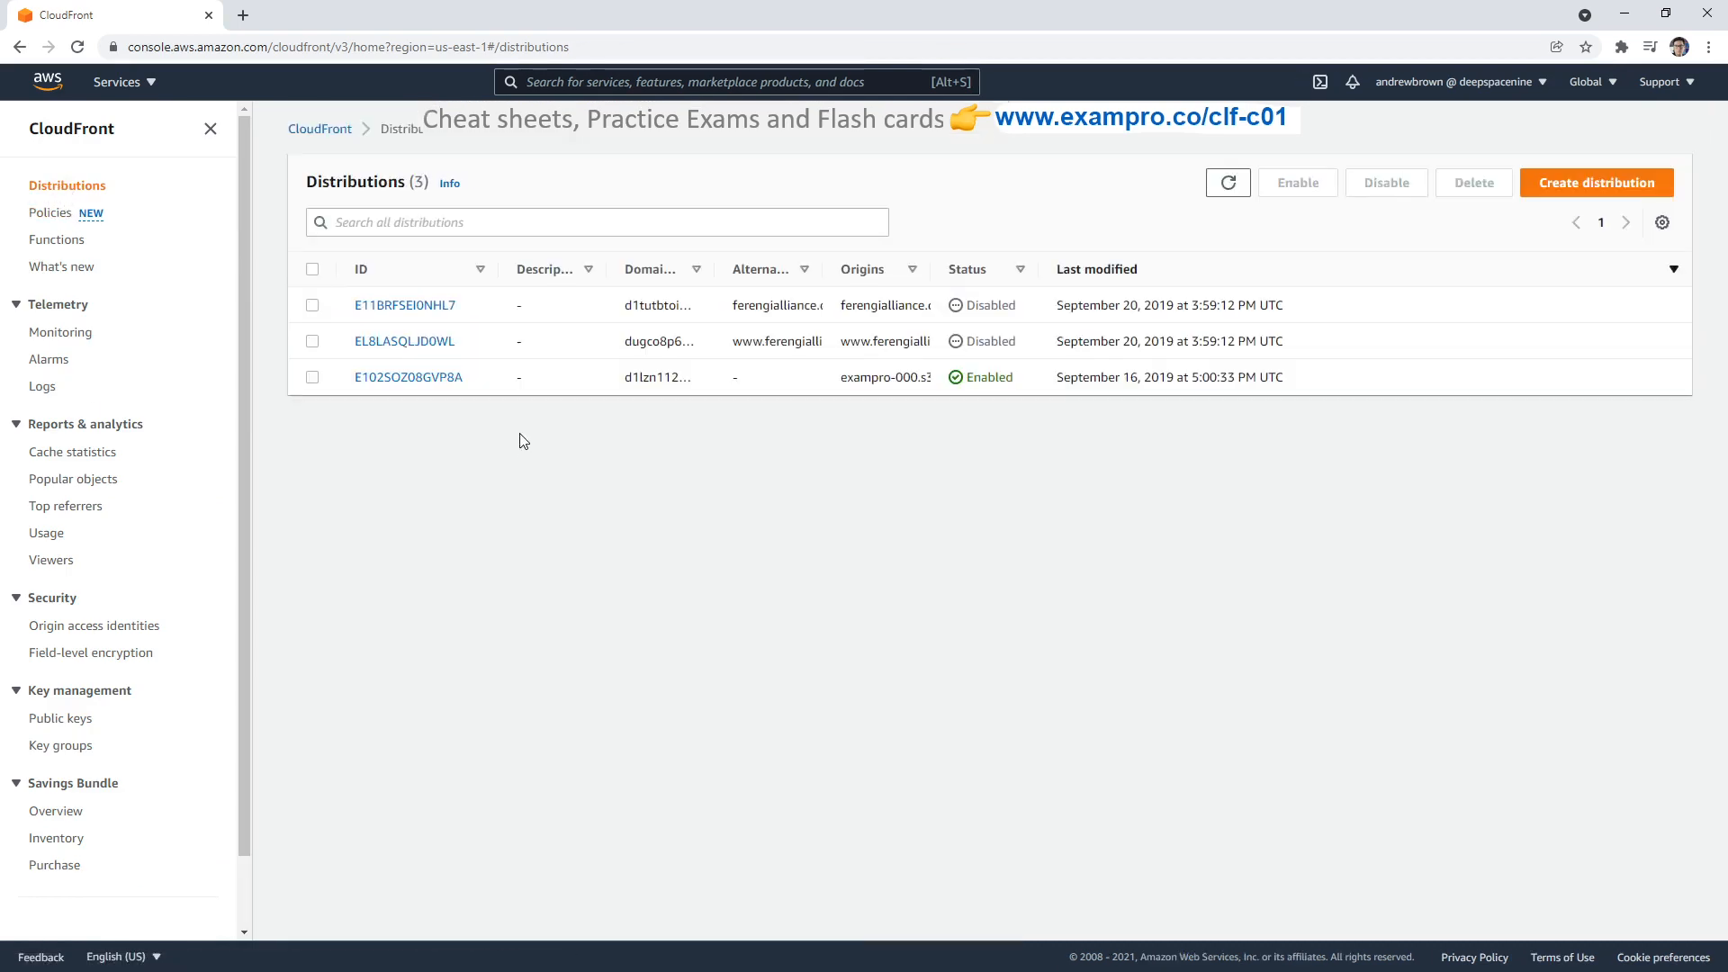
mouse_move(515, 396)
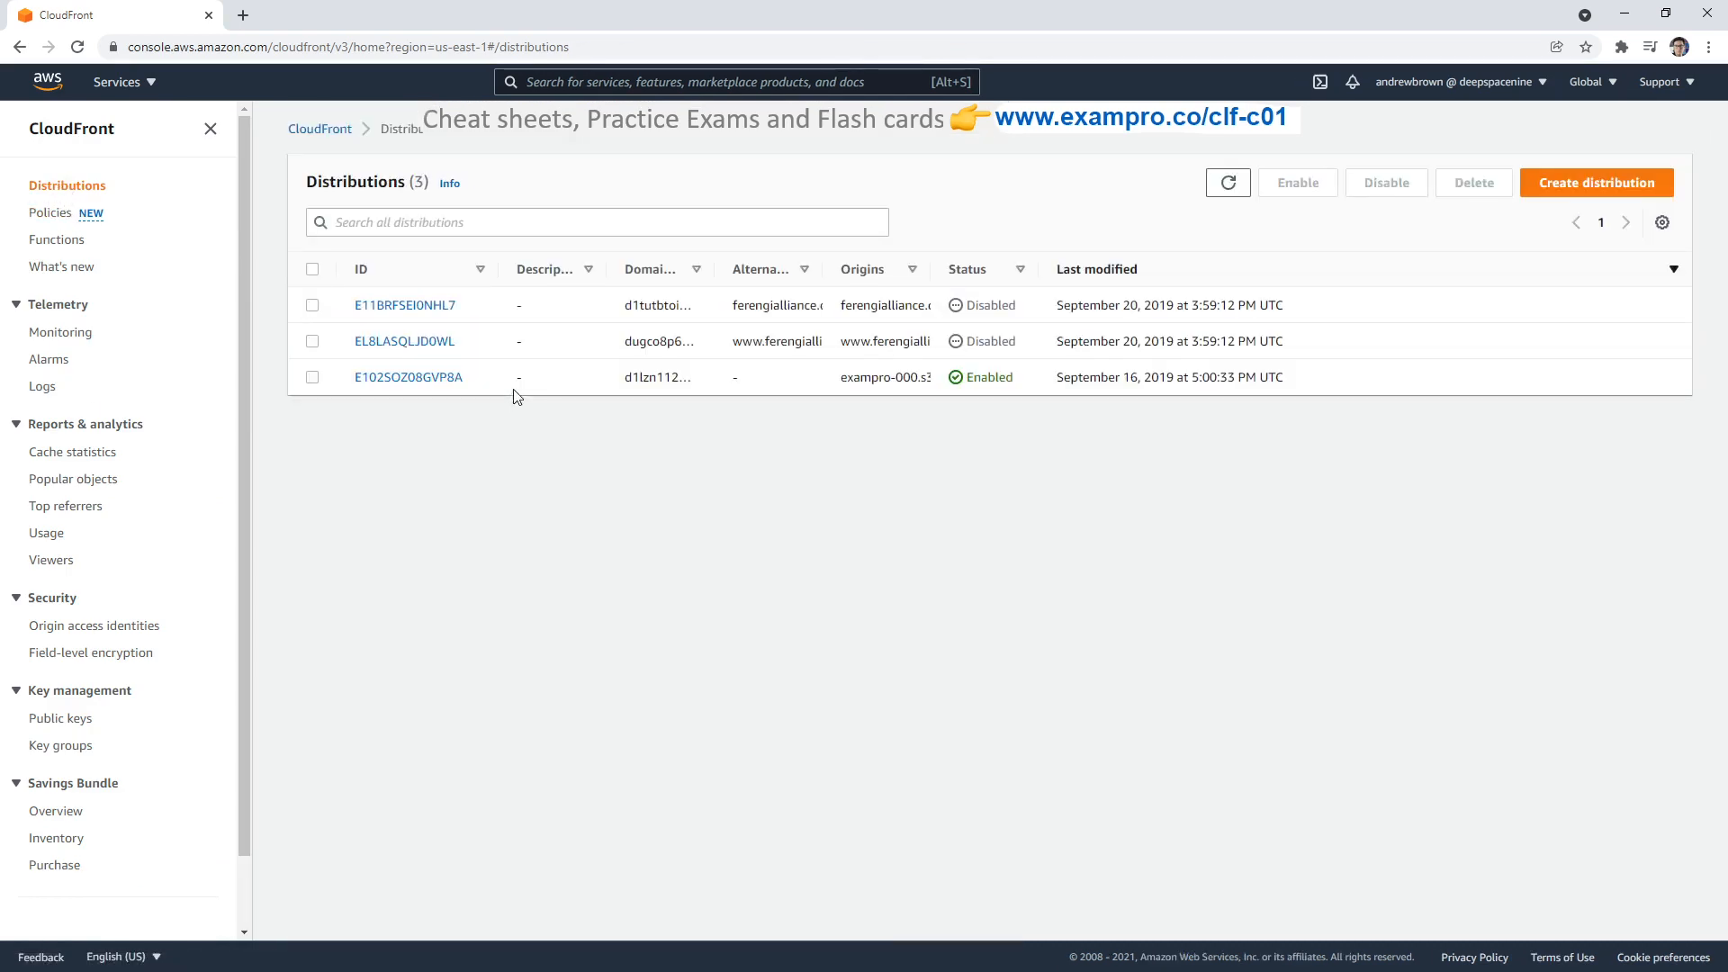
mouse_move(409, 376)
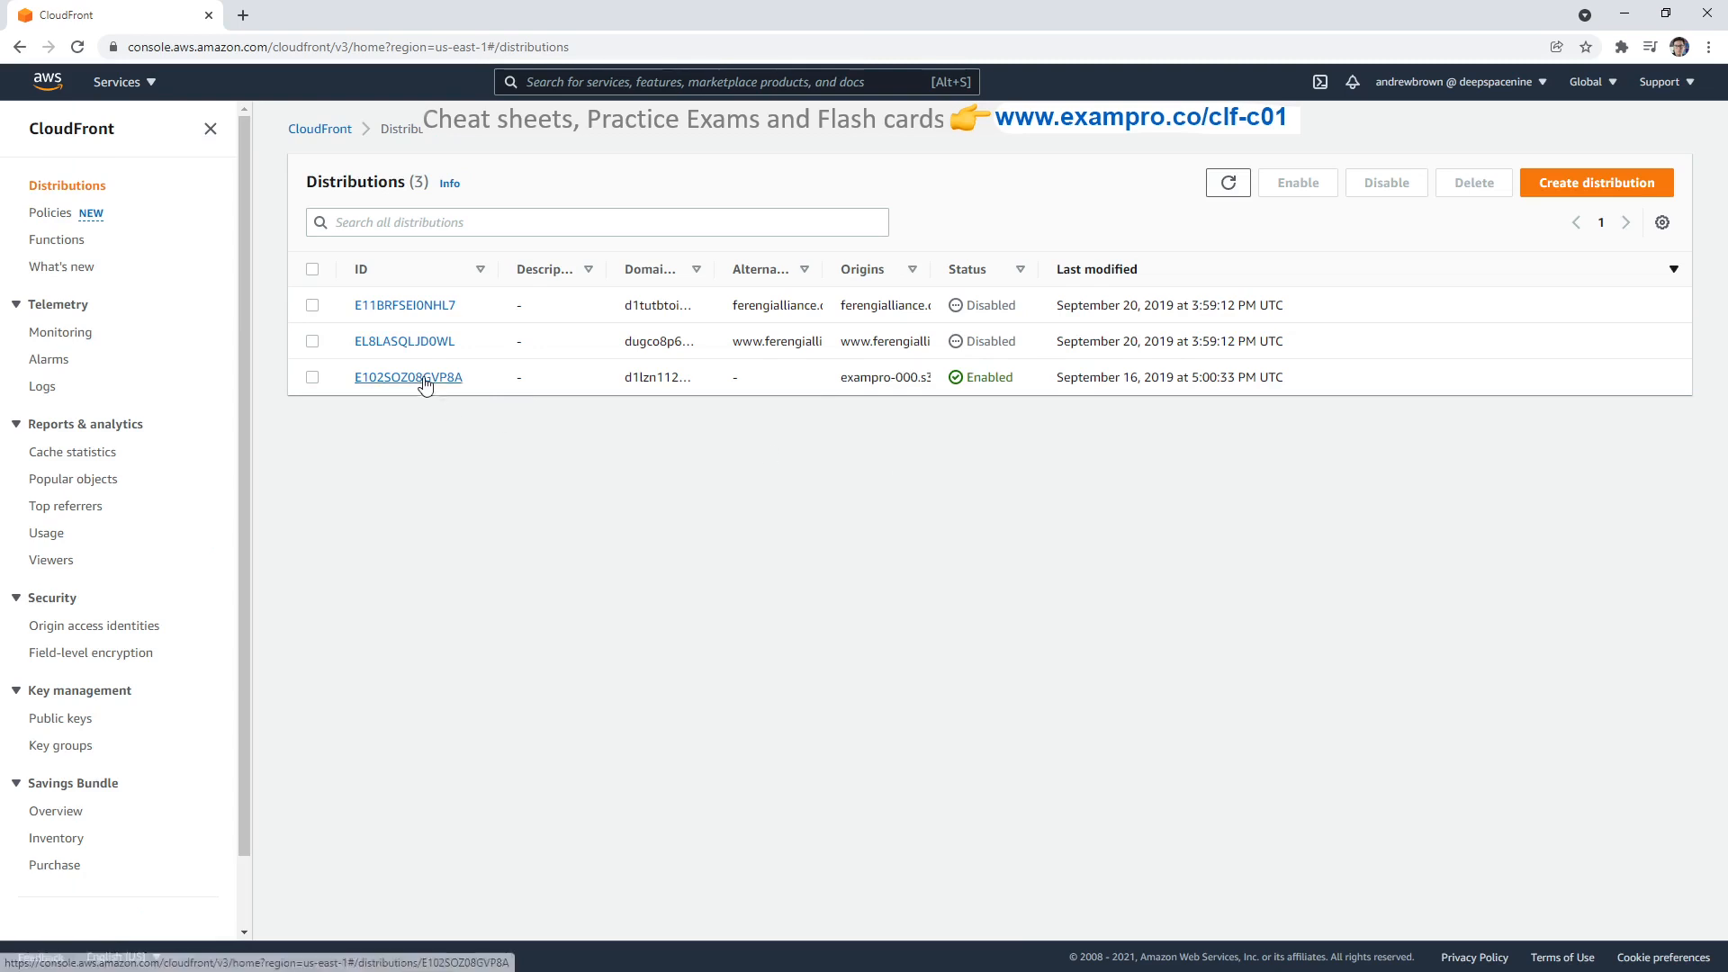
Step: Review distribution E102SOZ08GVP8A's origins and behaviors, then edit its Default (*) behavior
left_click(409, 376)
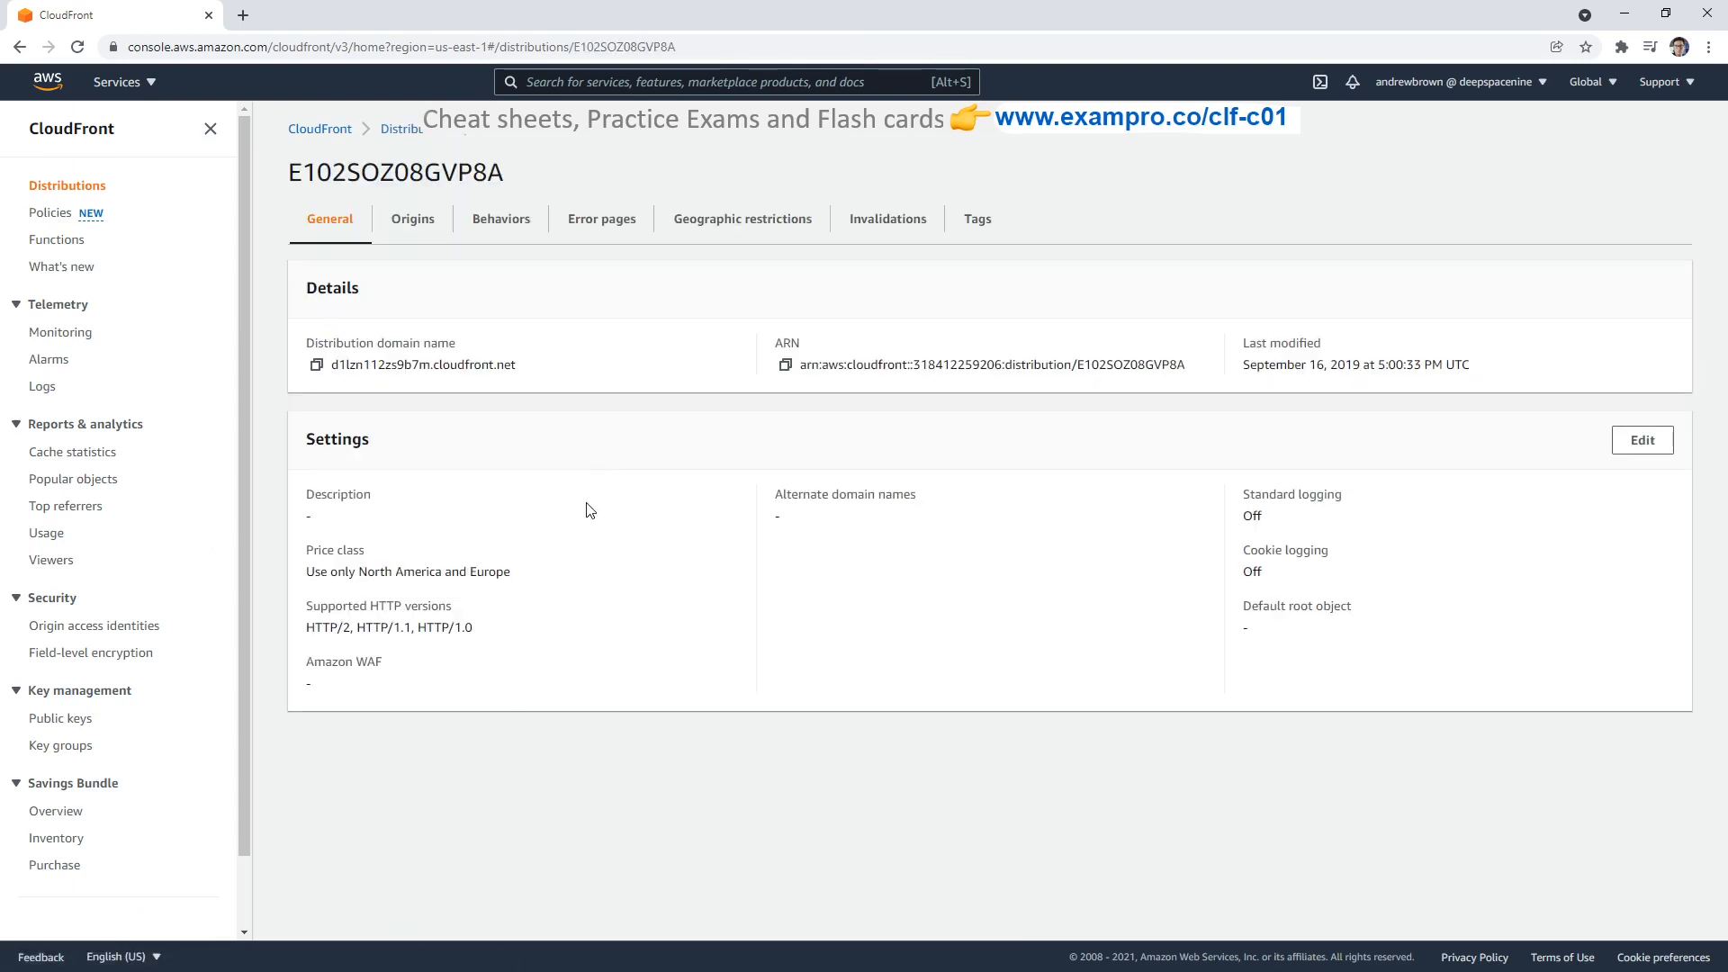
left_click(412, 218)
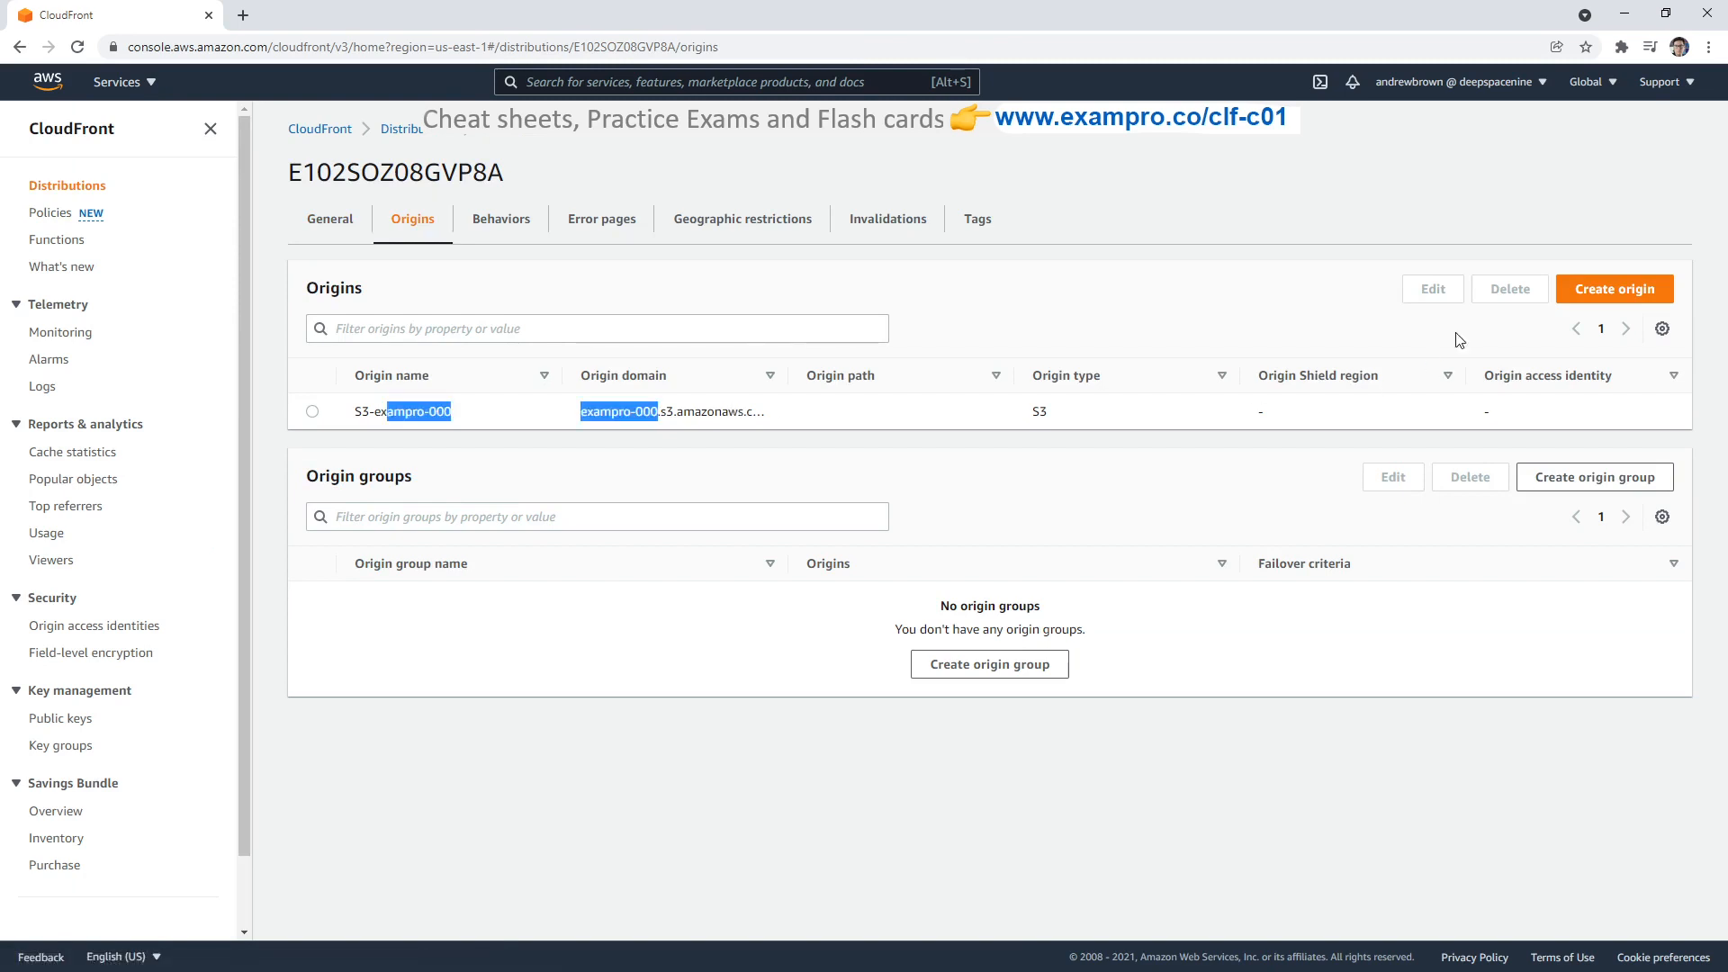
mouse_move(666, 565)
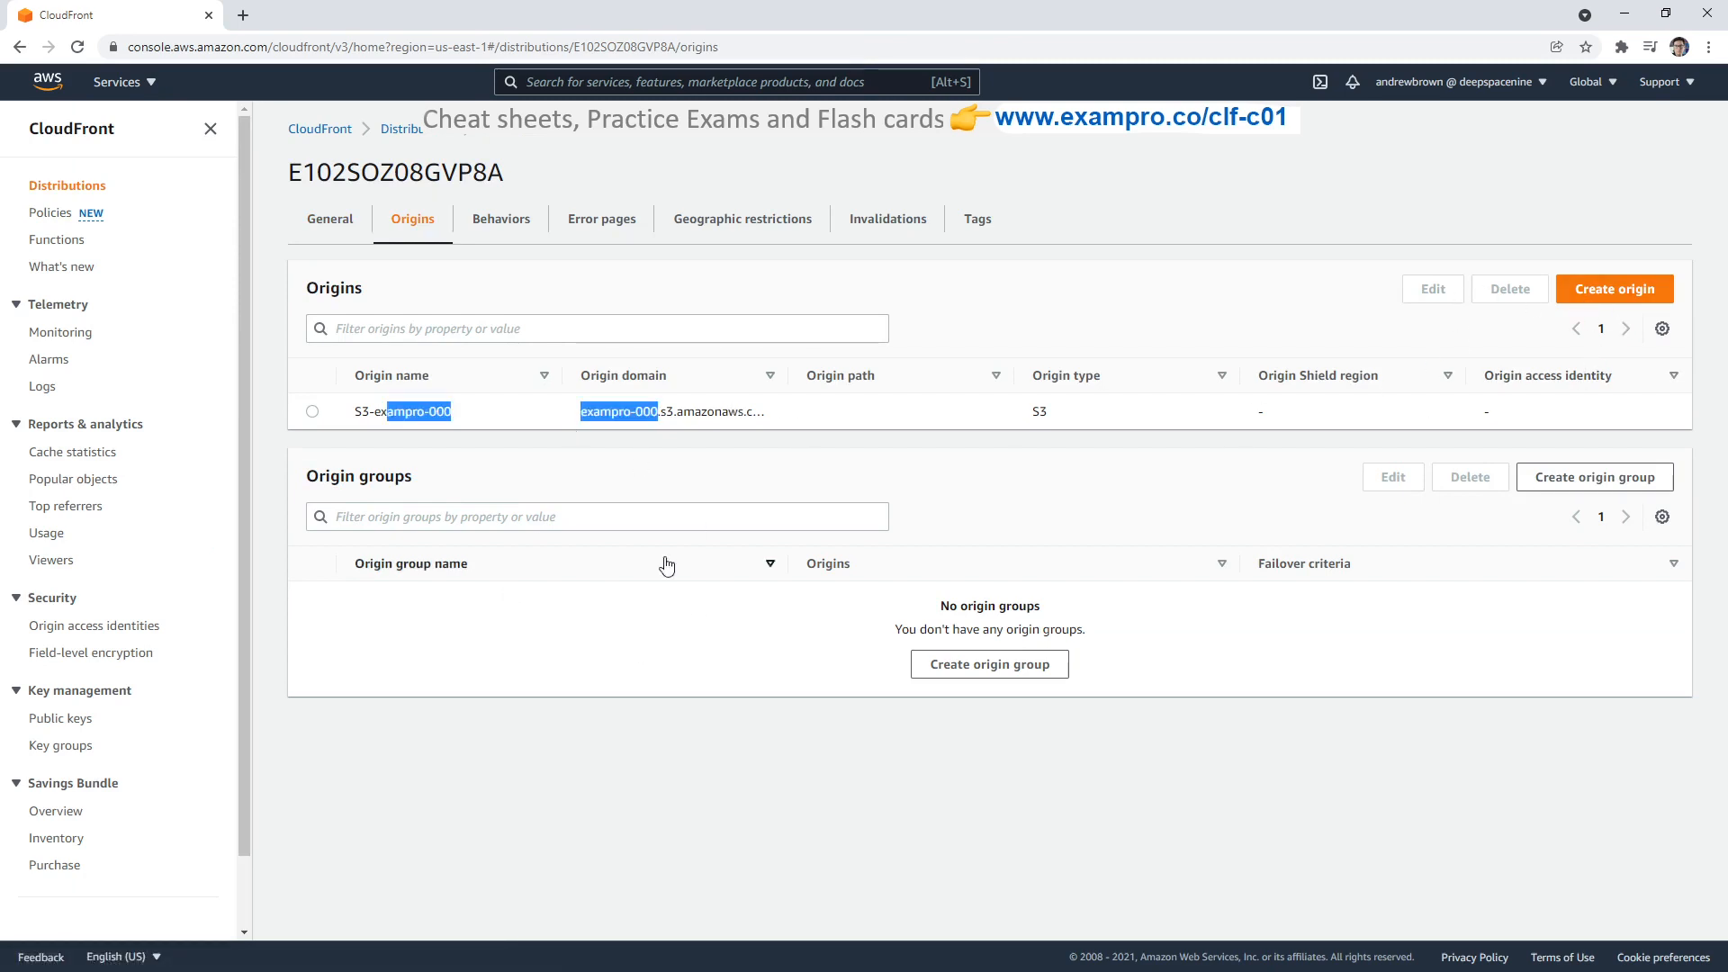
left_click(501, 218)
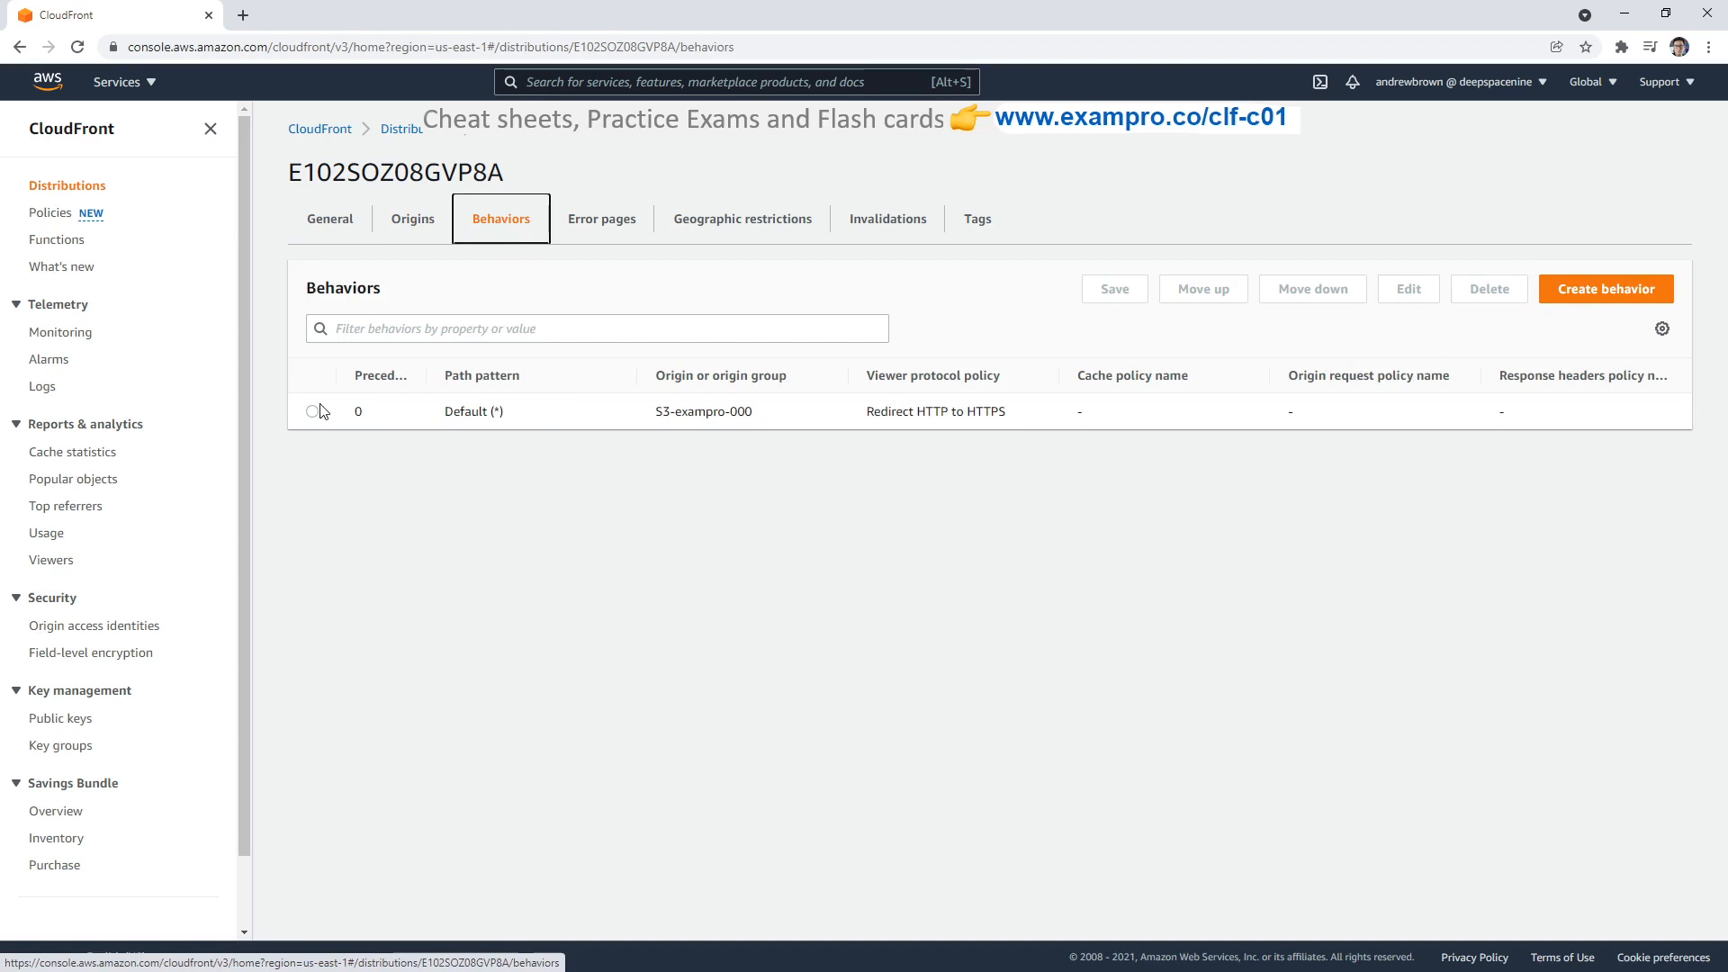
left_click(1407, 288)
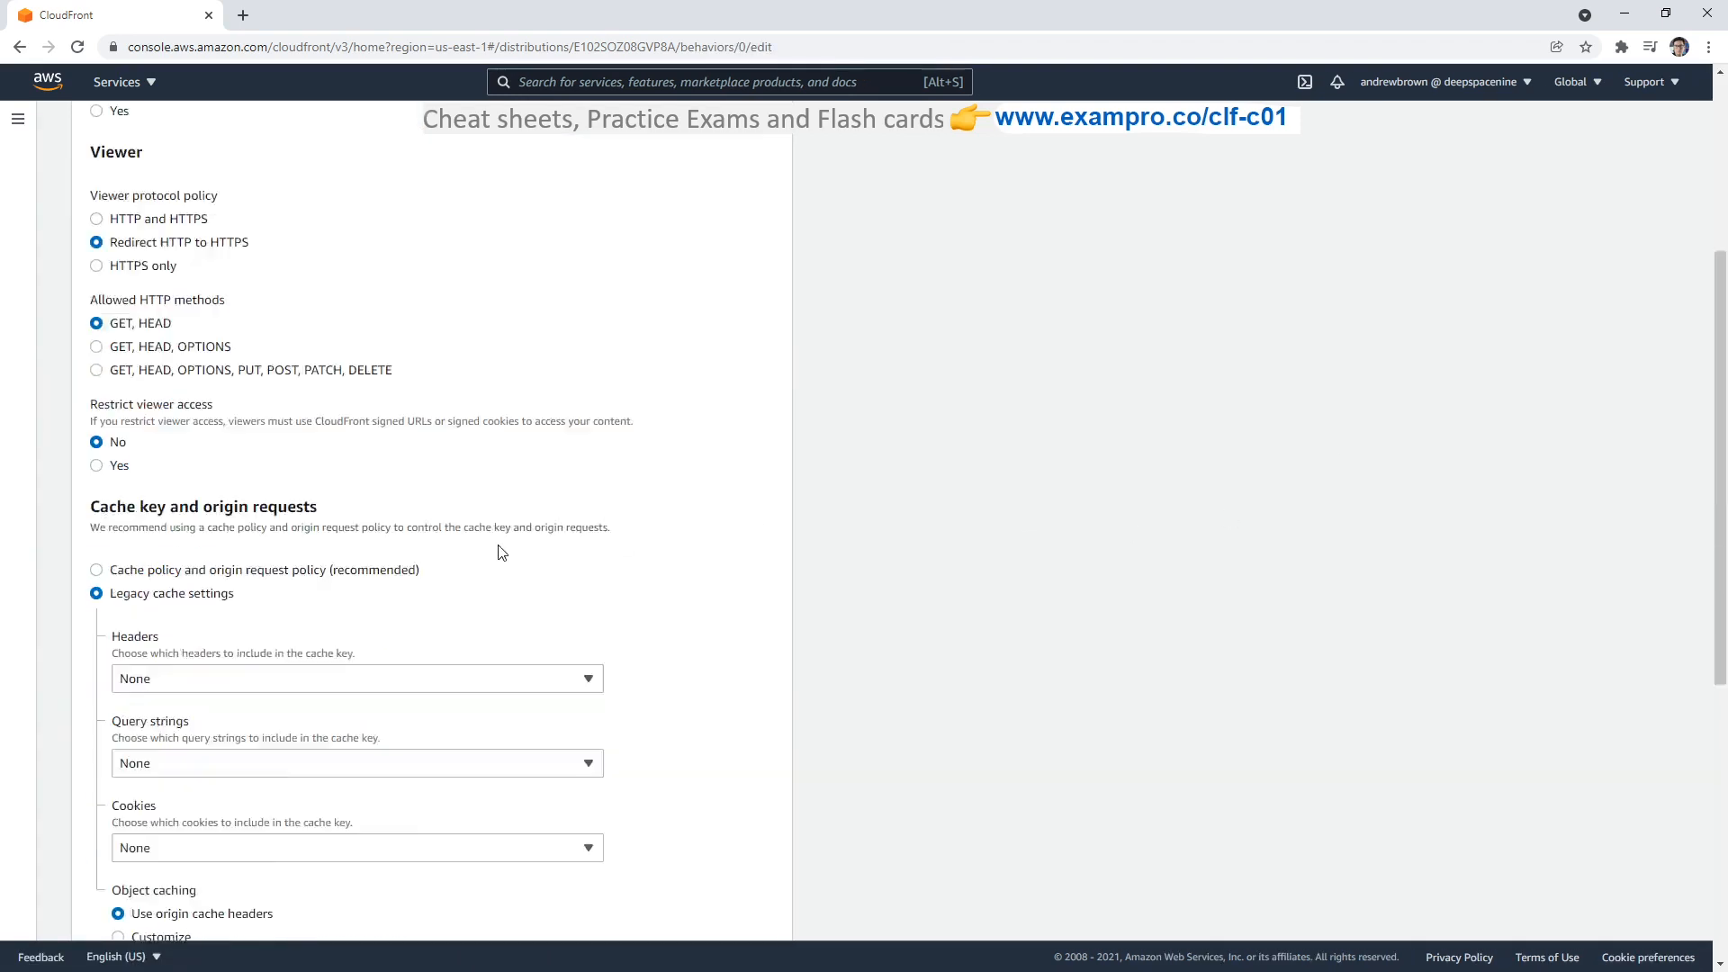
scroll("up", 3)
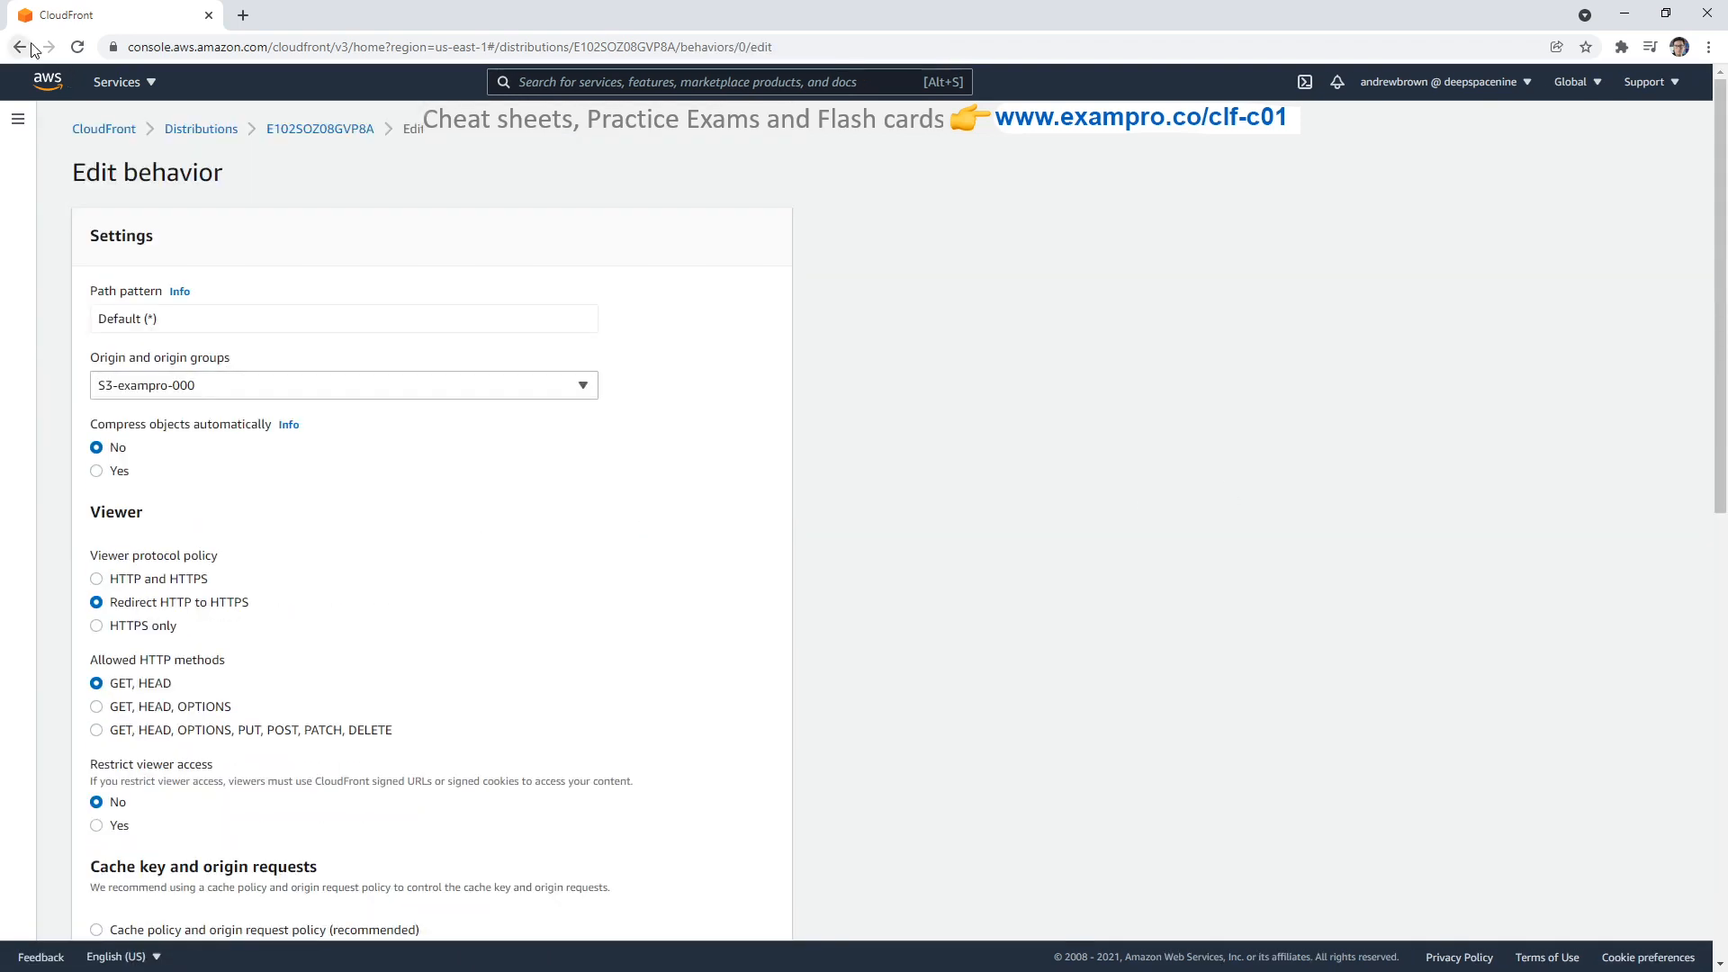
Step: Review the distribution's error pages and geographic restrictions, currently type None
left_click(385, 218)
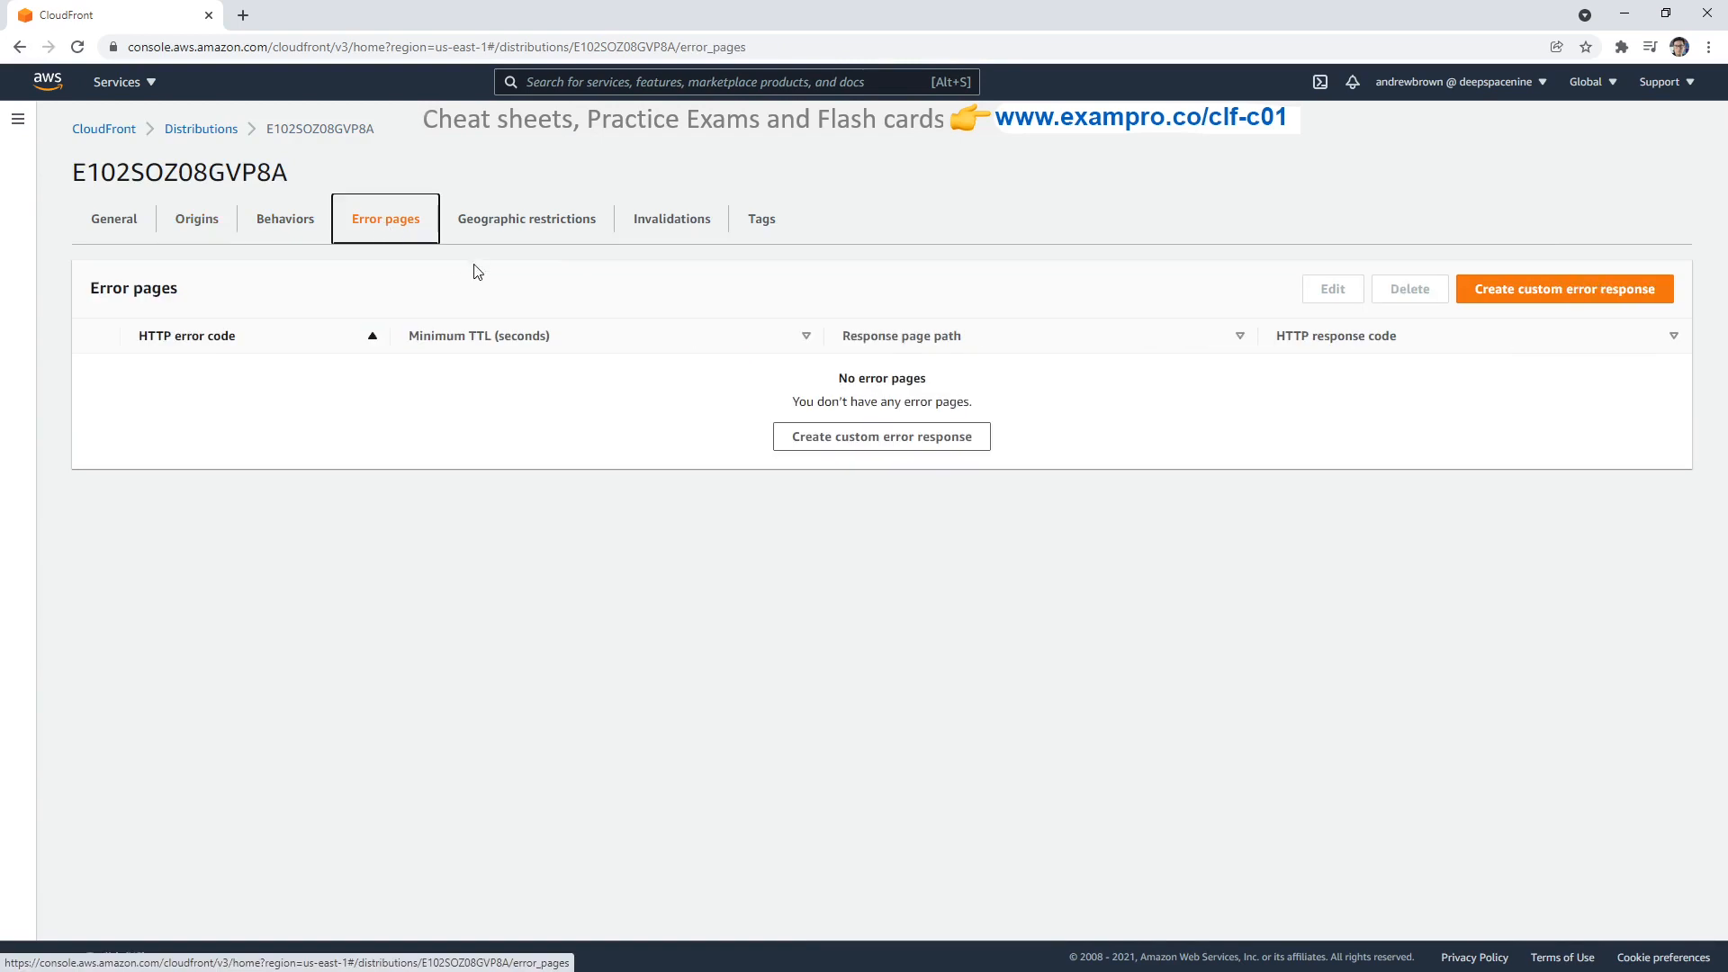
left_click(526, 217)
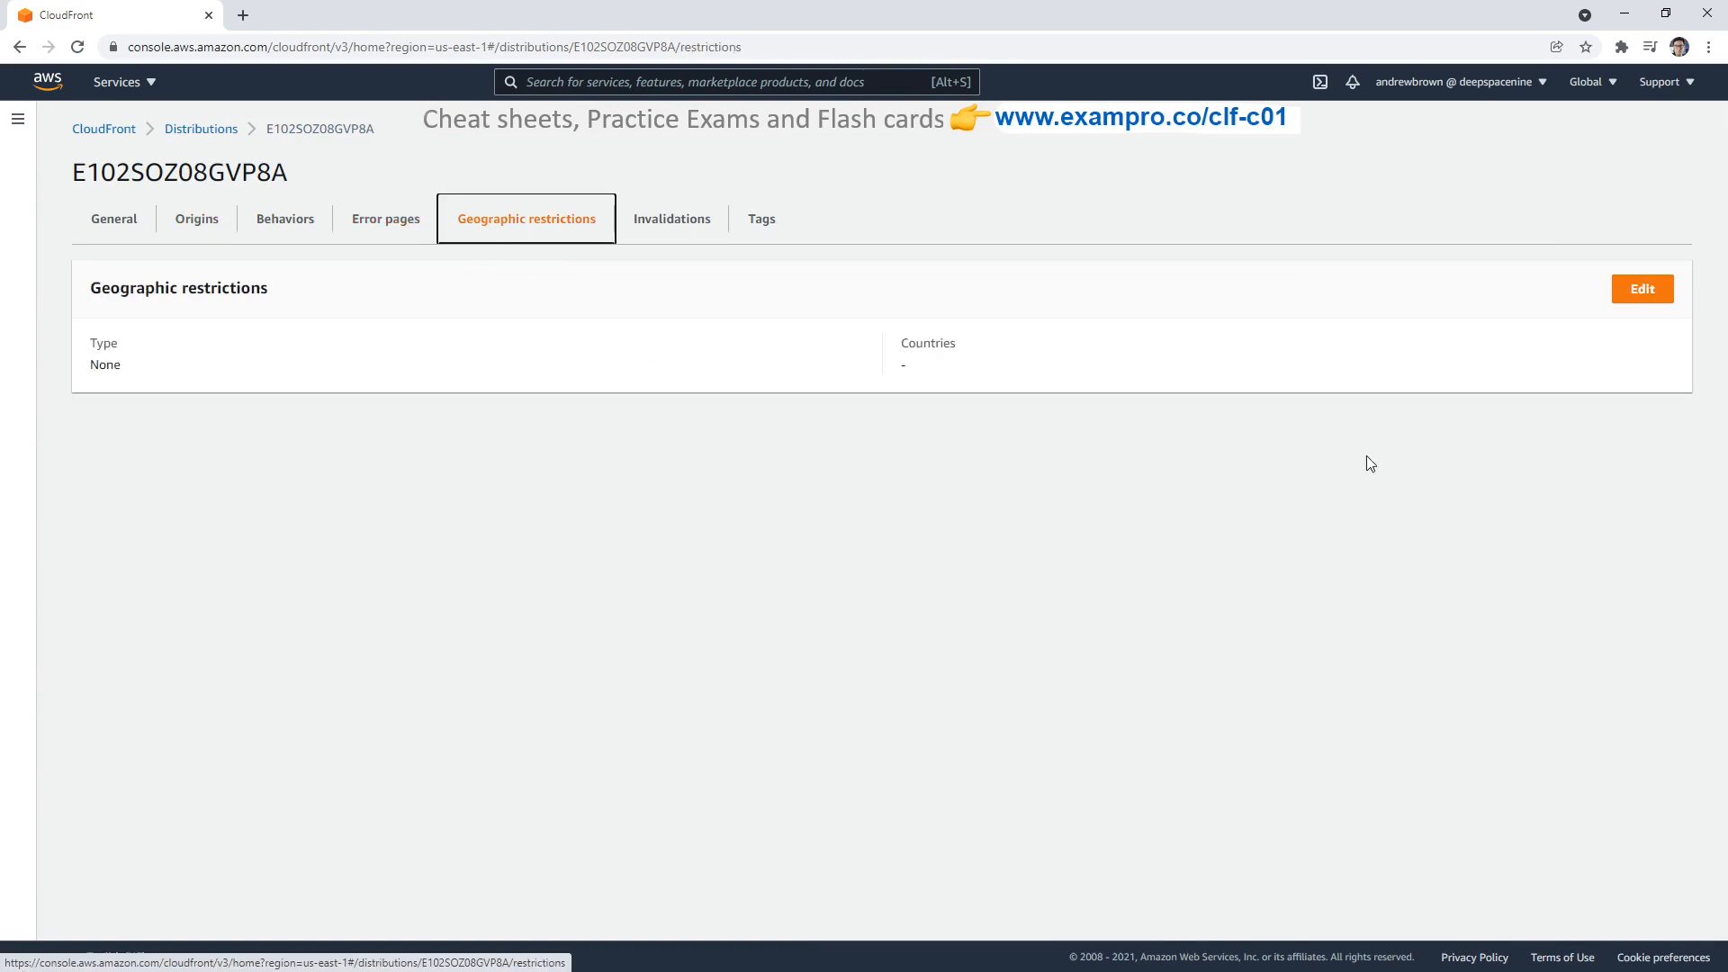
mouse_move(1341, 430)
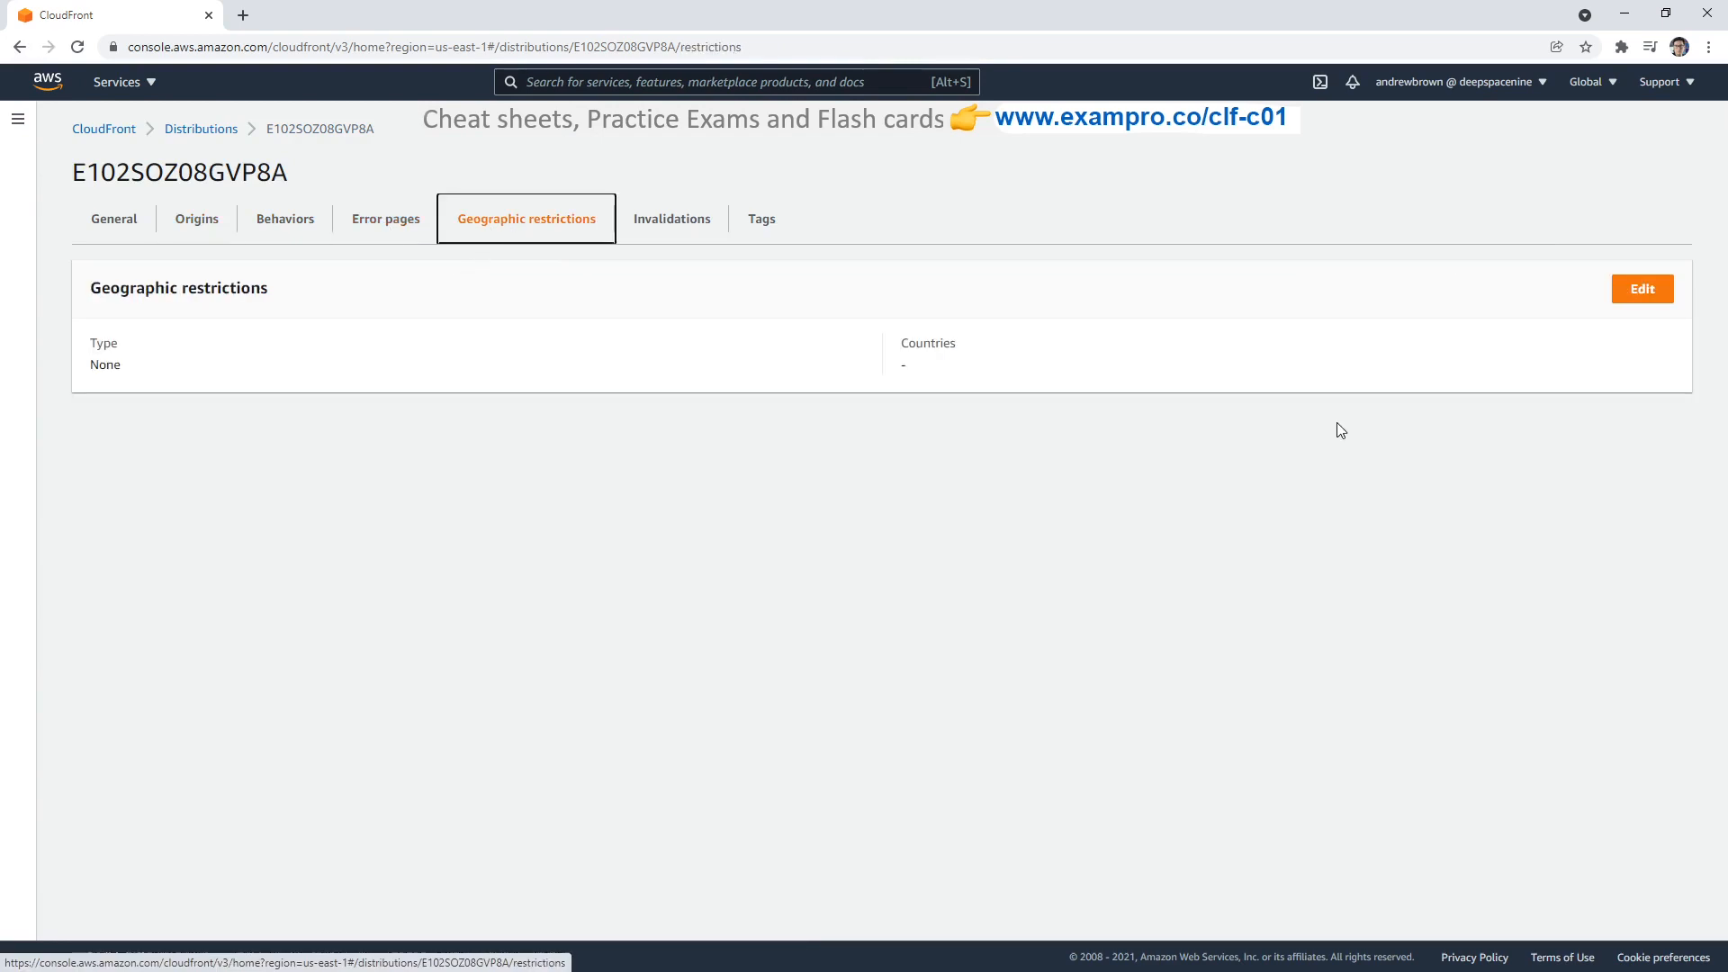
mouse_move(1309, 385)
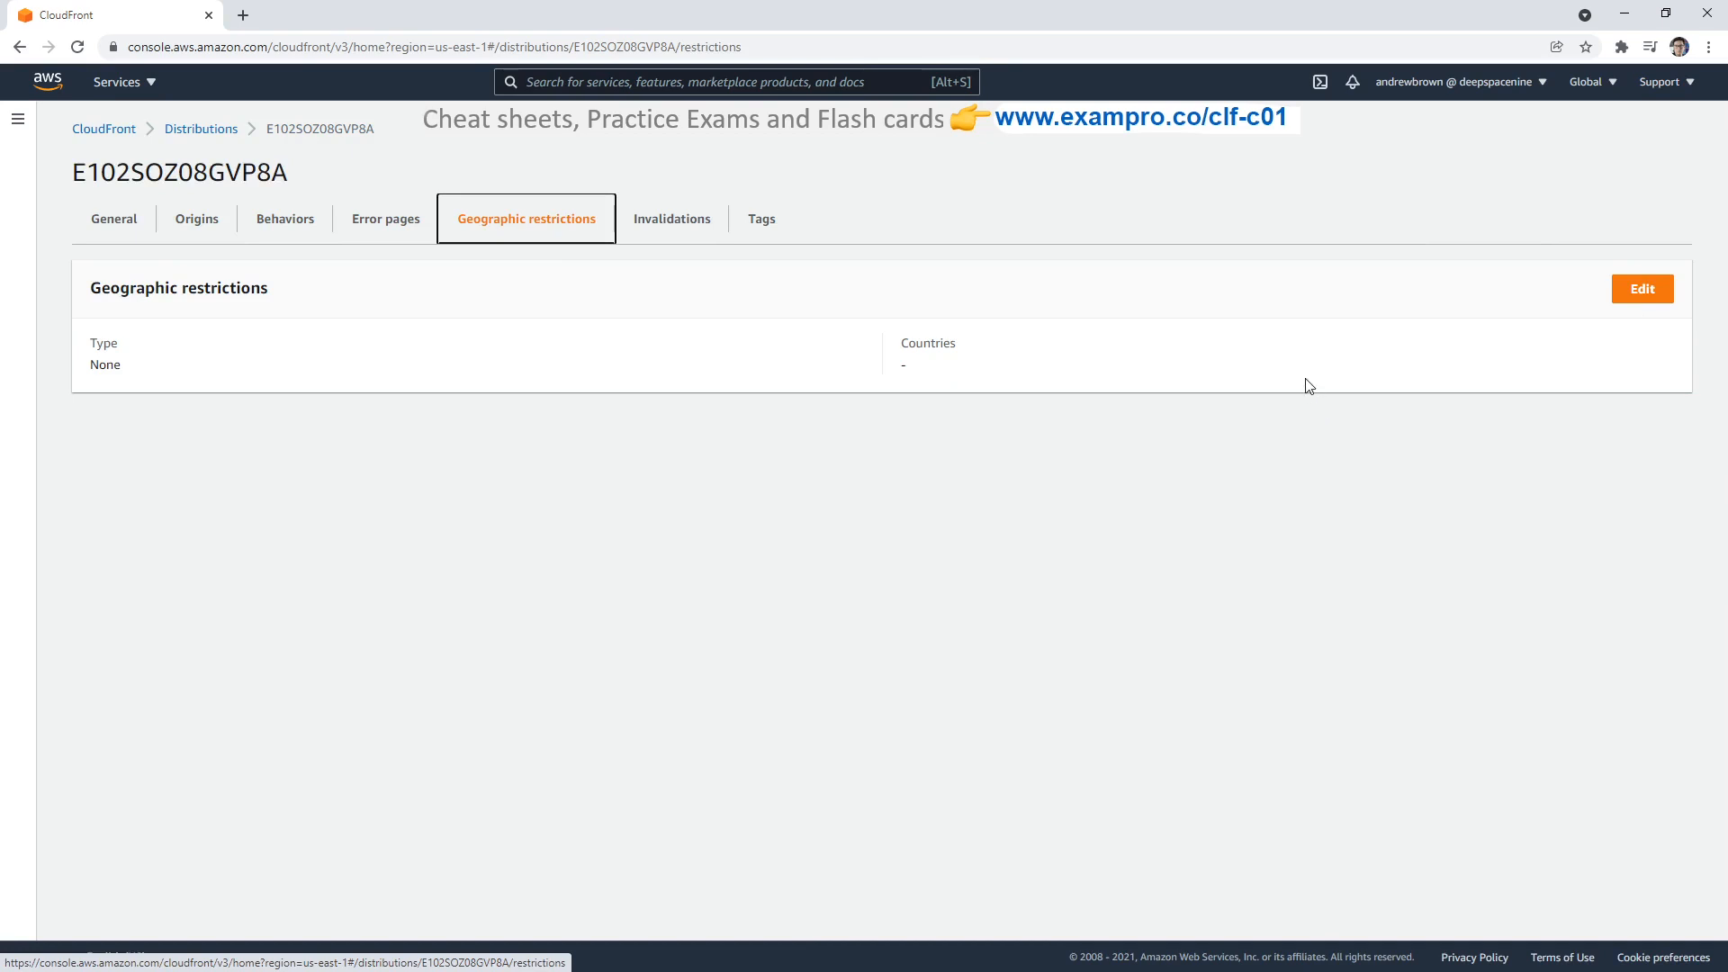
mouse_move(1663, 308)
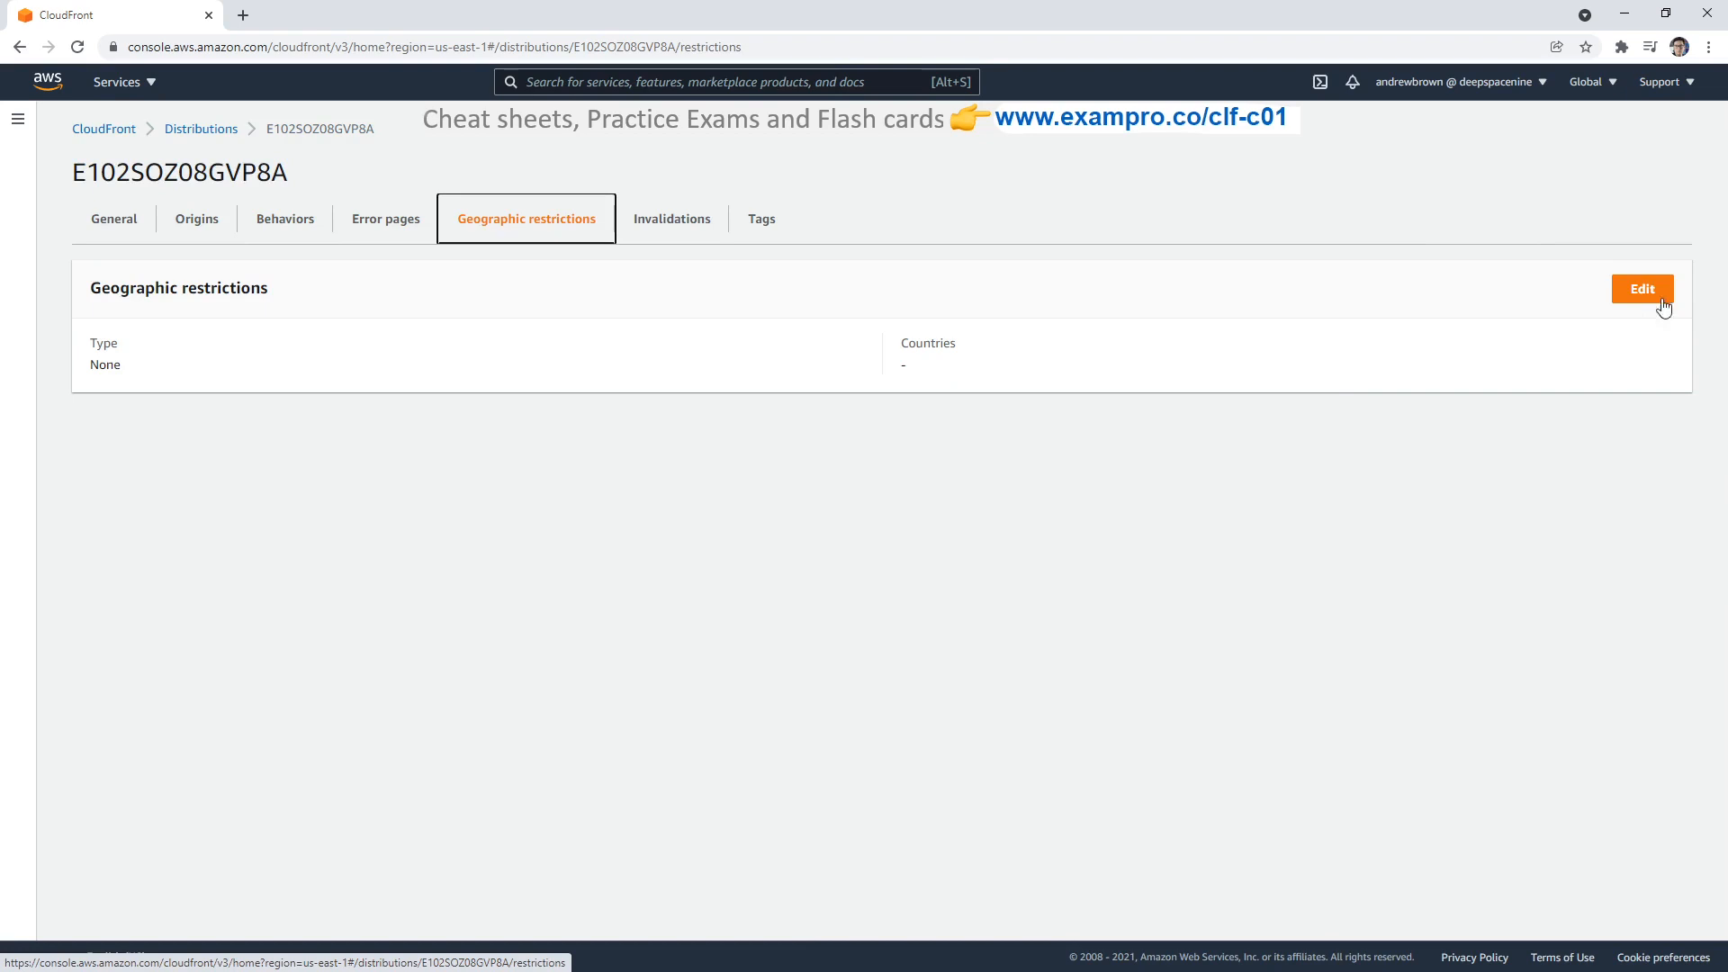
Step: Switch the geographic restriction to a block list and search the country list for the United Kingdom
left_click(1642, 288)
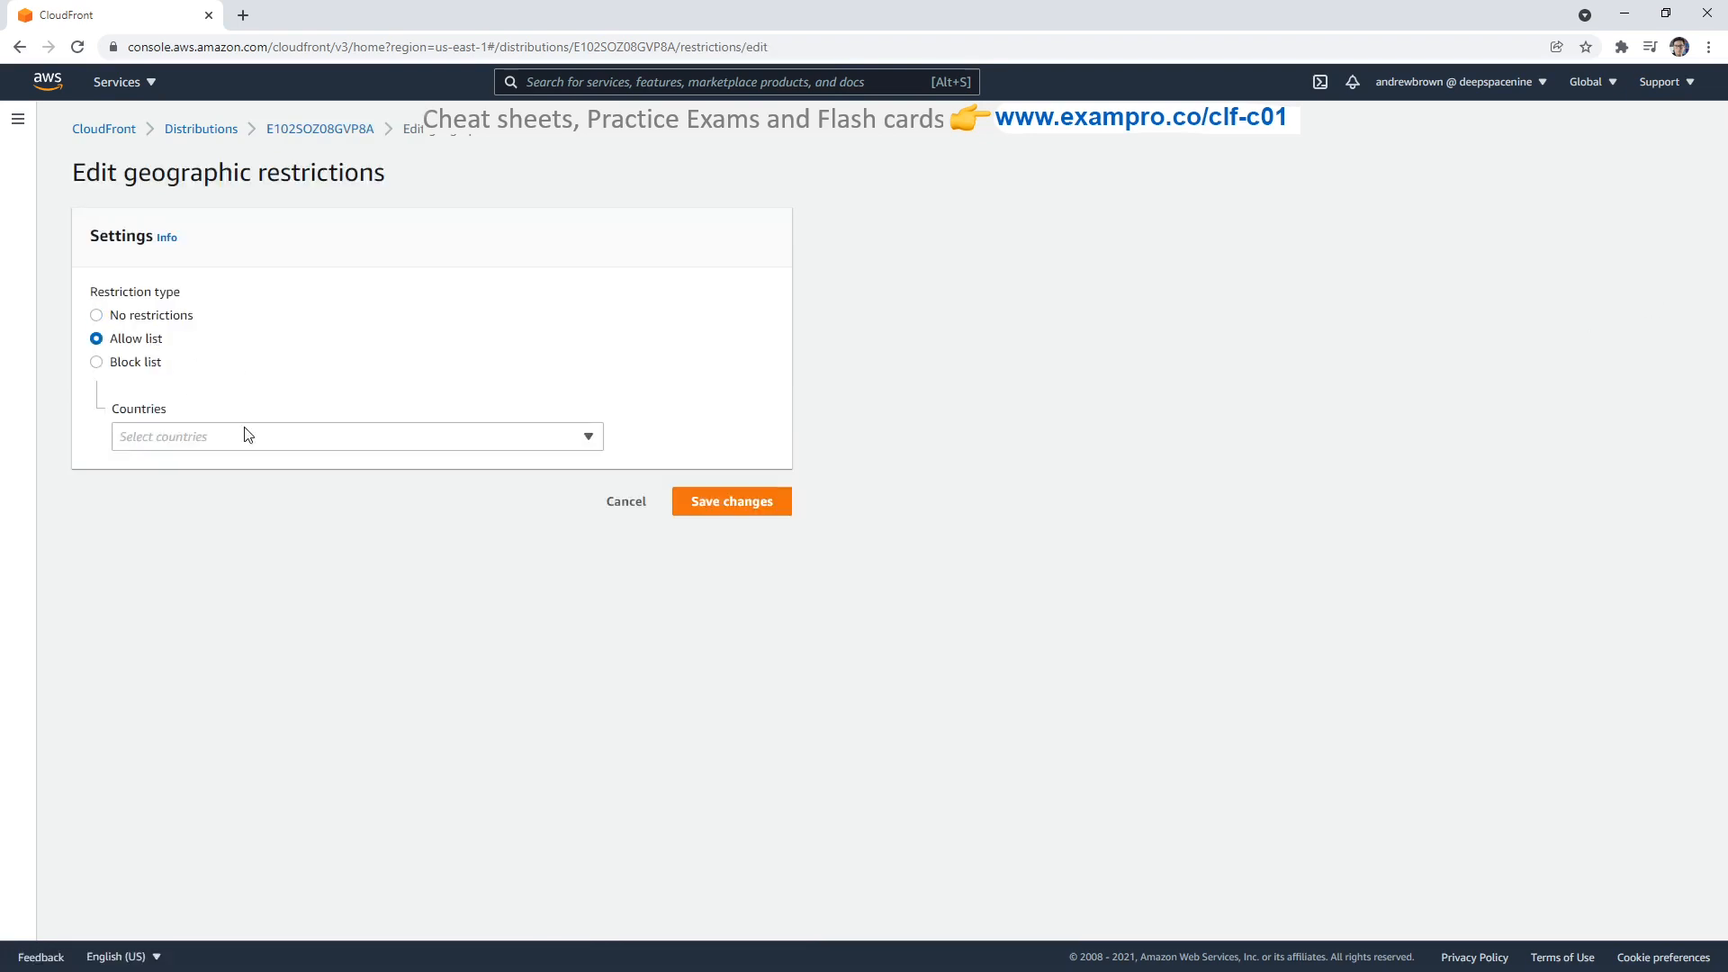
left_click(95, 362)
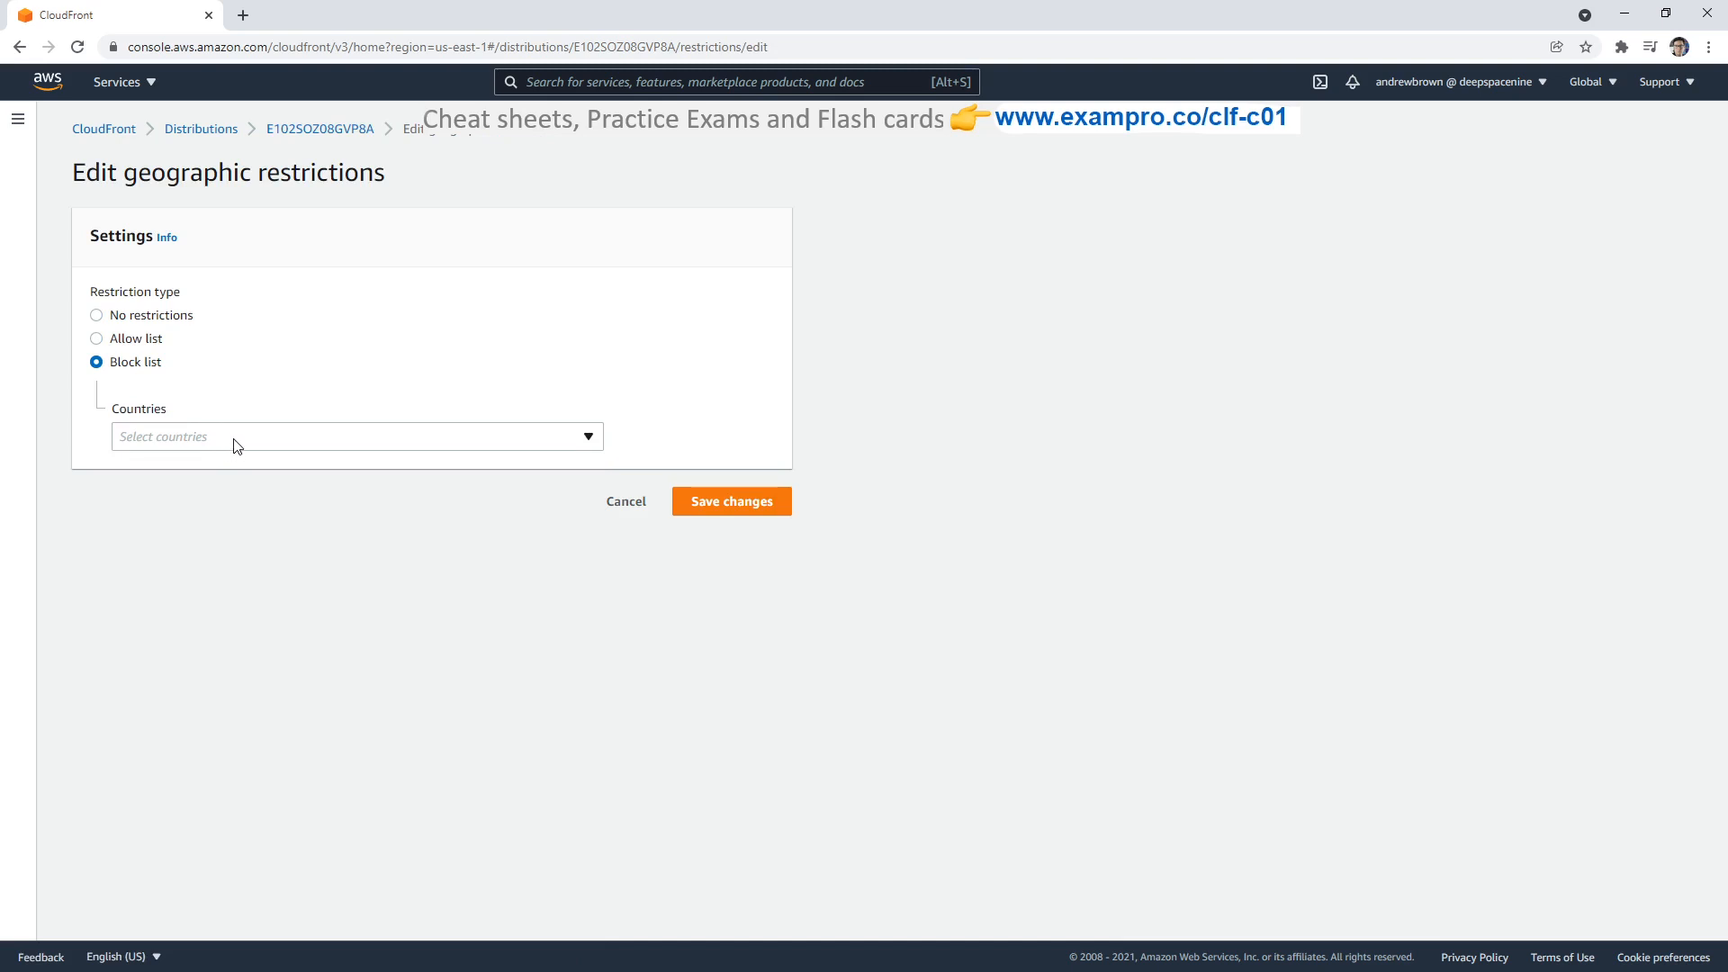
type("uk")
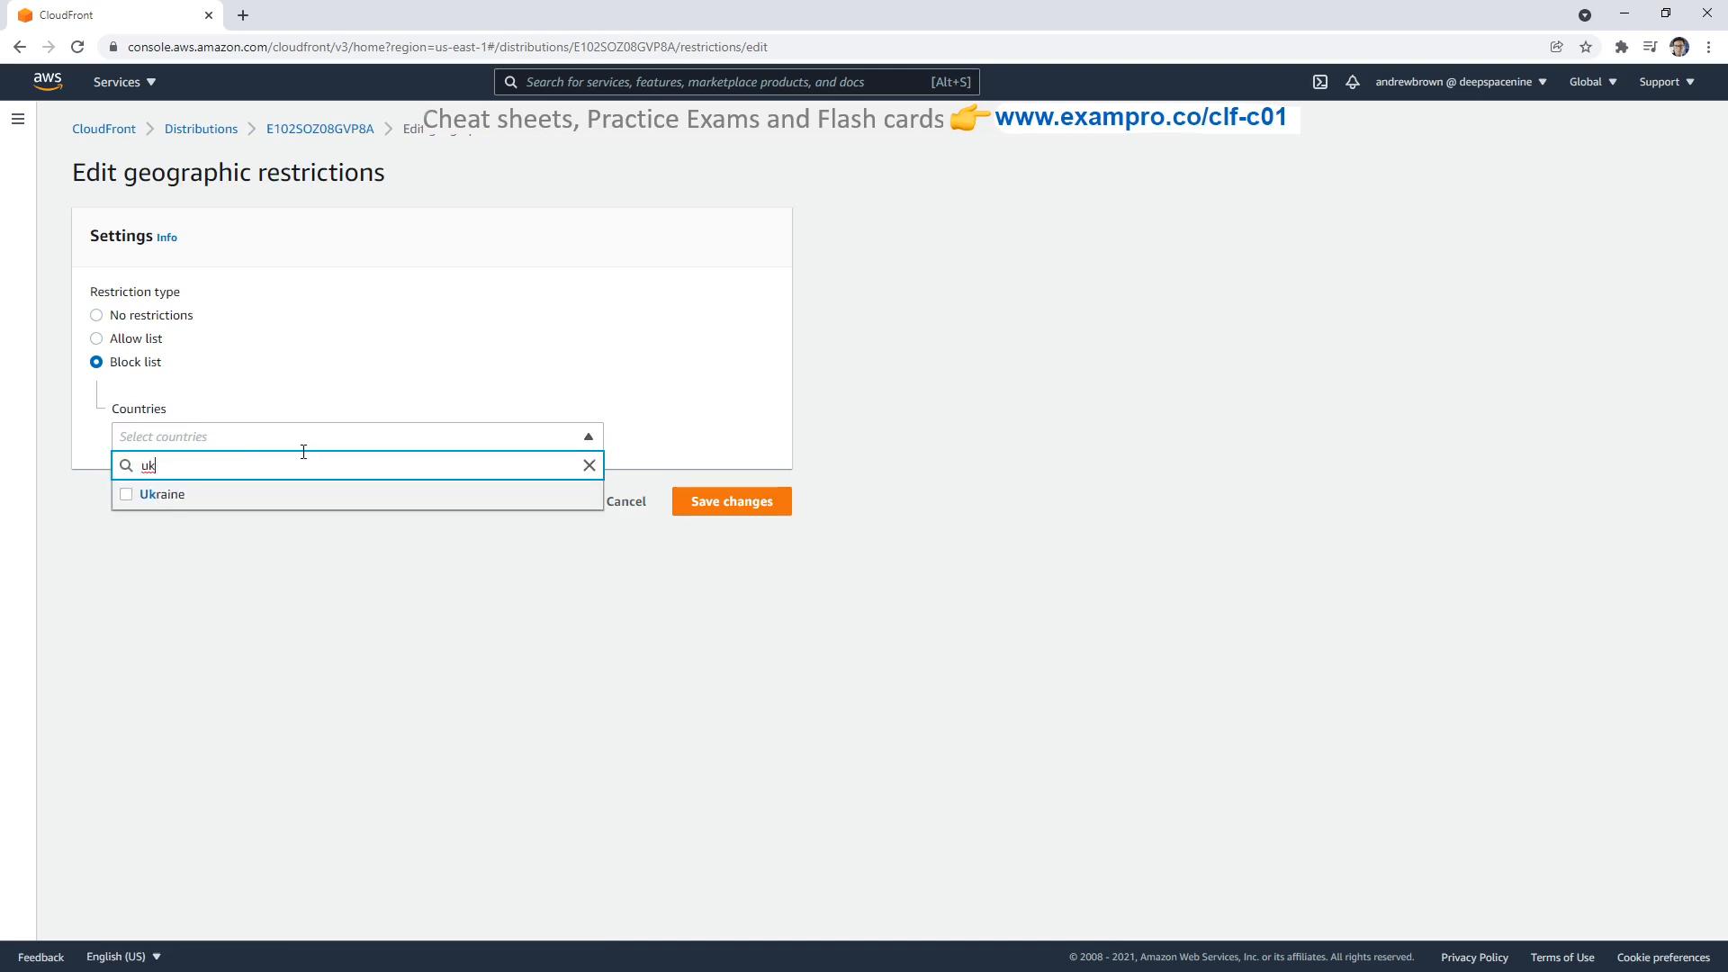
type("eng")
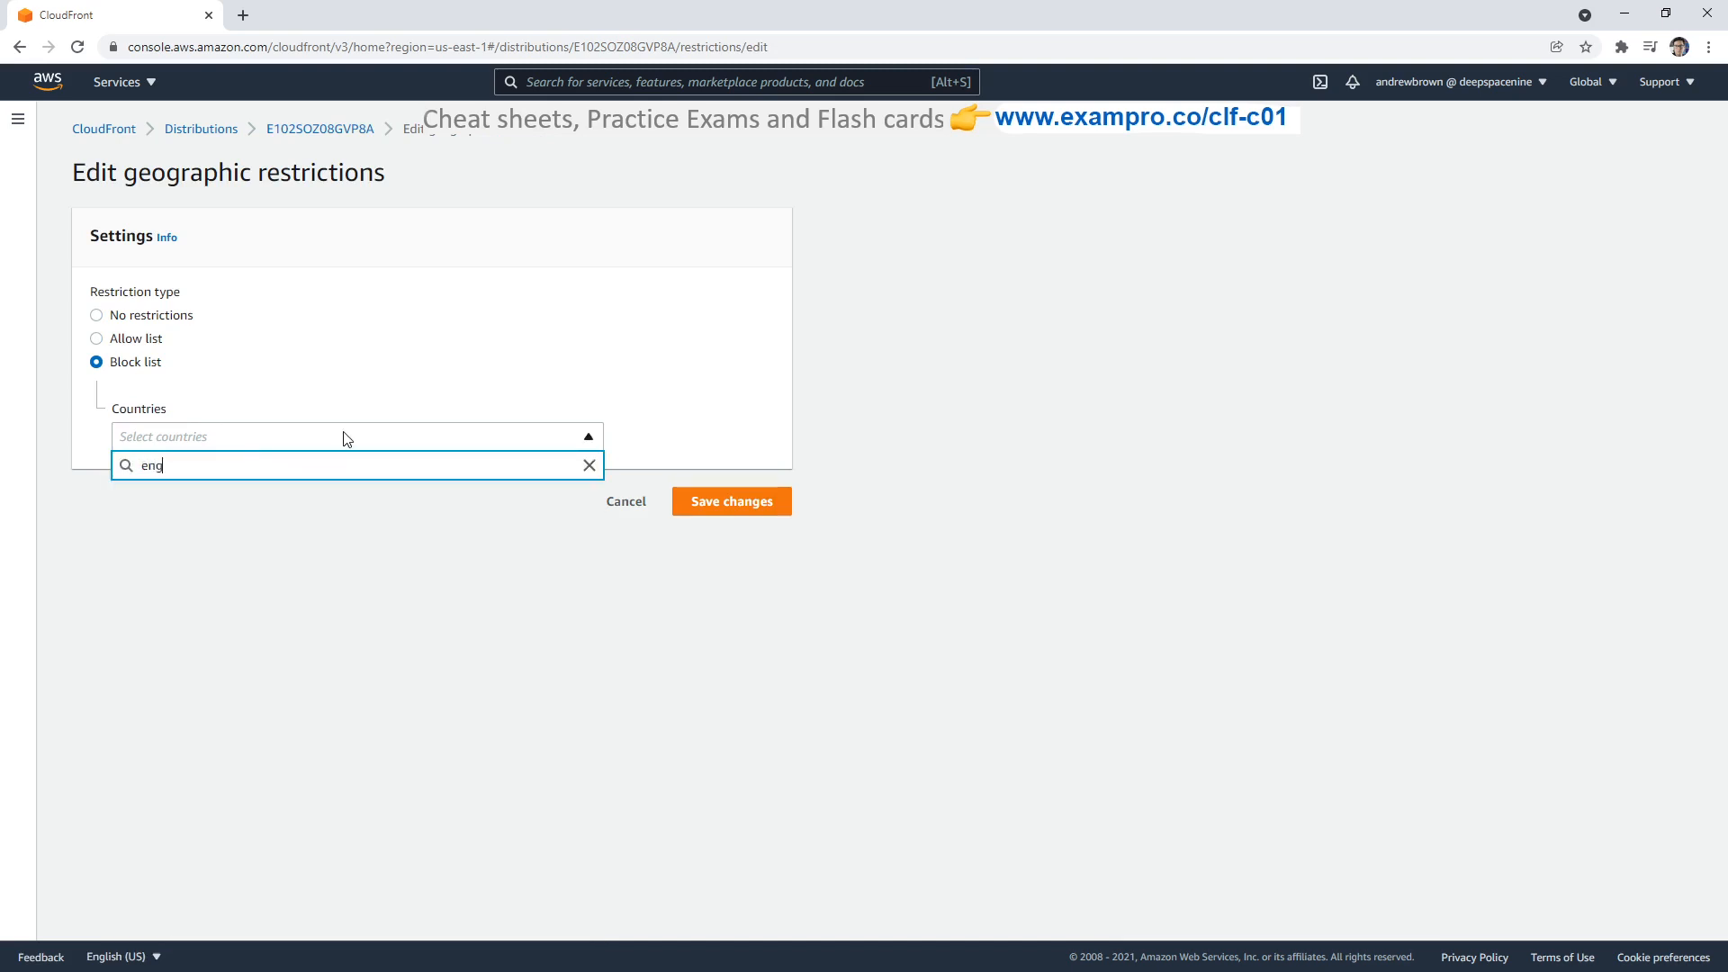
type("lash")
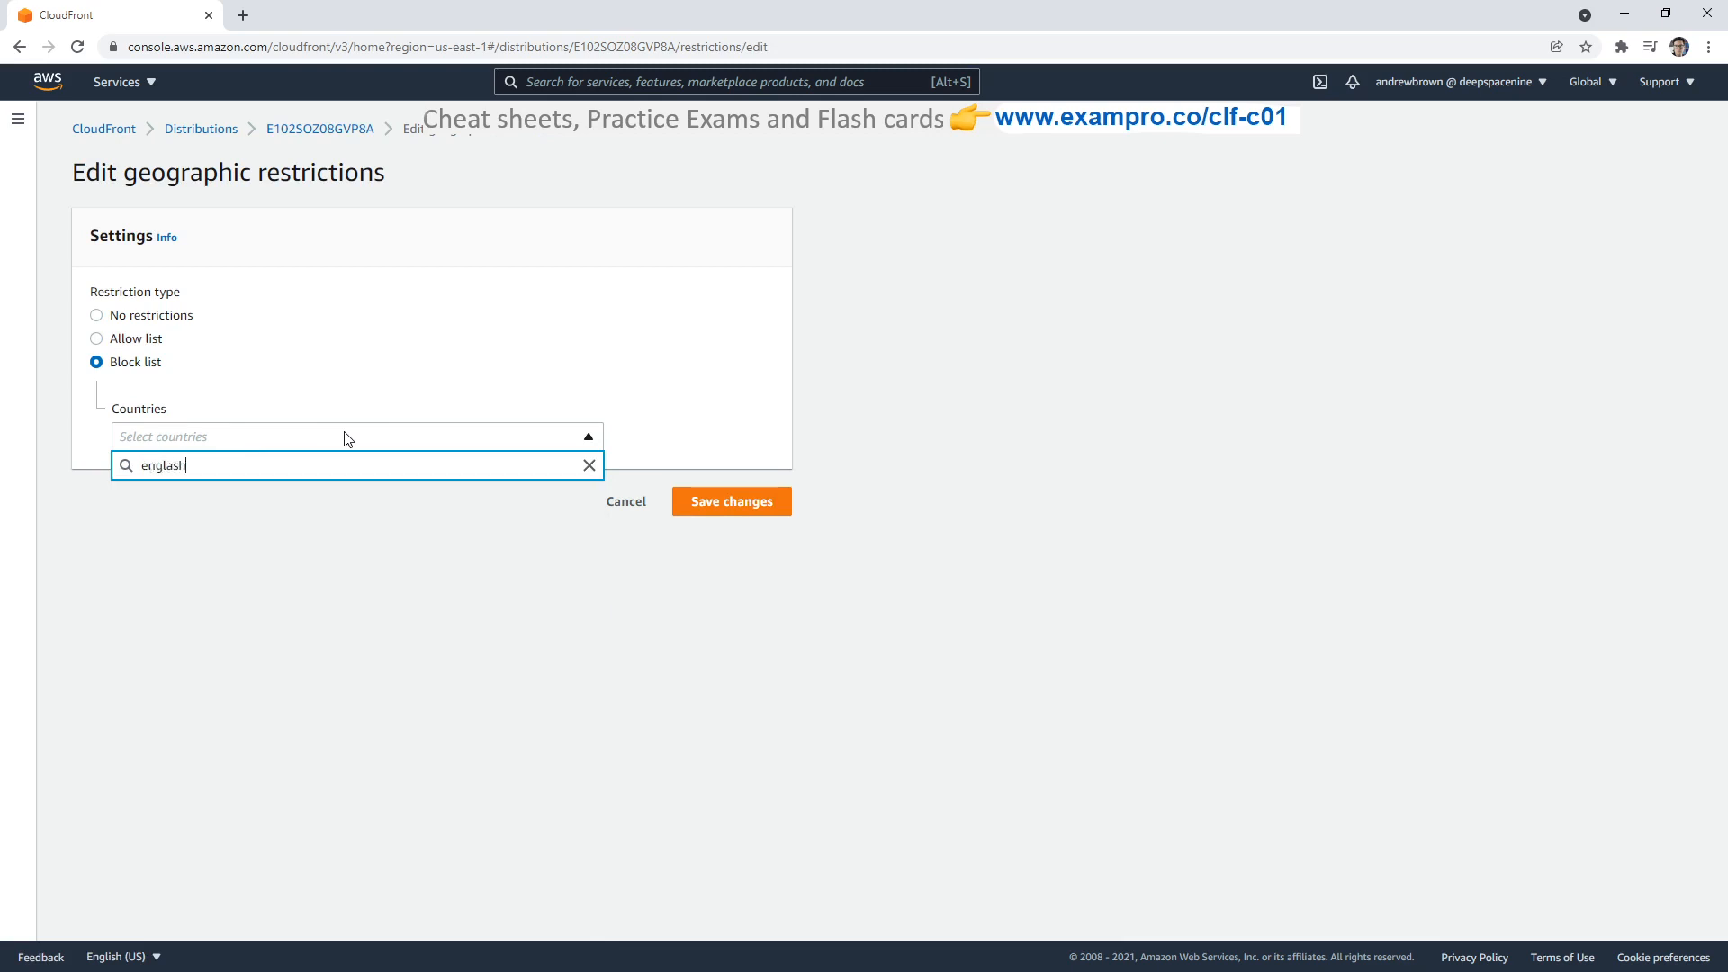
left_click(589, 464)
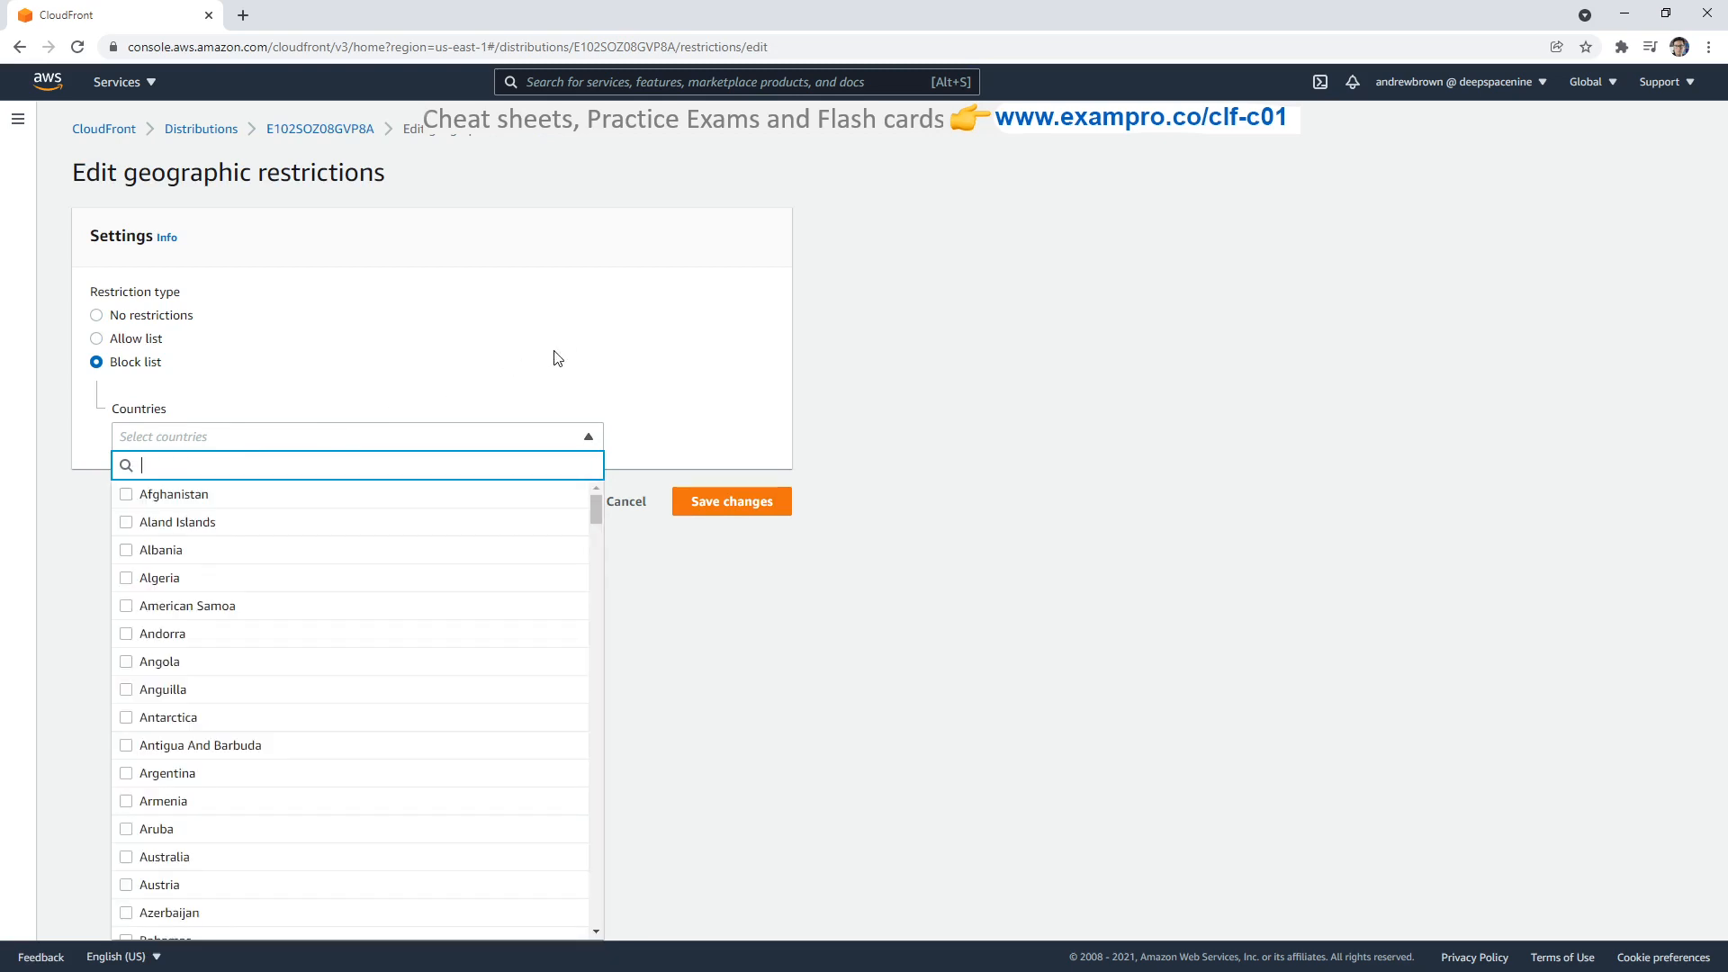
type("brit")
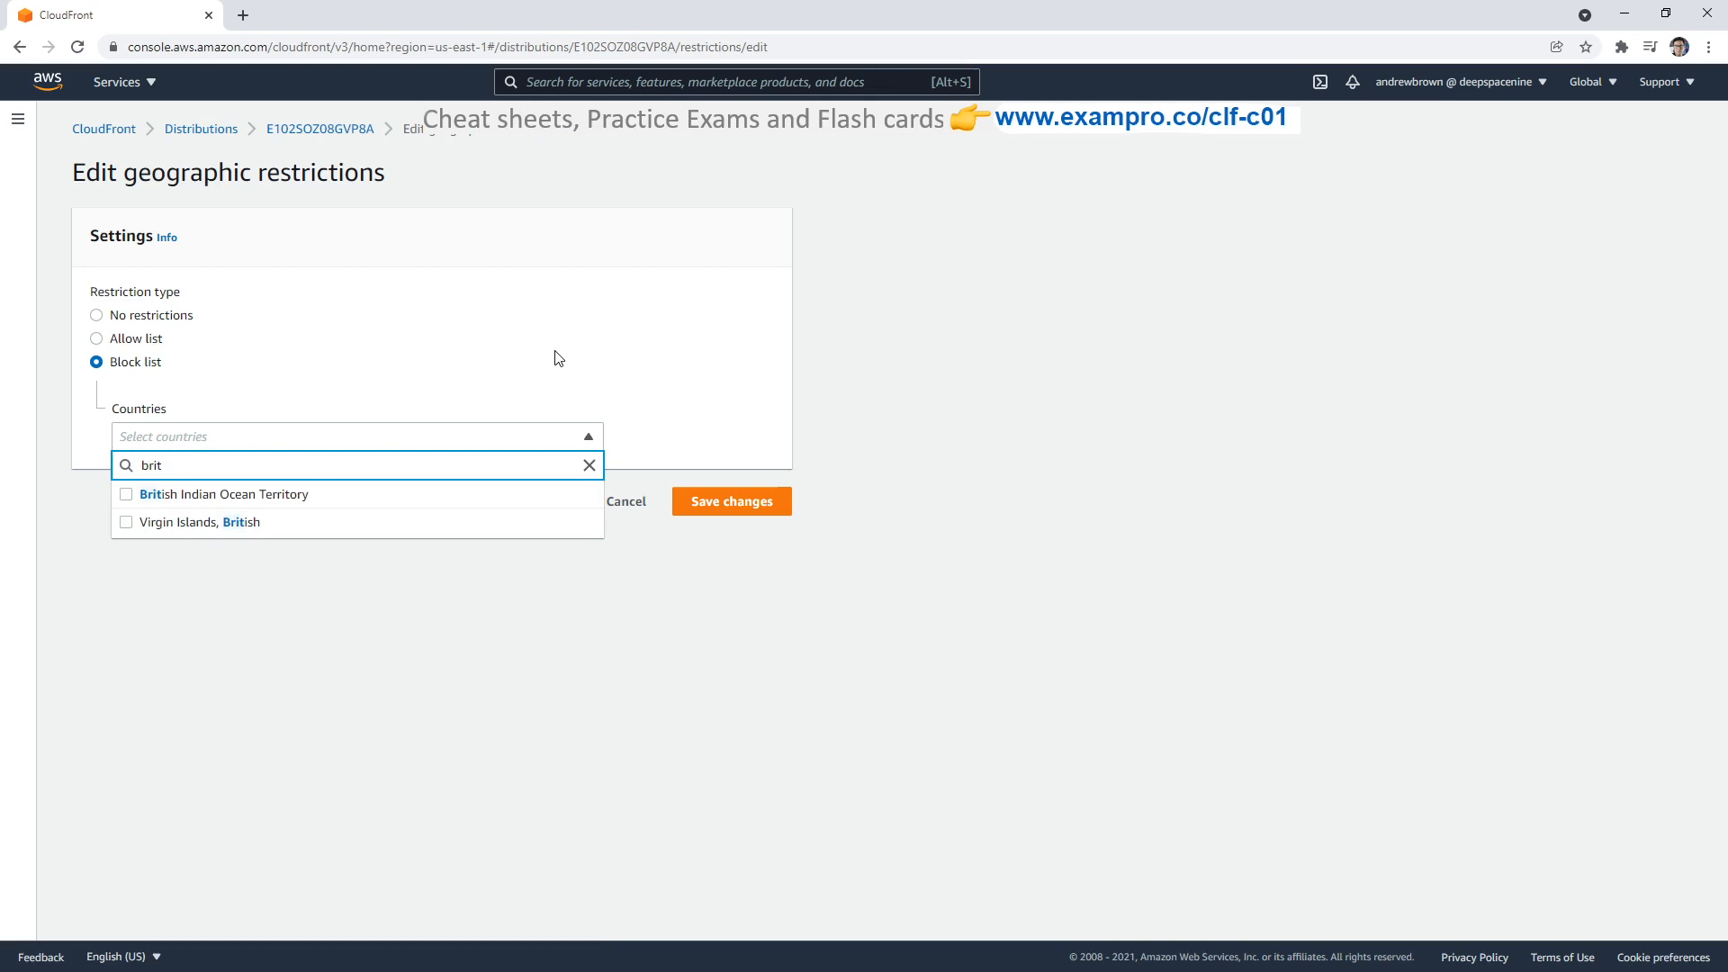
type("eng")
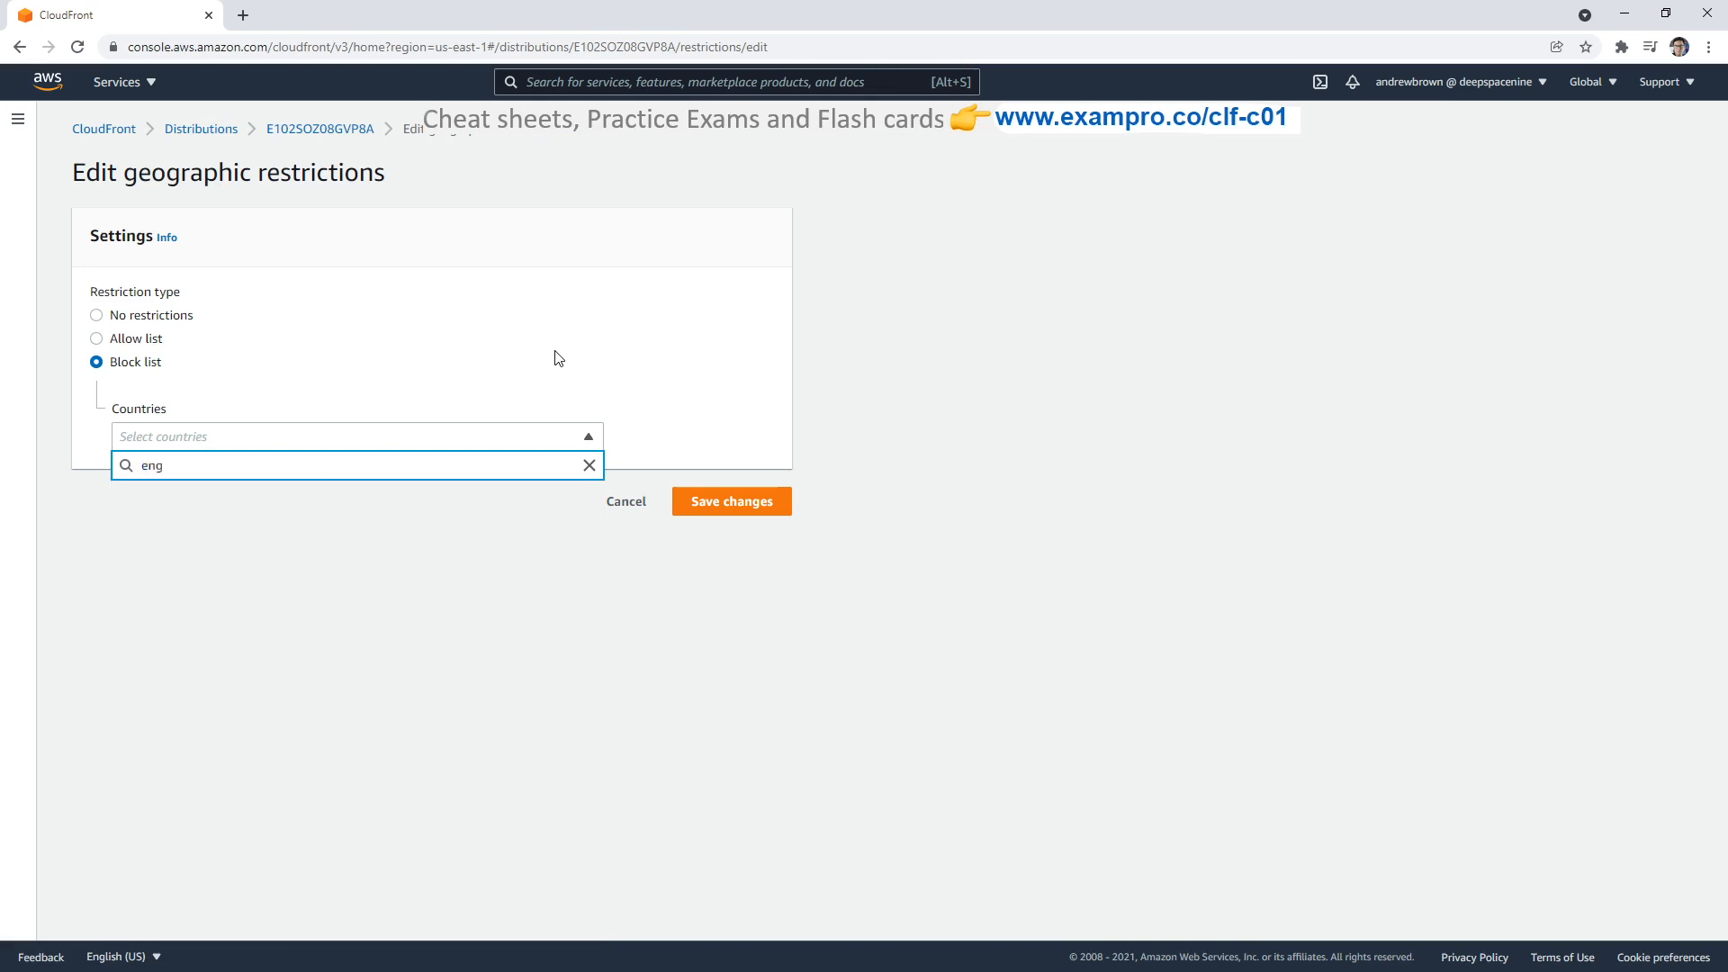
type("Unite")
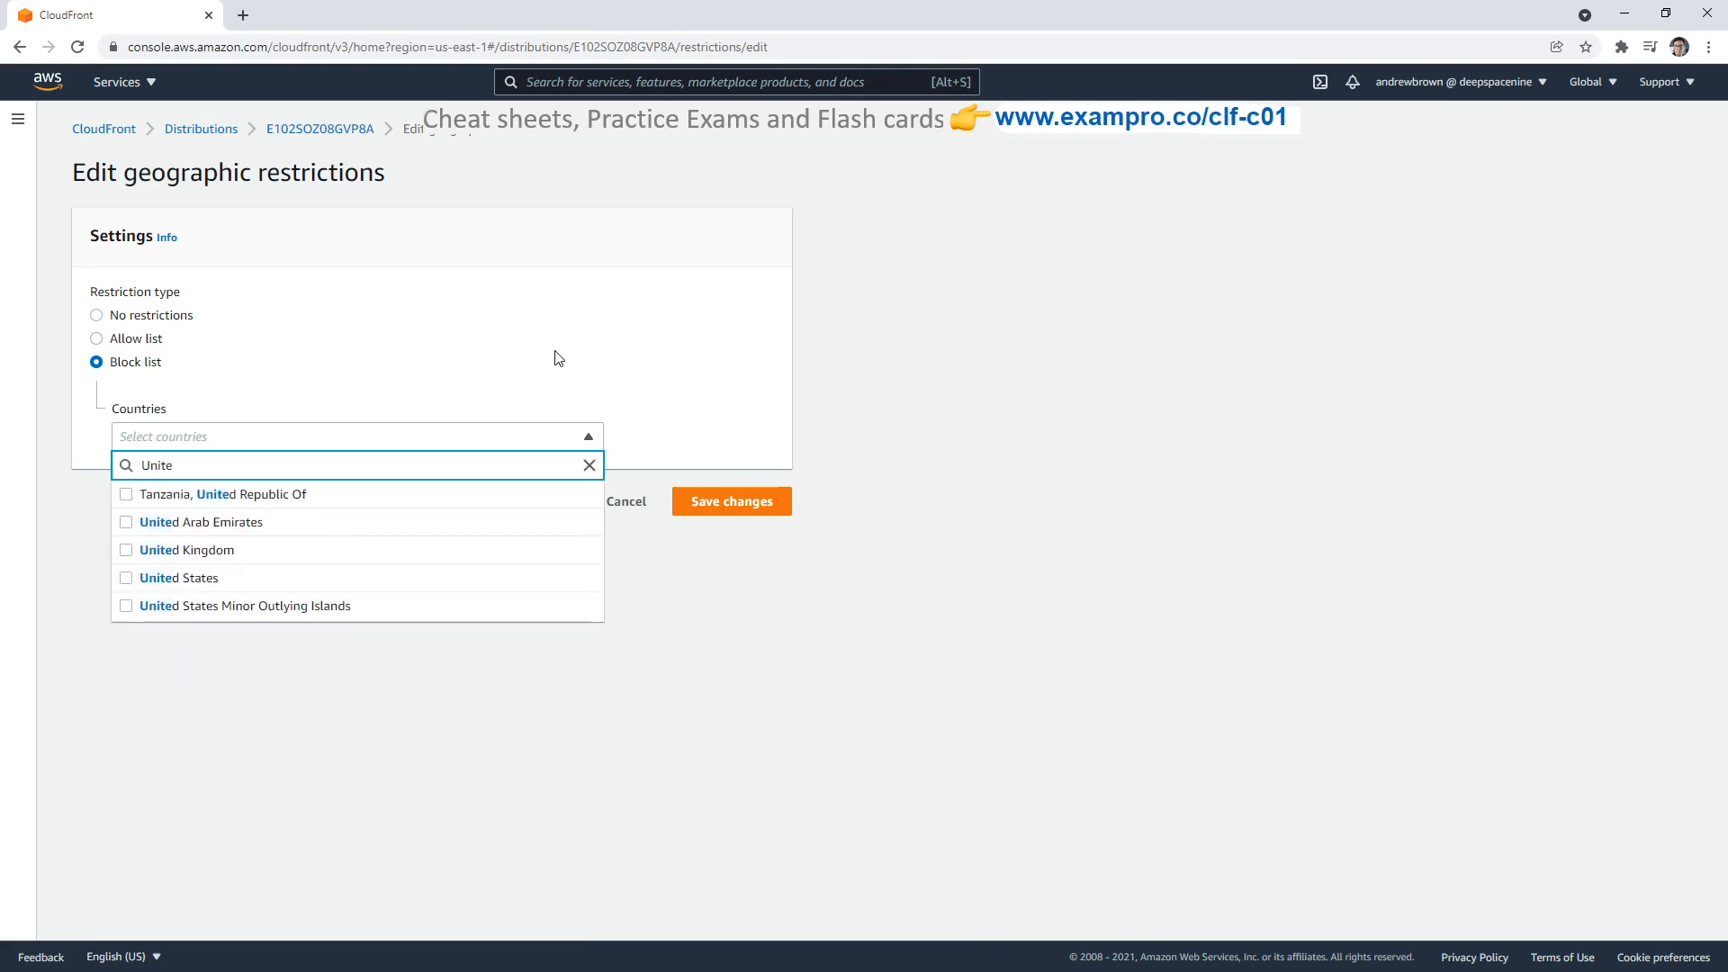
Step: Add United Kingdom to the blocked countries and save the geographic restriction changes
left_click(187, 550)
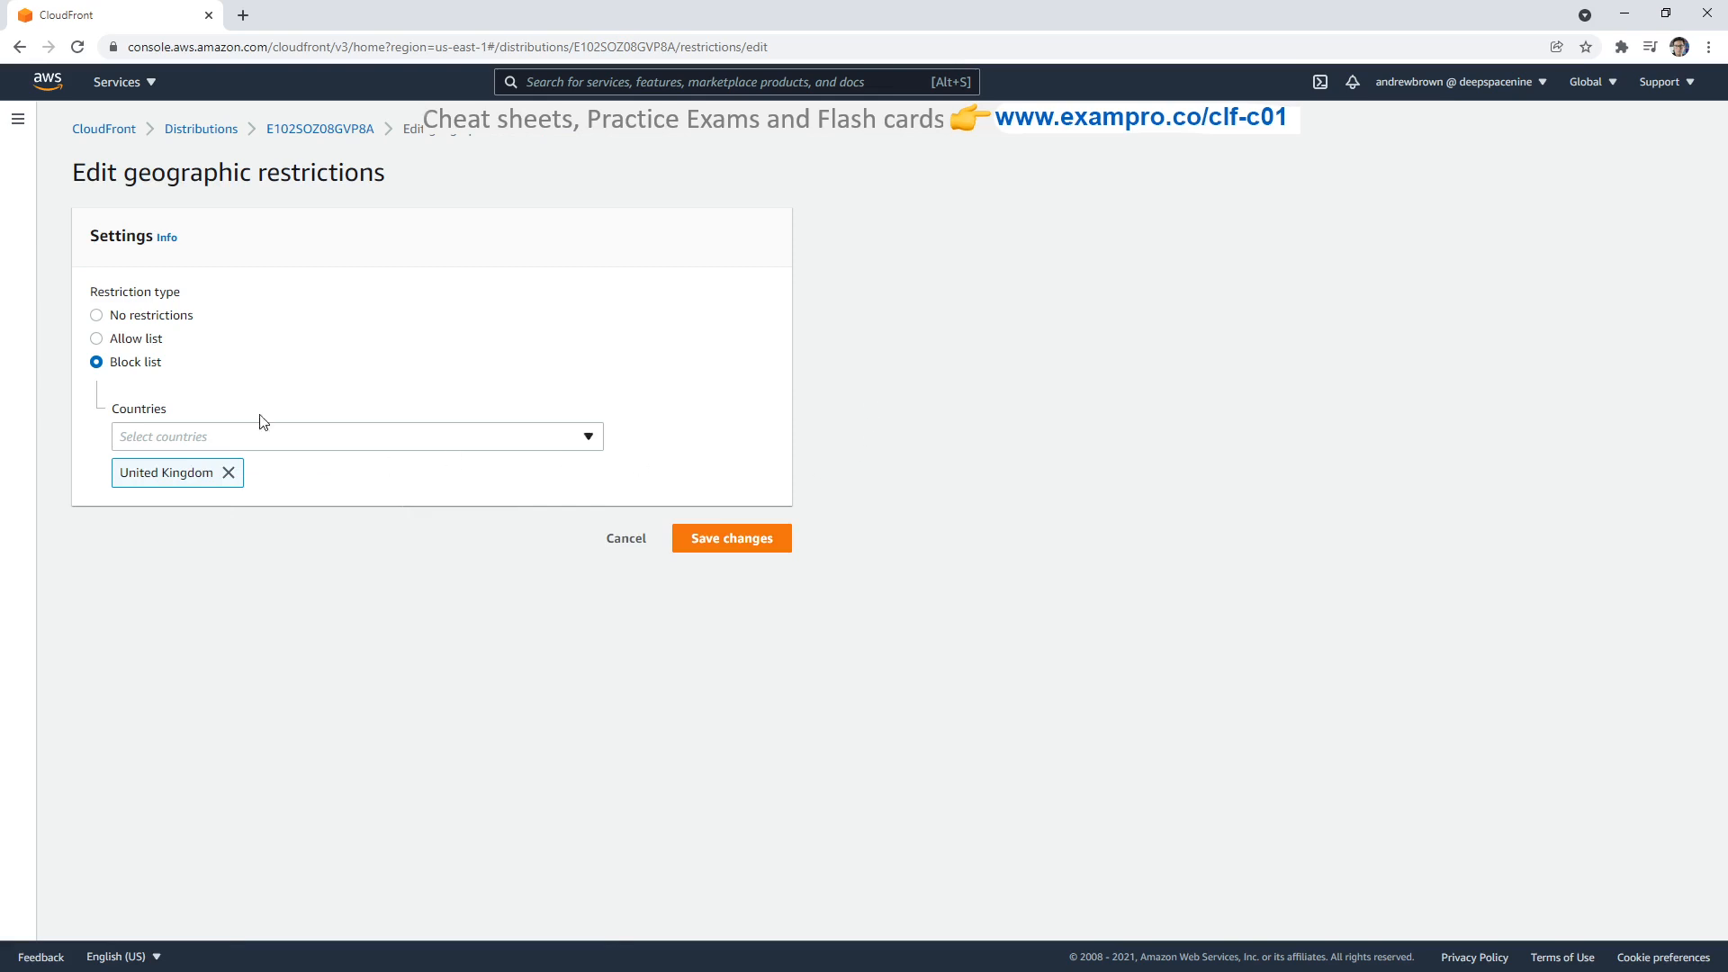
left_click(625, 538)
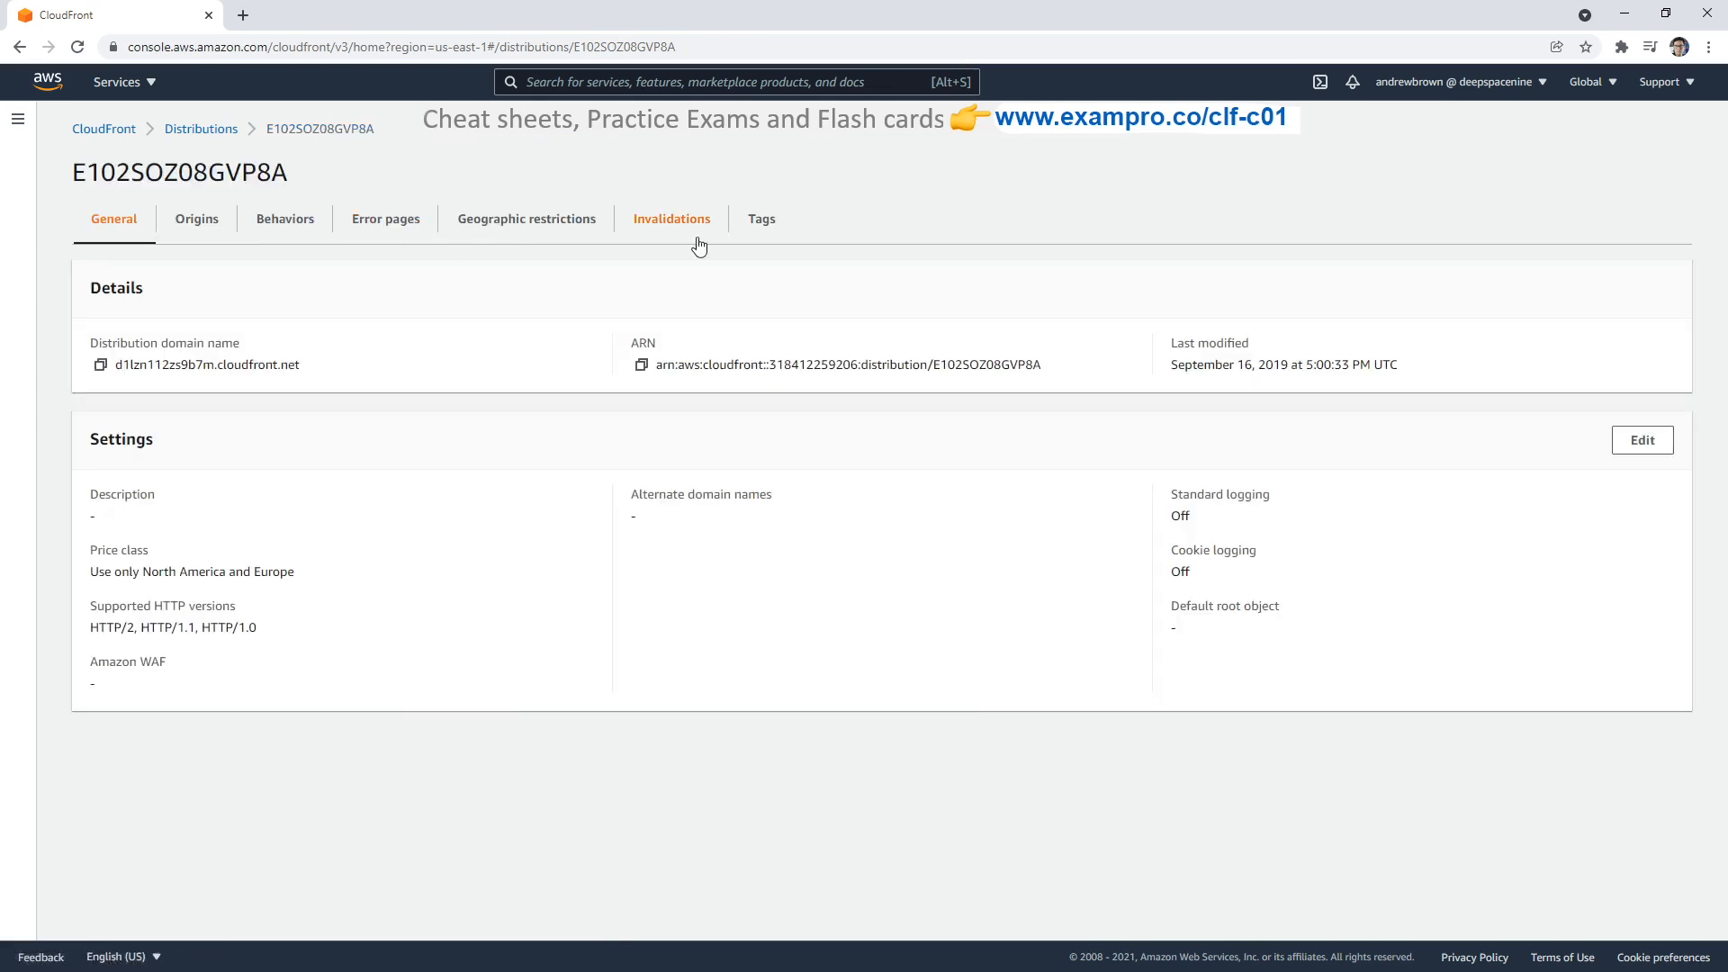
left_click(671, 218)
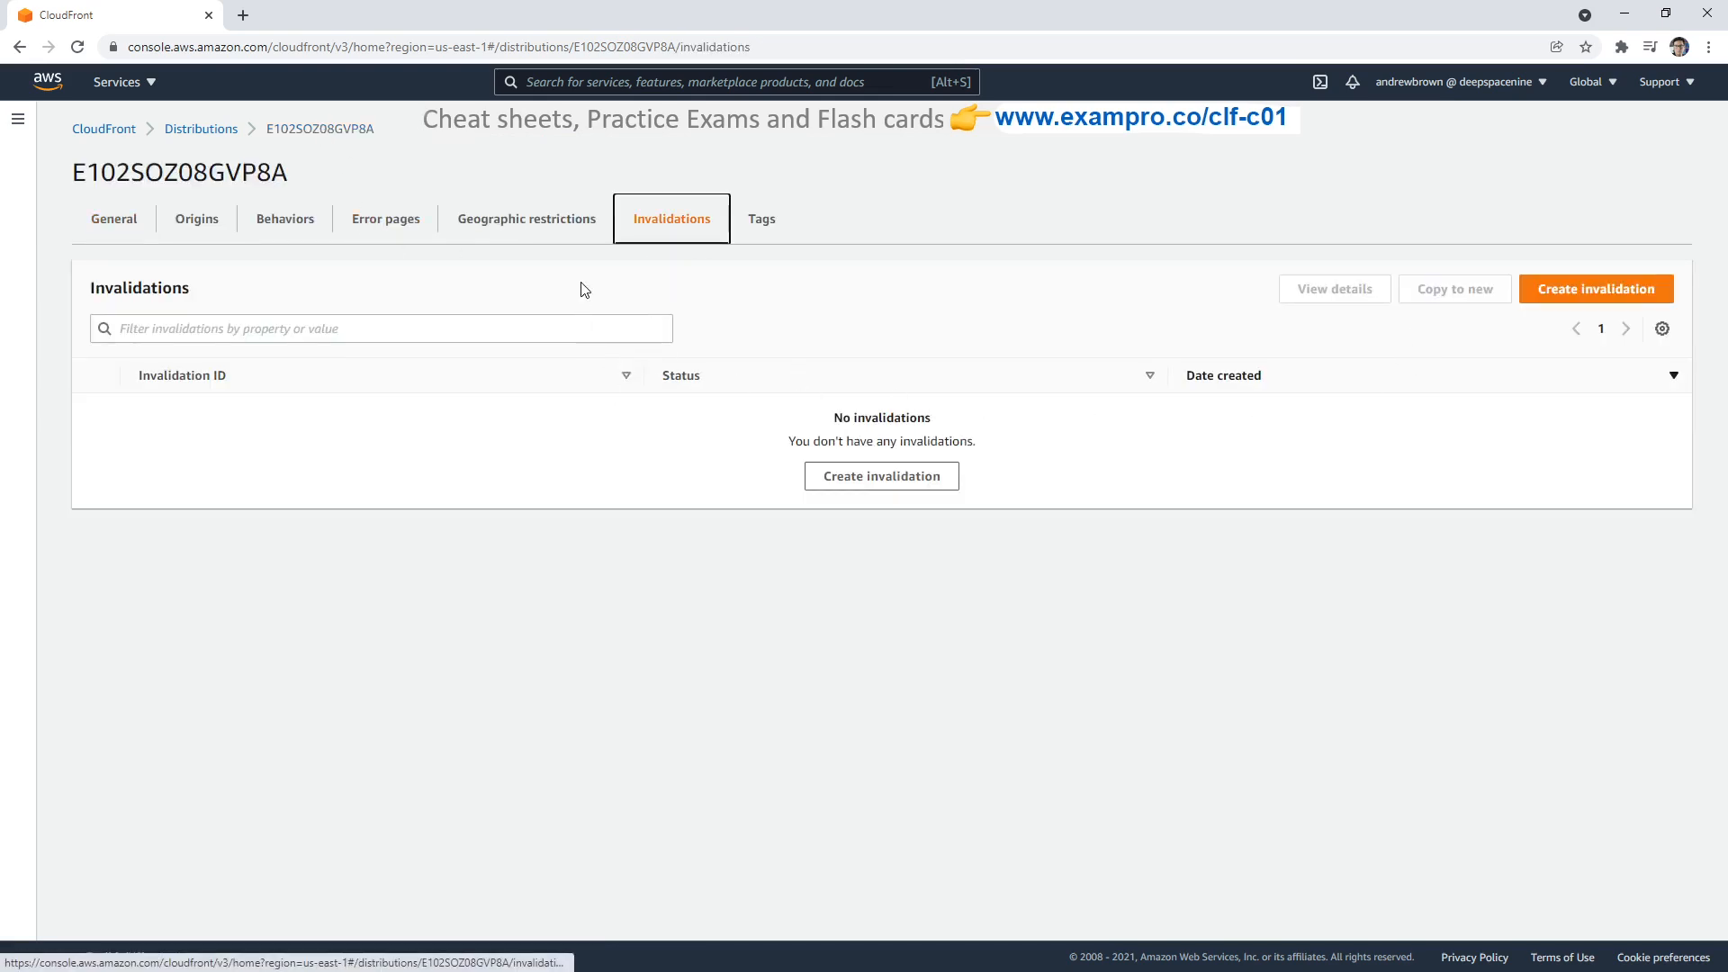
mouse_move(572, 272)
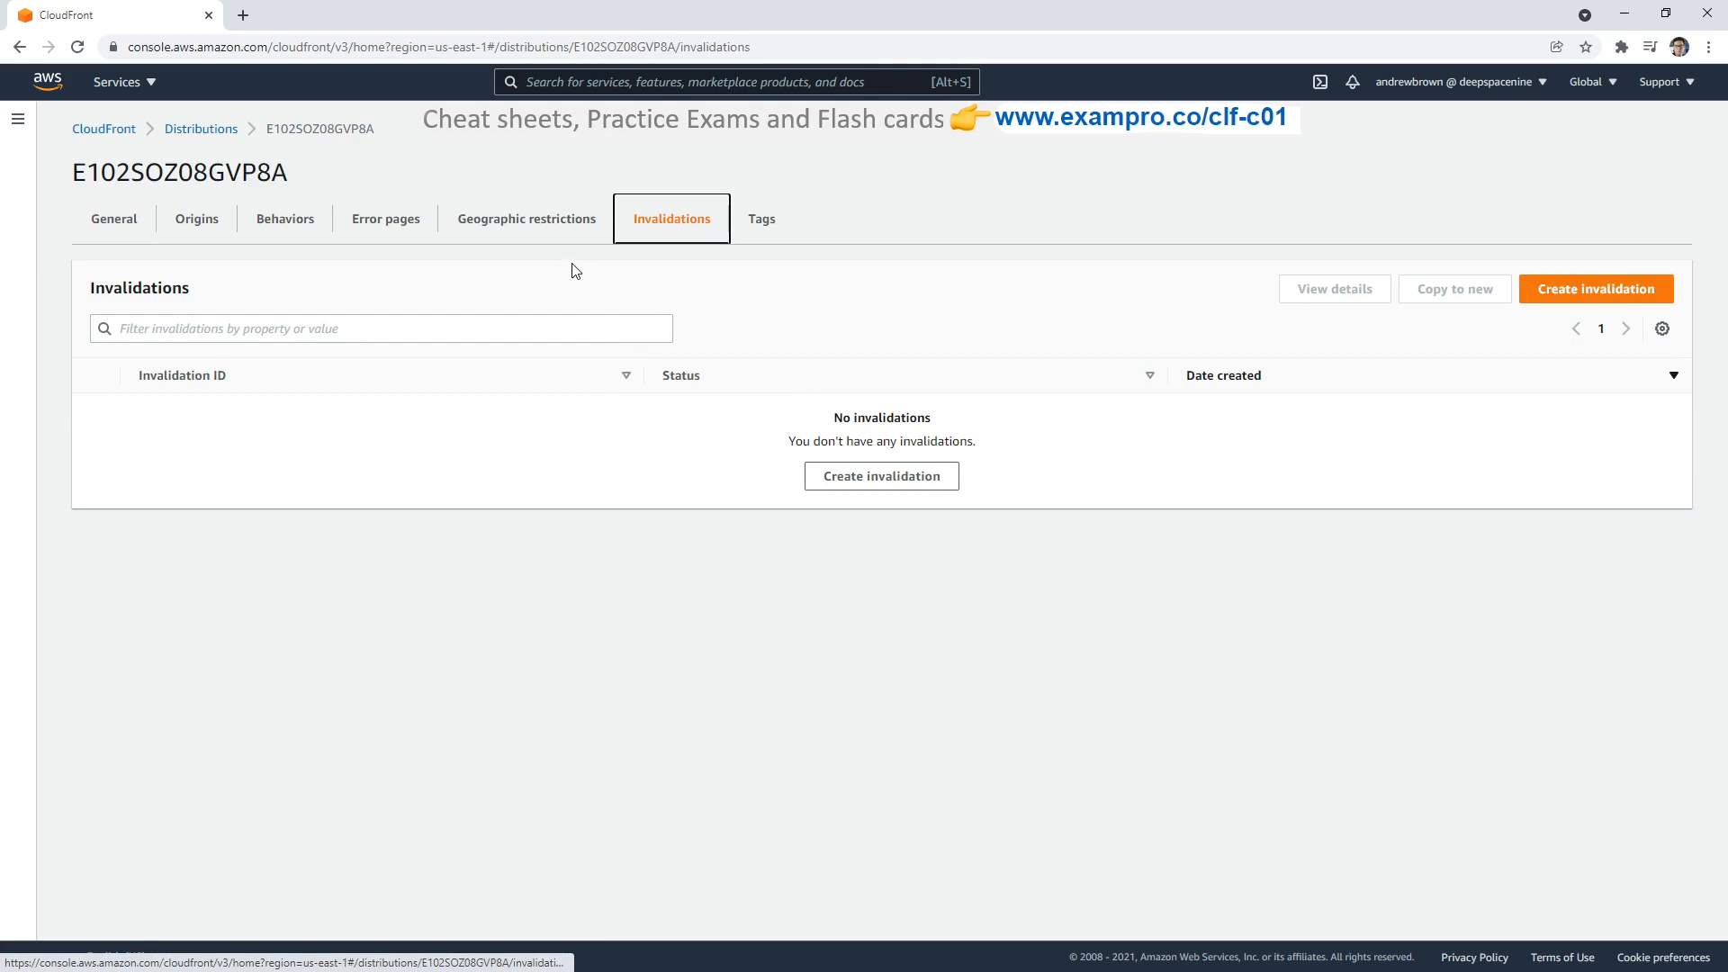
mouse_move(571, 263)
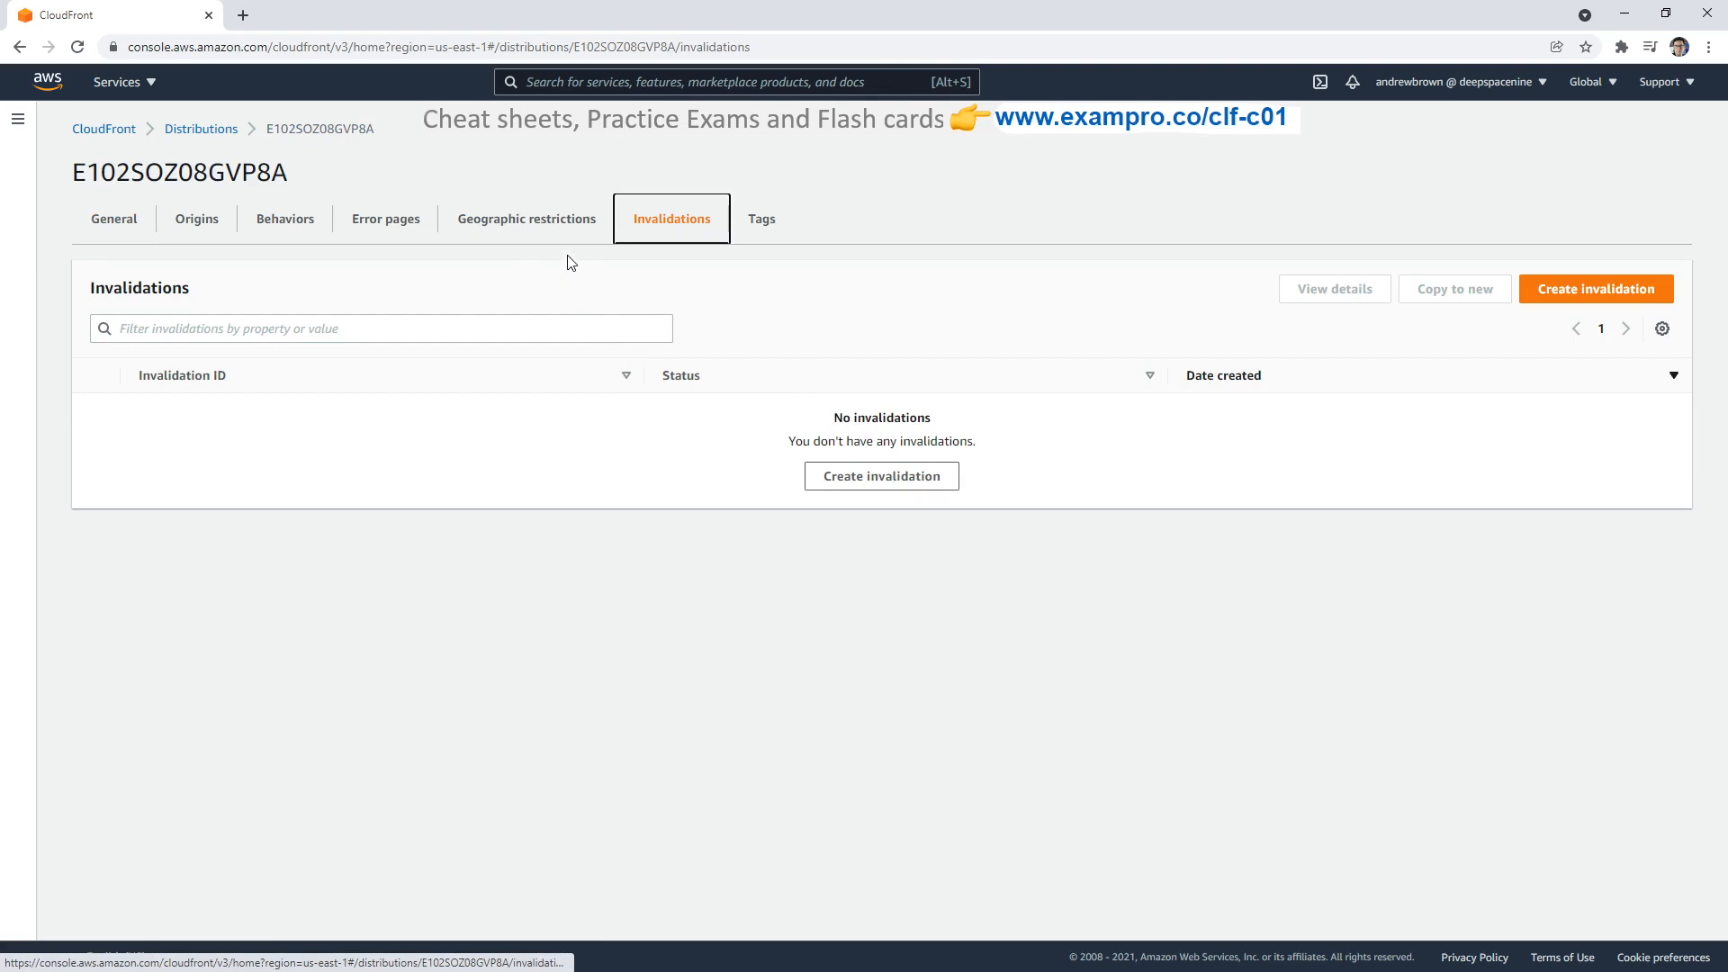
Step: Create an invalidation for the object path /image.jpg
left_click(1595, 288)
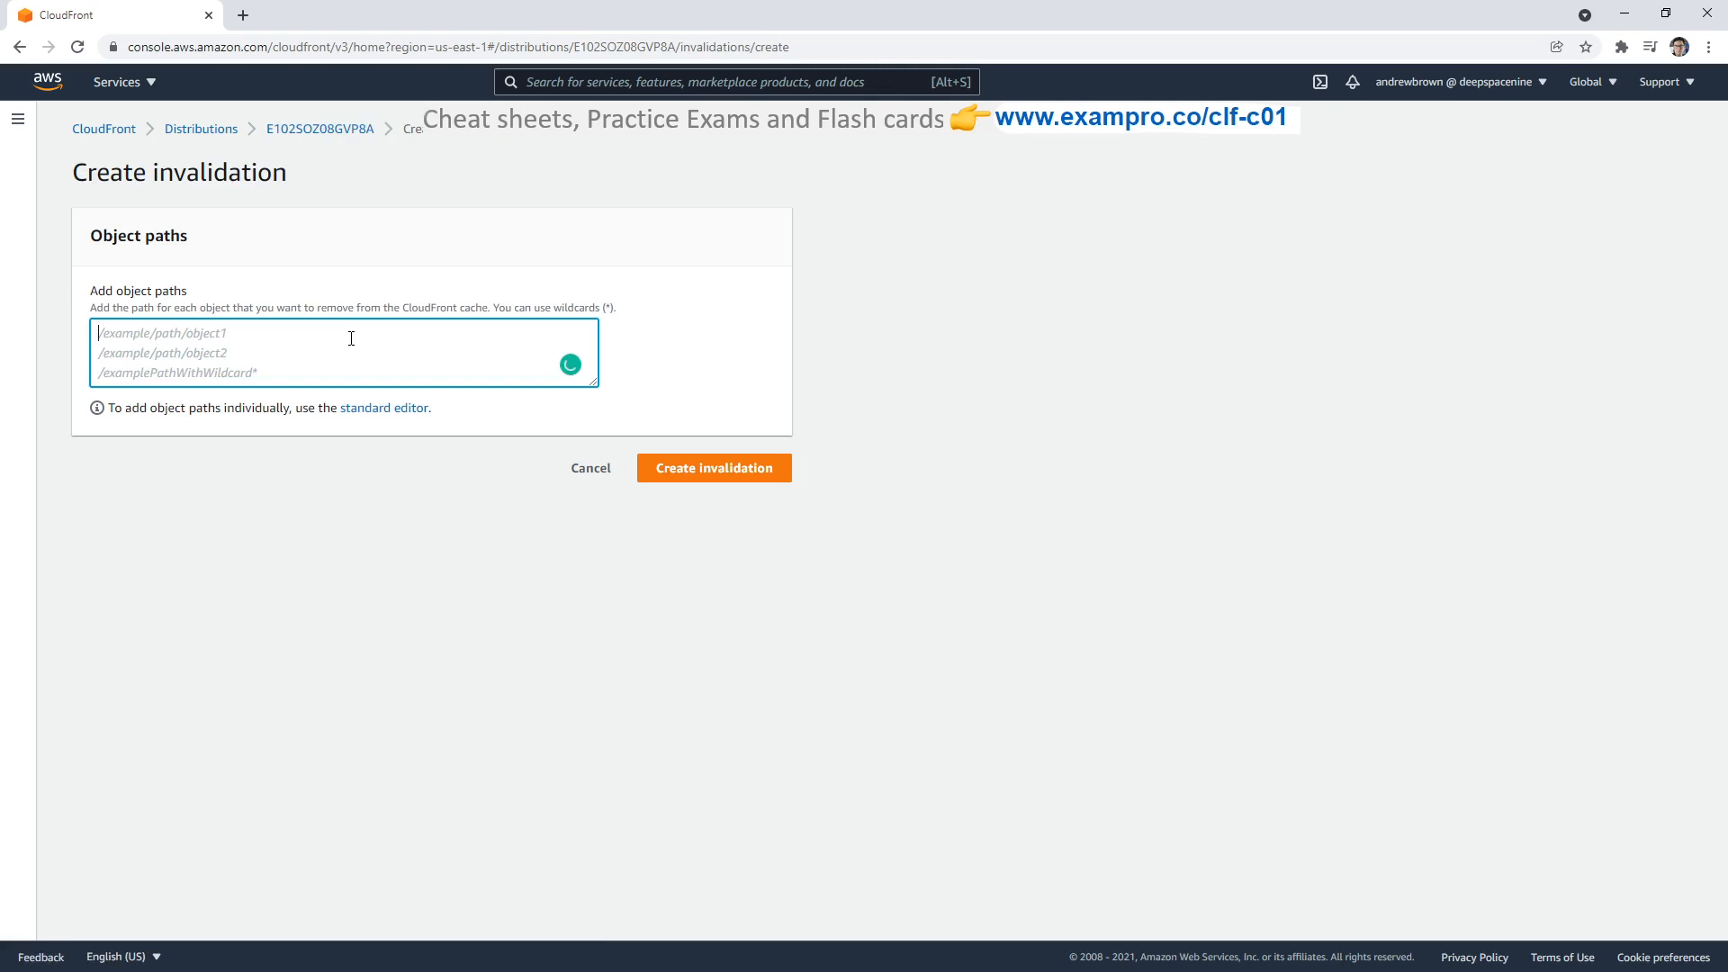
type("/")
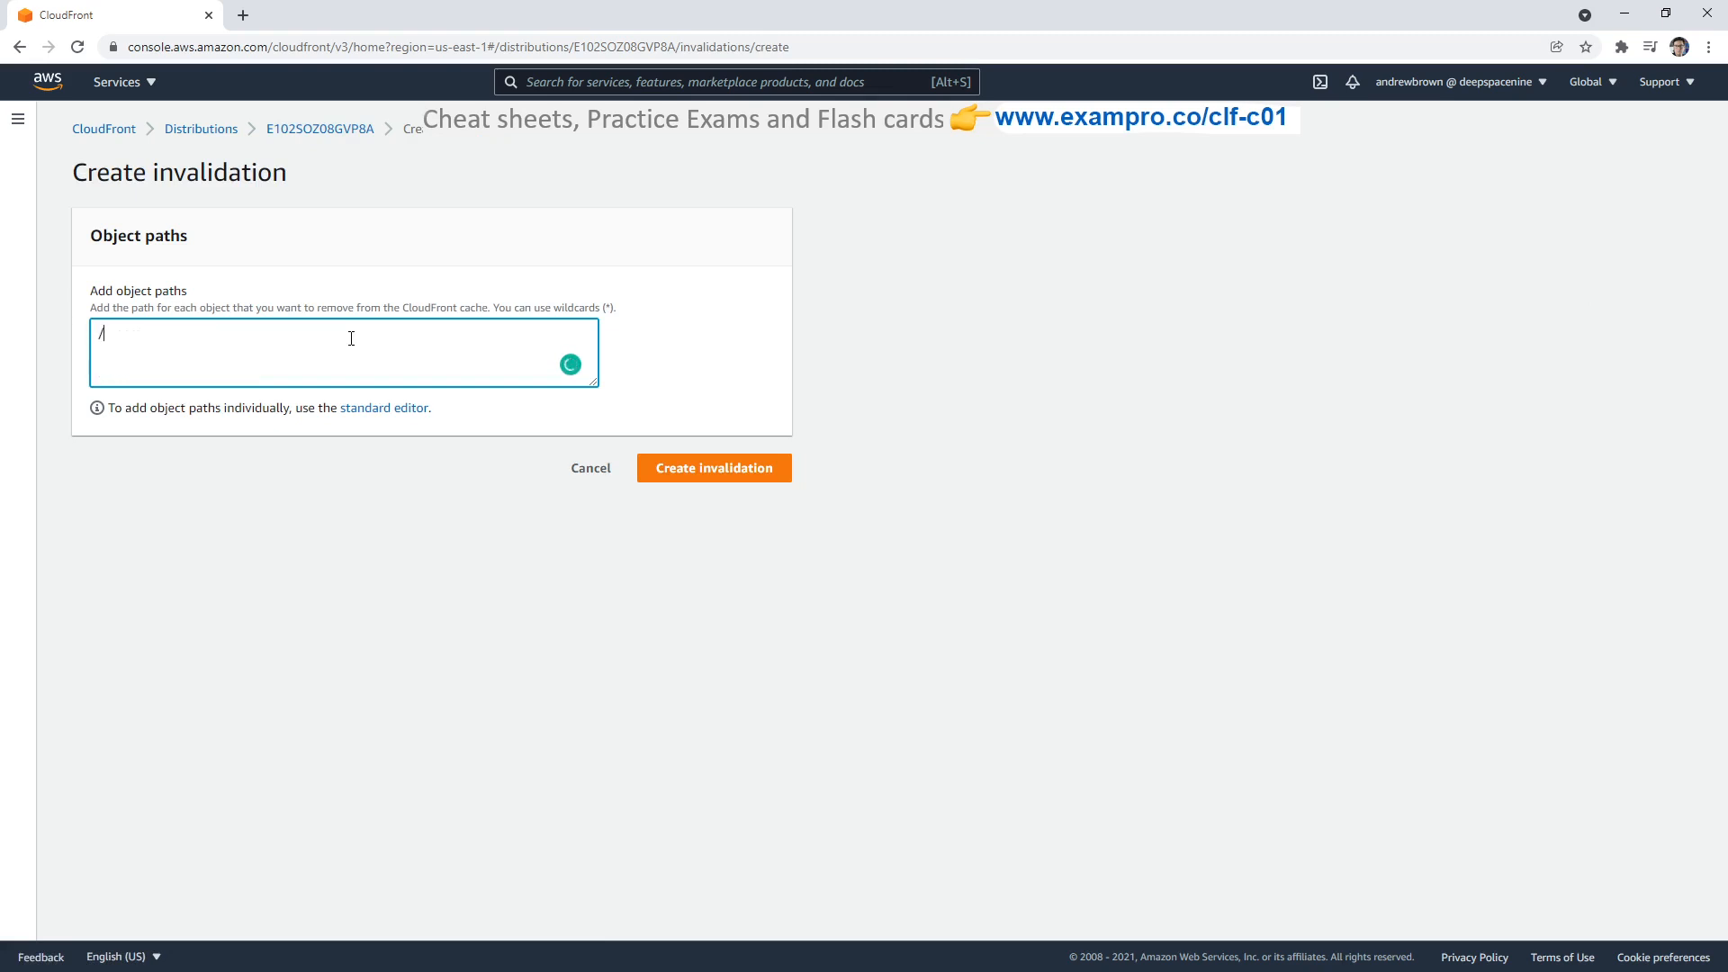
type("image.jpg")
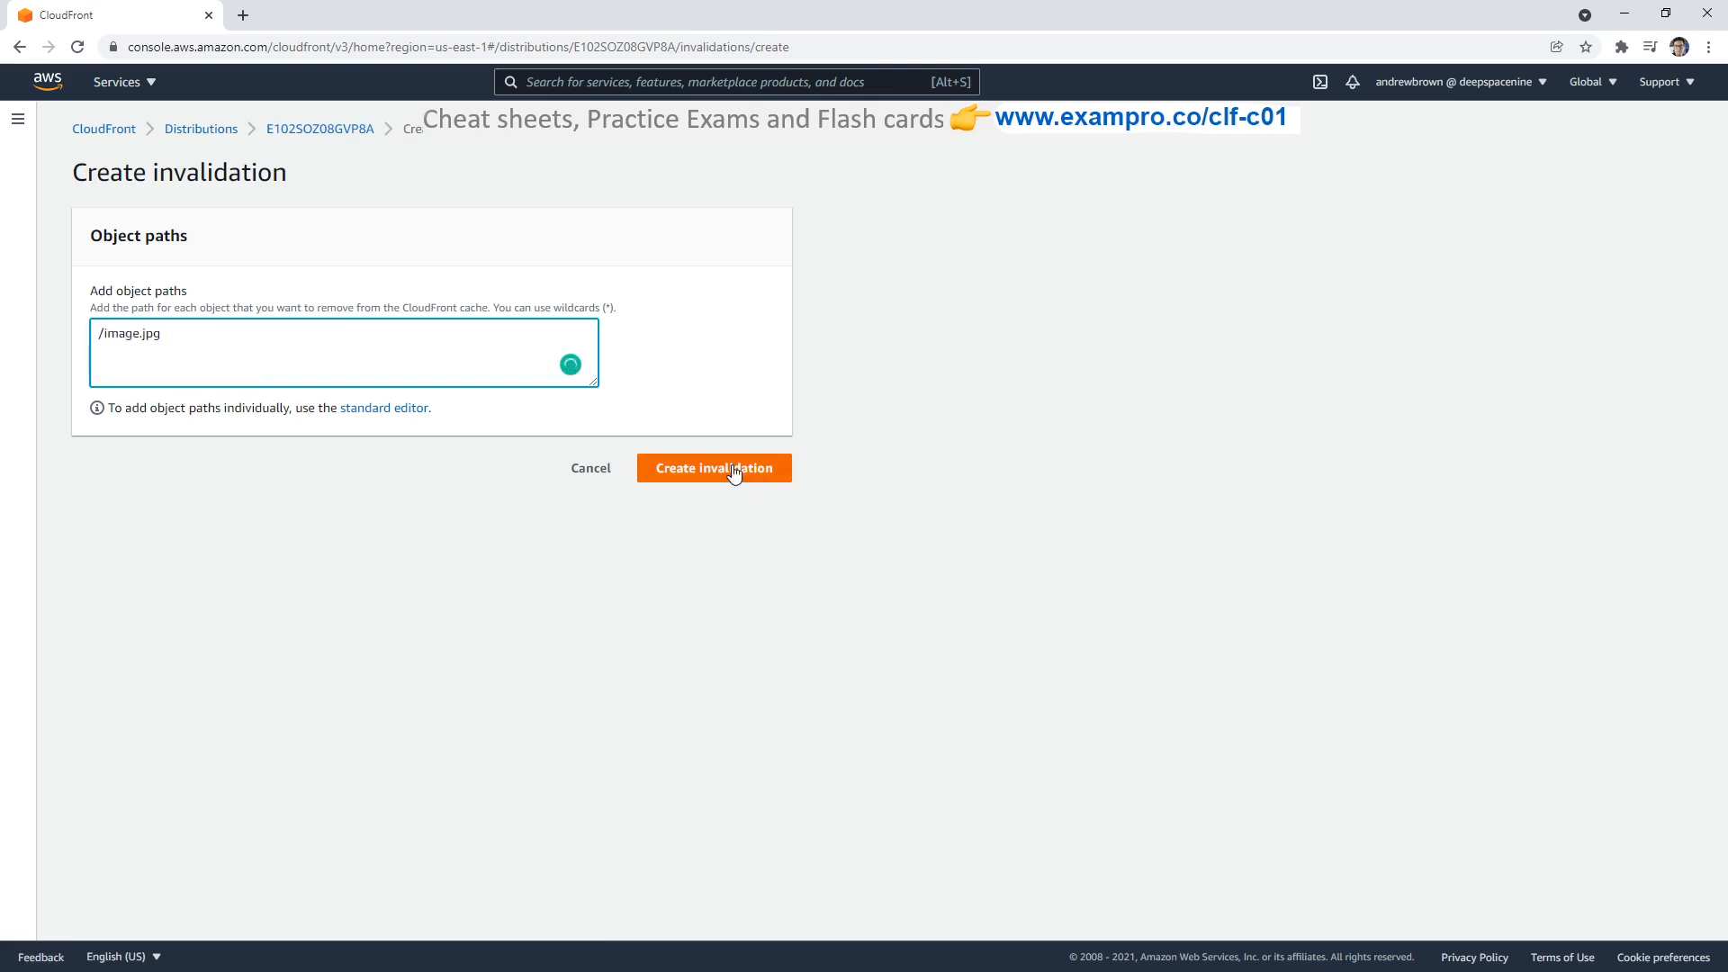
left_click(713, 468)
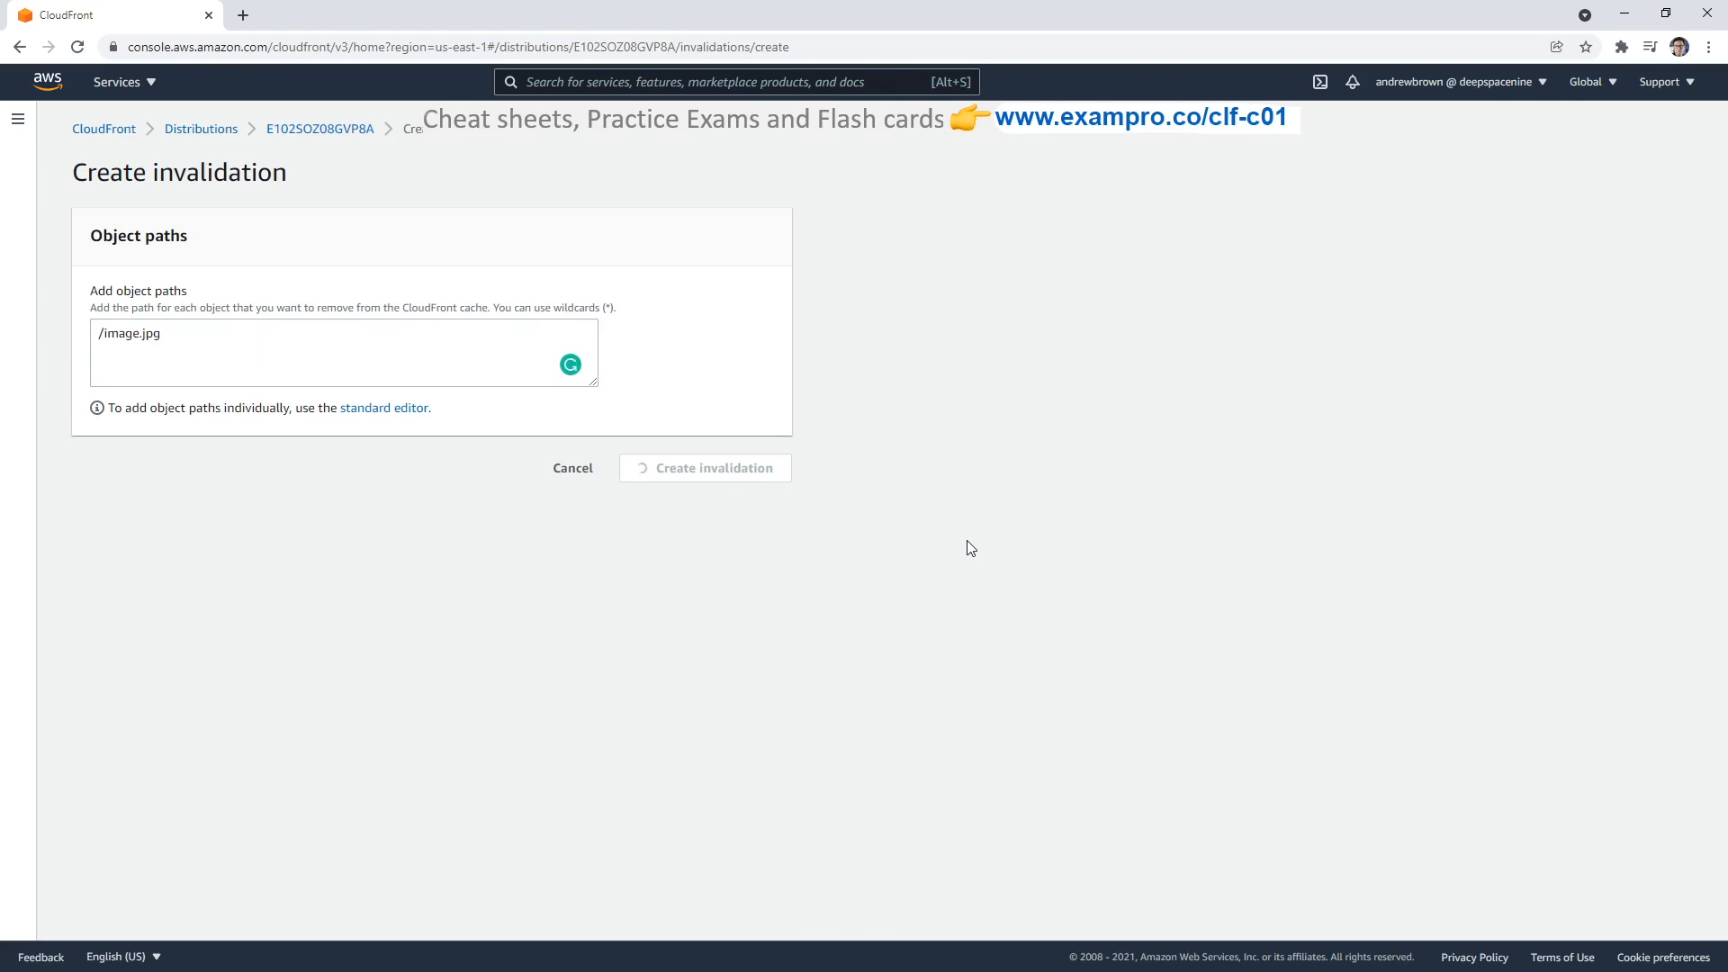
mouse_move(713, 392)
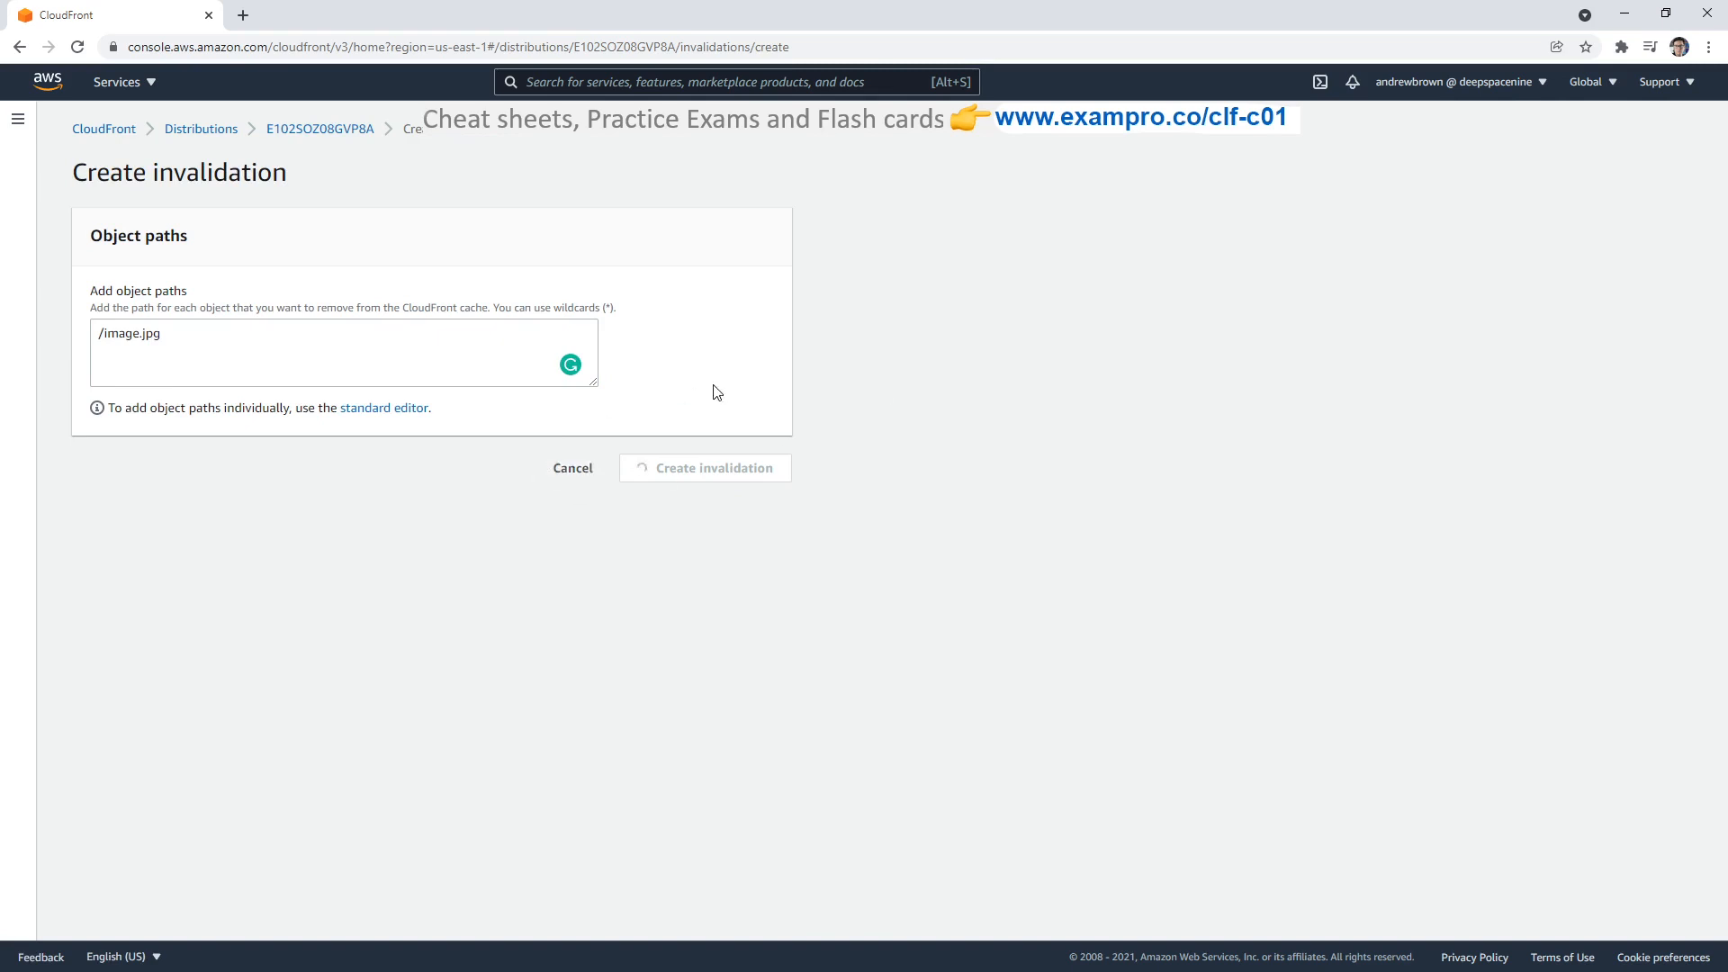